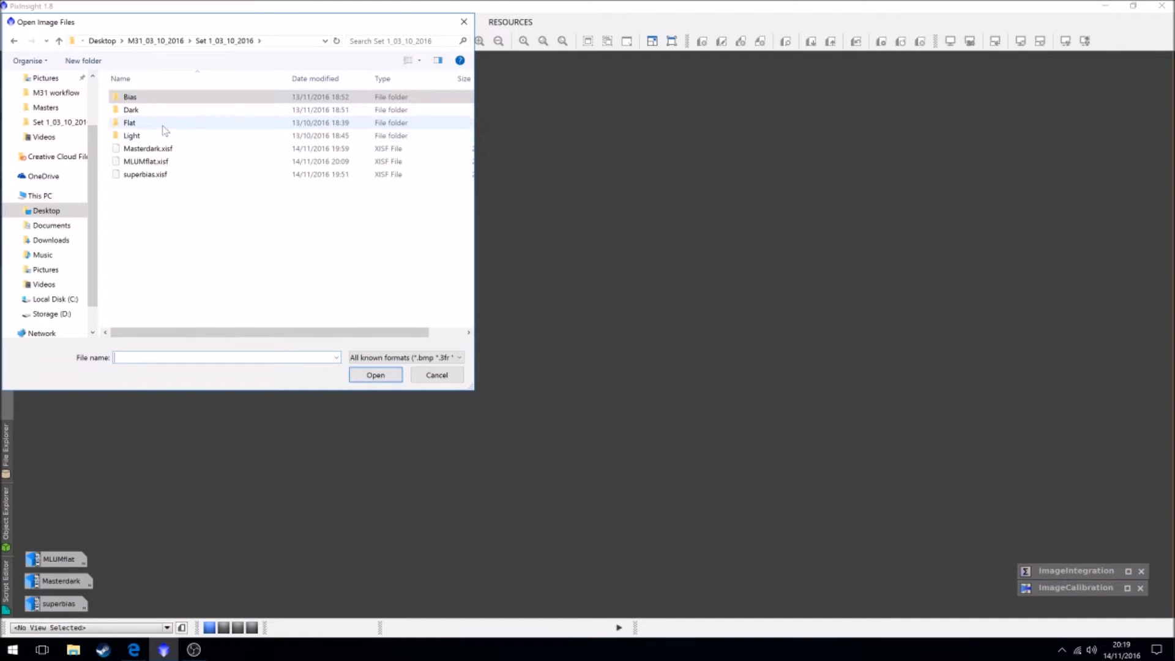
# Navigate into Light/Lum to list the twelve 300-second luminance FITS frames
pyautogui.doubleClick(131, 136)
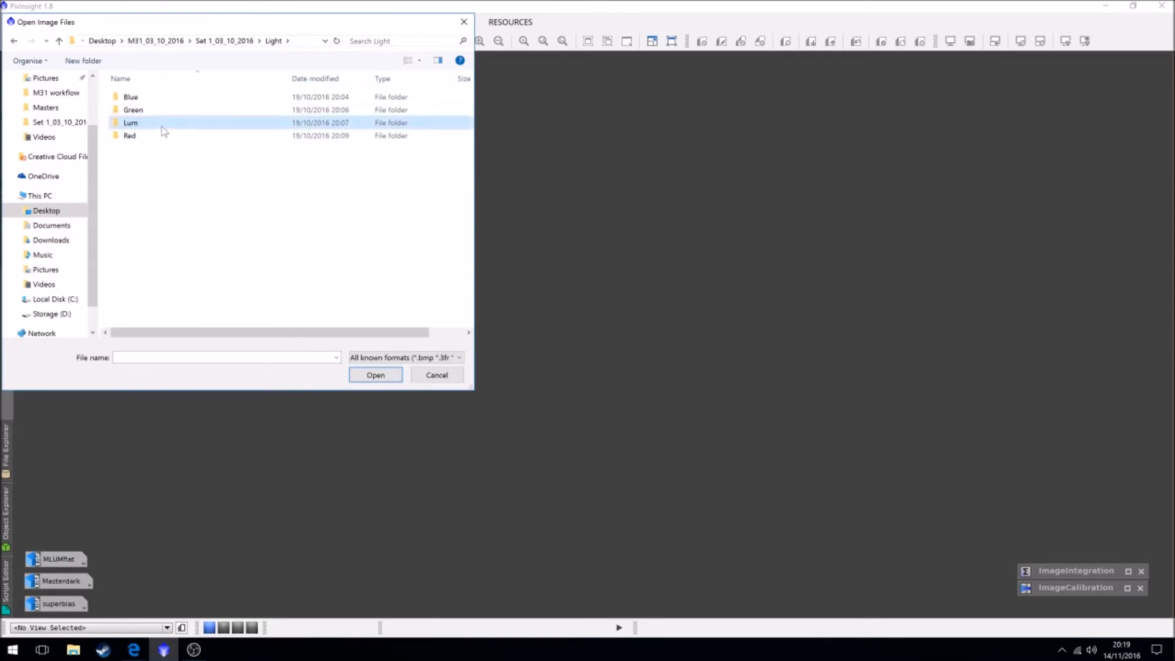
pyautogui.doubleClick(130, 122)
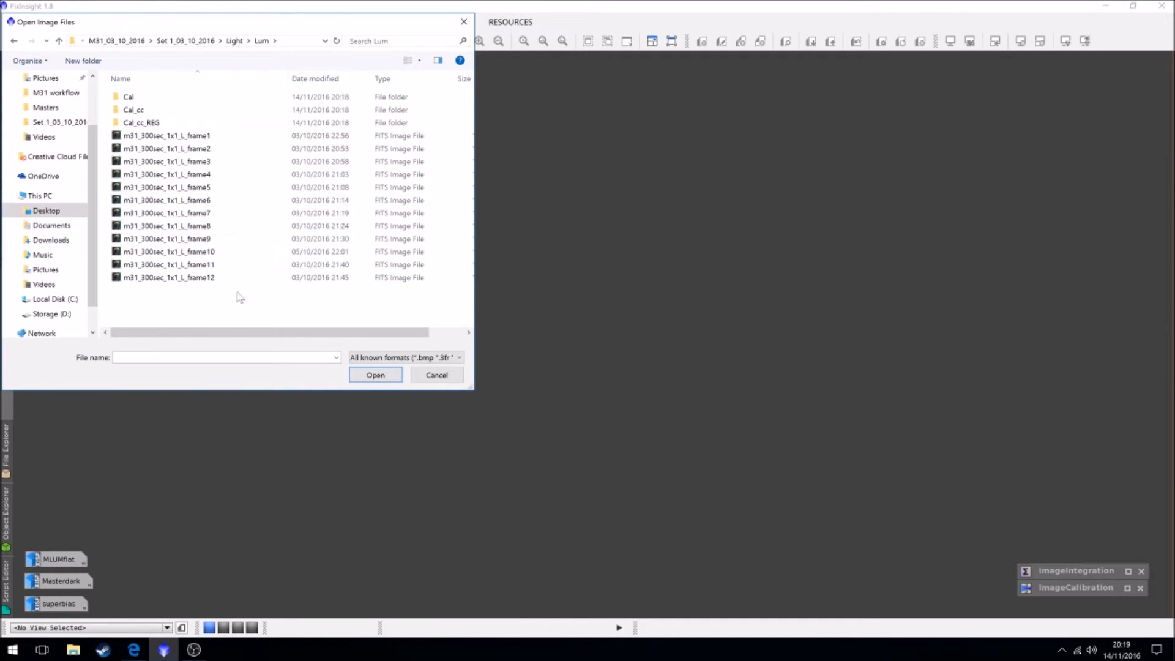
pyautogui.click(166, 148)
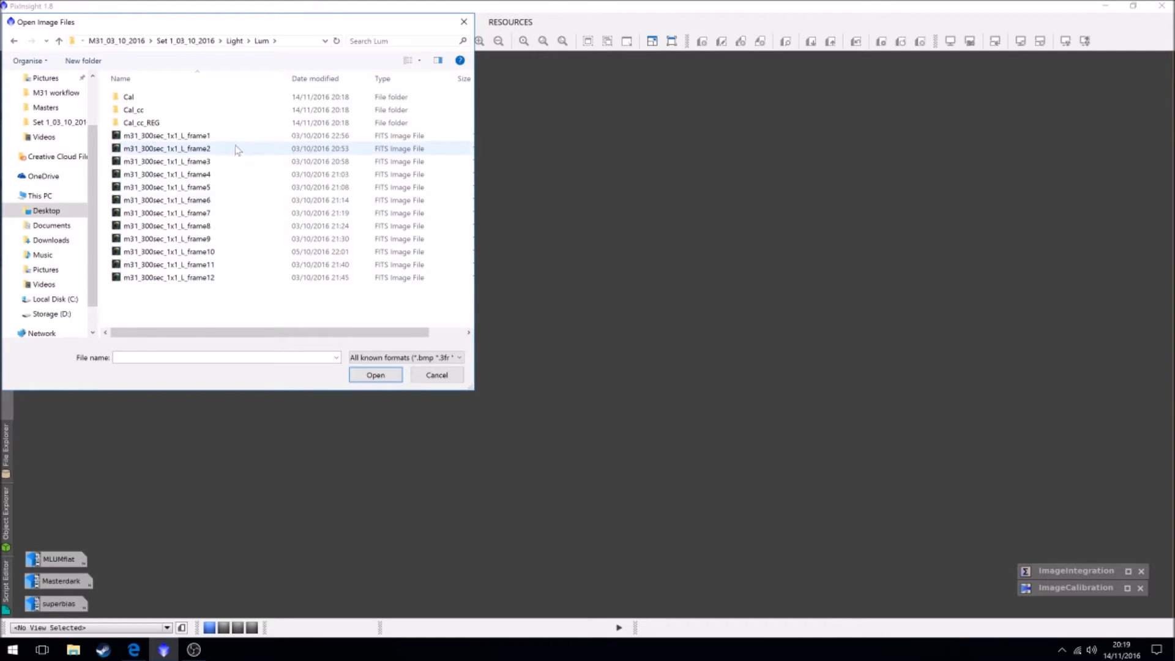
pyautogui.moveTo(191, 158)
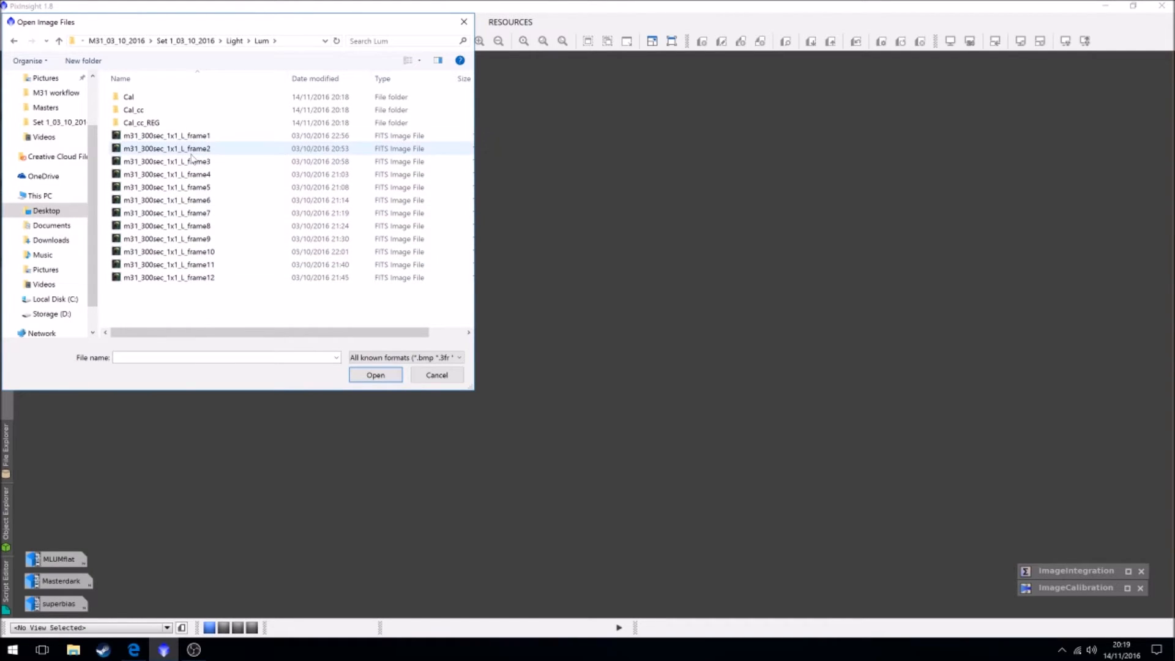
pyautogui.click(129, 96)
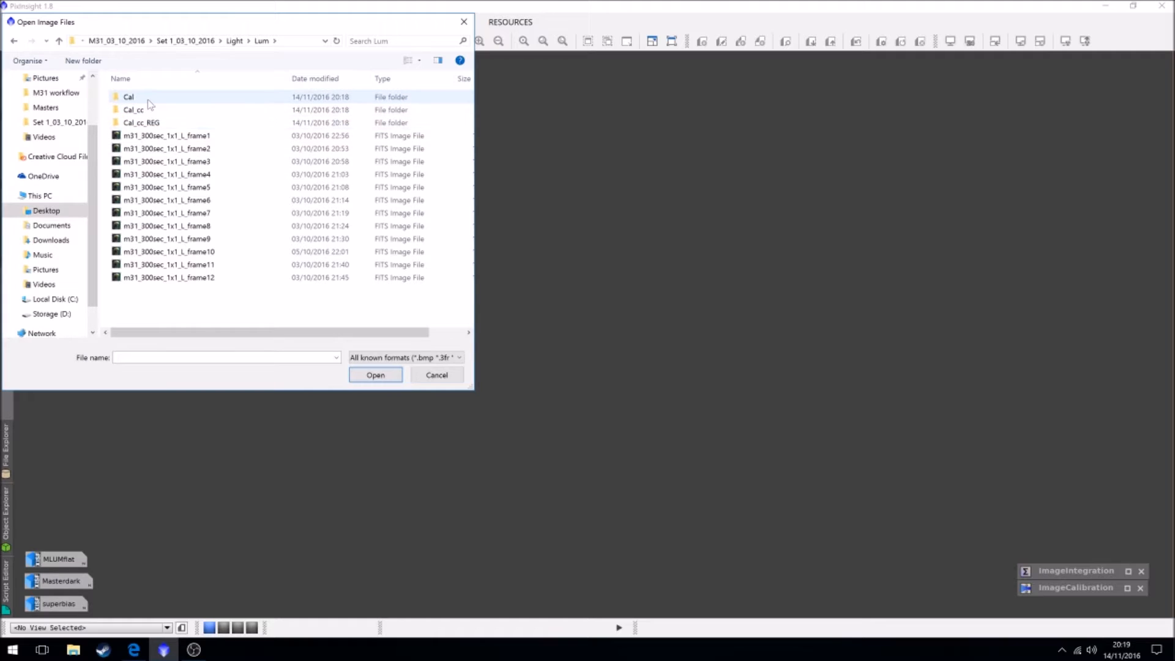
pyautogui.moveTo(135, 109)
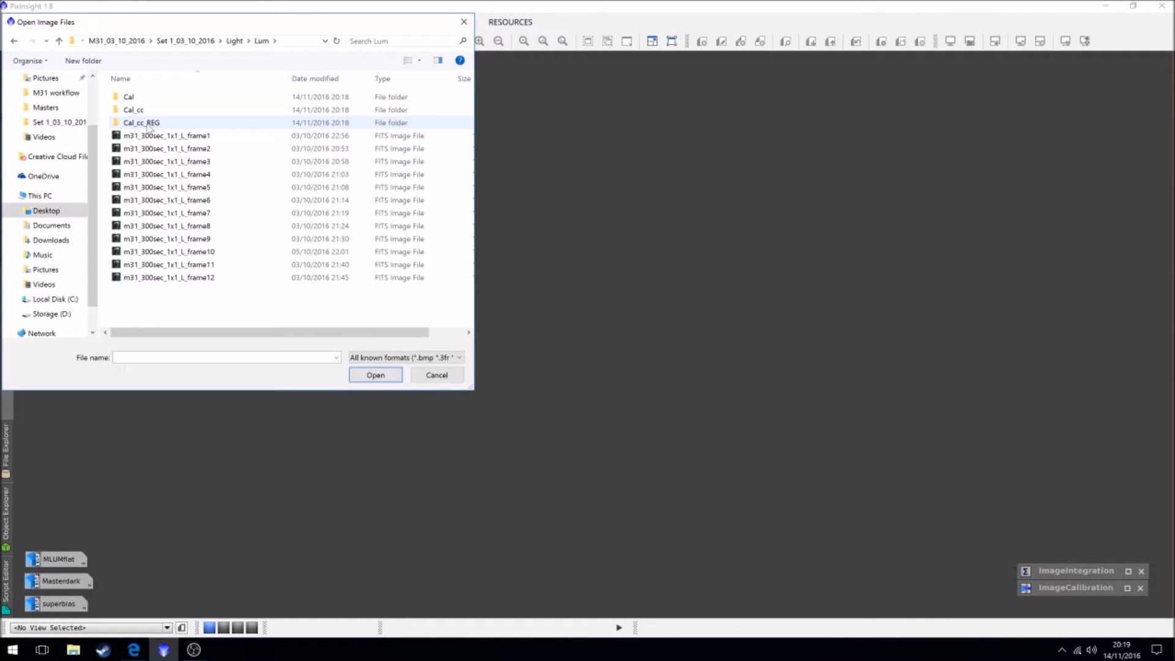
pyautogui.moveTo(142, 131)
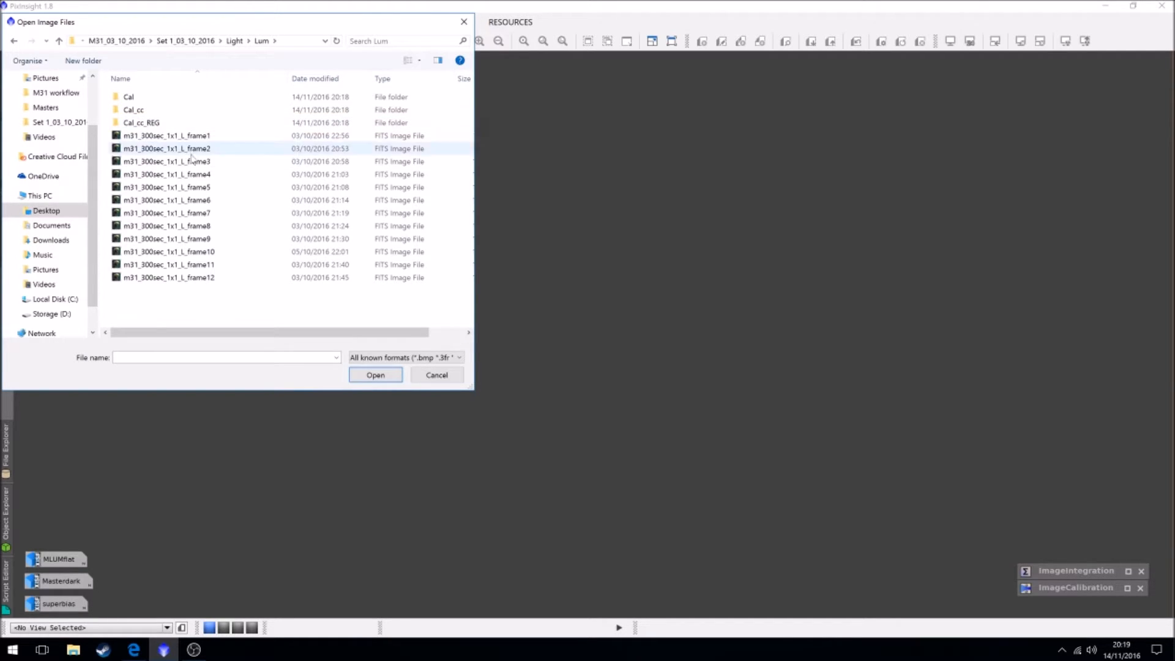
# Load m31_300sec_1x1_L_frame1, auto-stretch its display, and bring up the saved ImageCalibration process
pyautogui.click(375, 374)
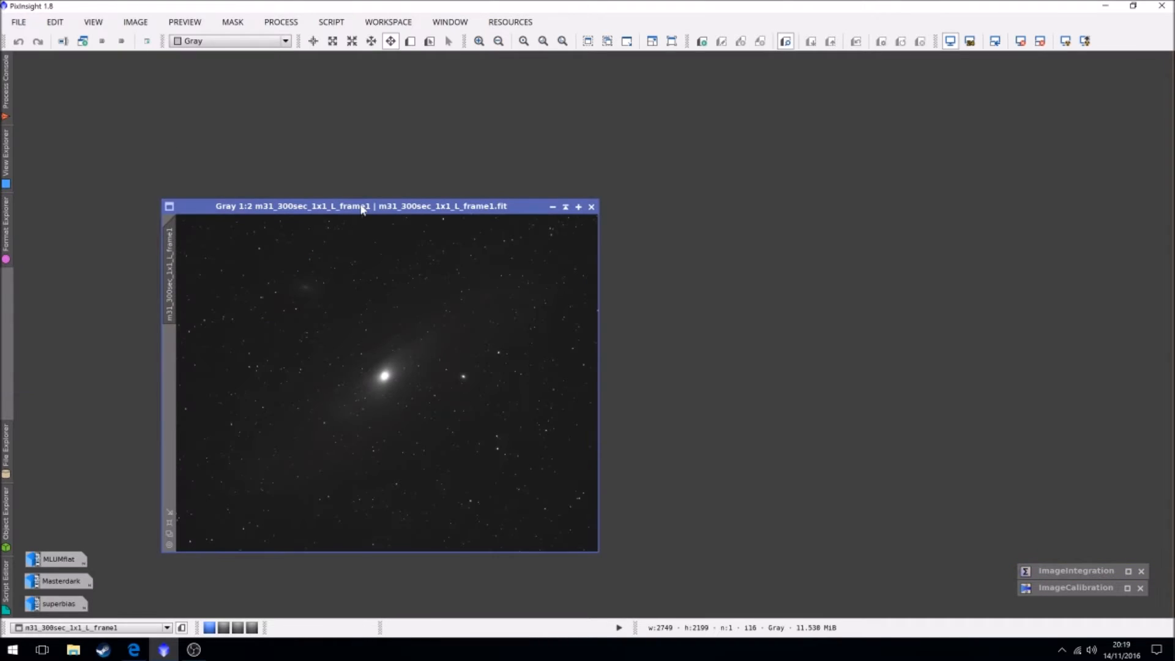
pyautogui.click(1065, 41)
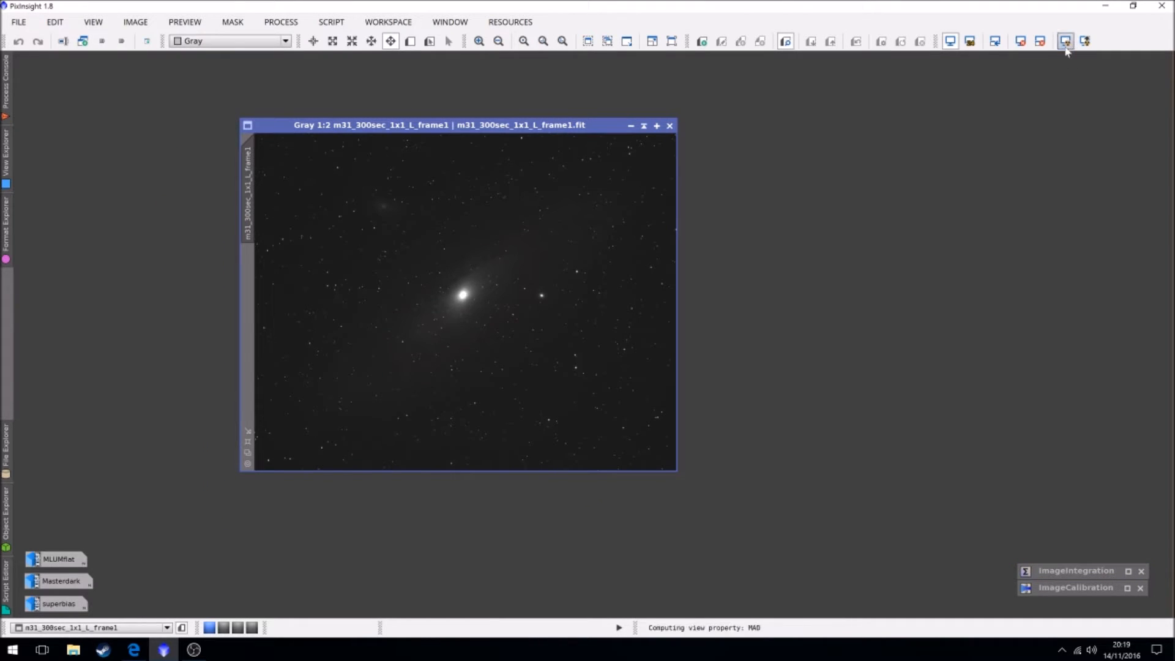
pyautogui.click(1064, 41)
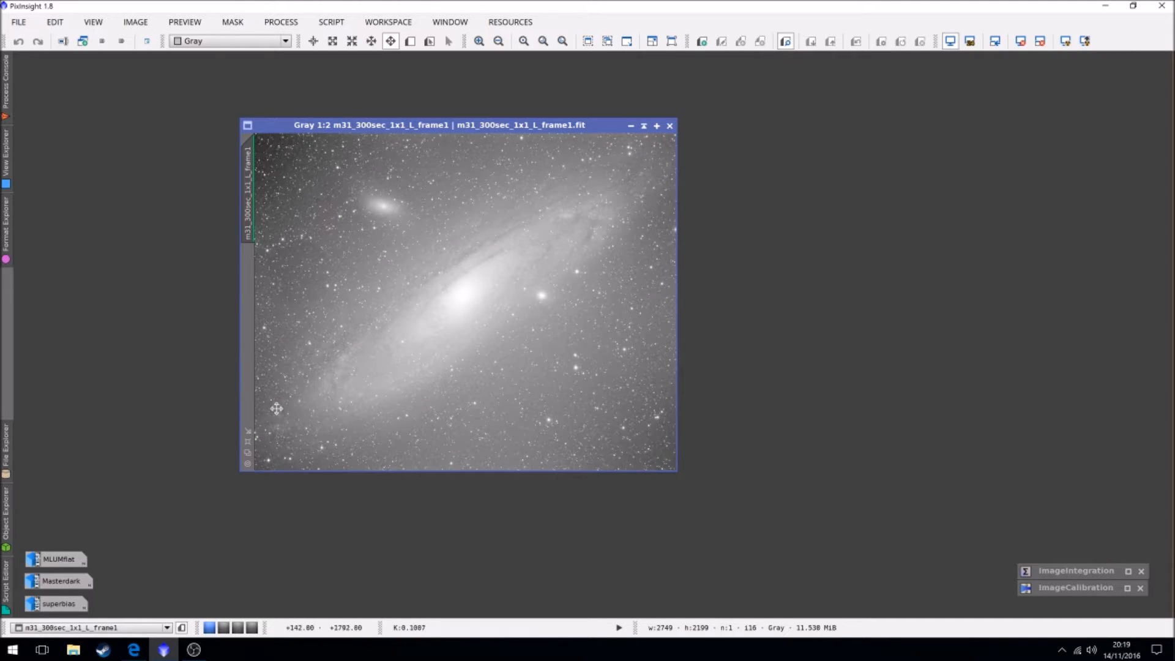
pyautogui.moveTo(287, 285)
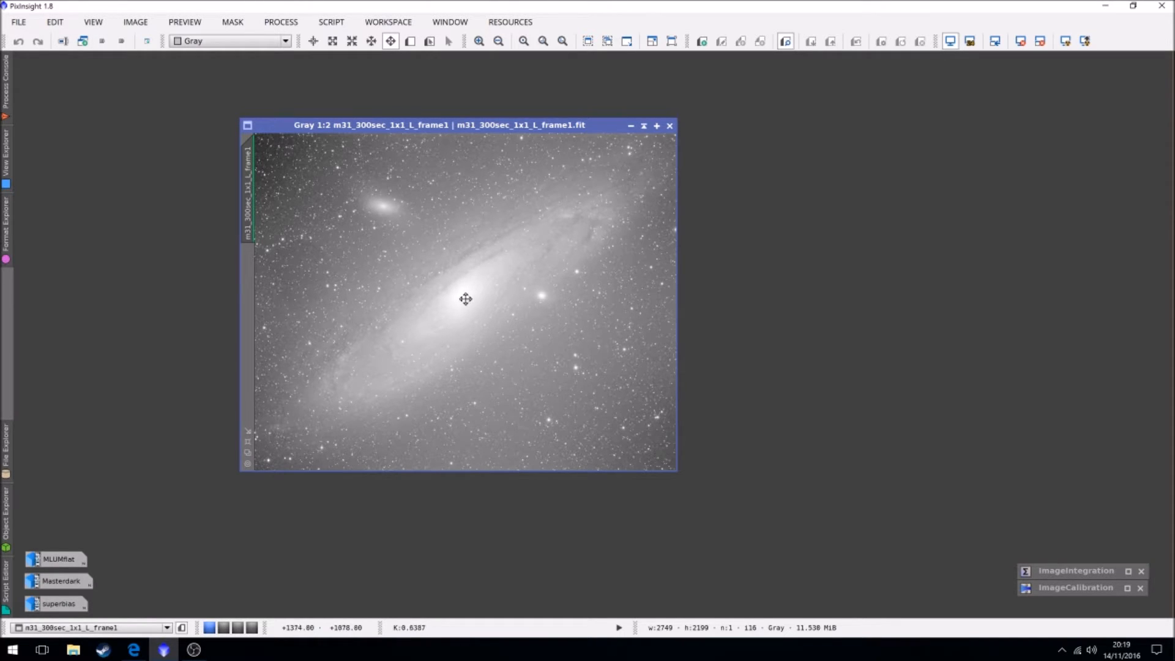
pyautogui.moveTo(429, 318)
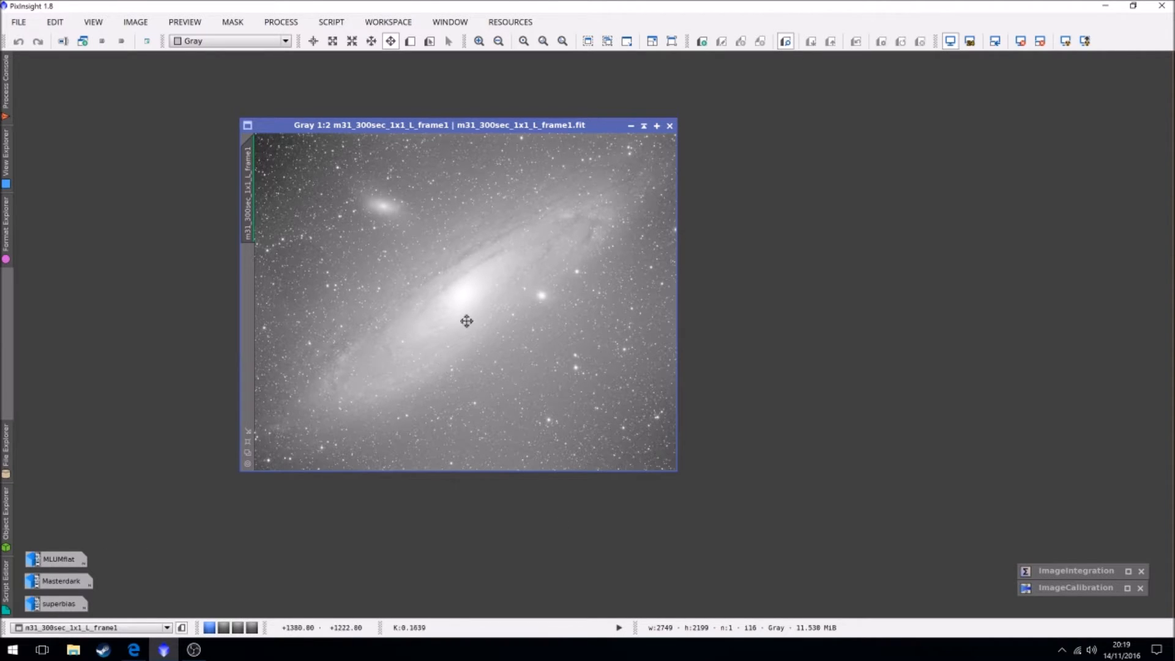
pyautogui.click(670, 125)
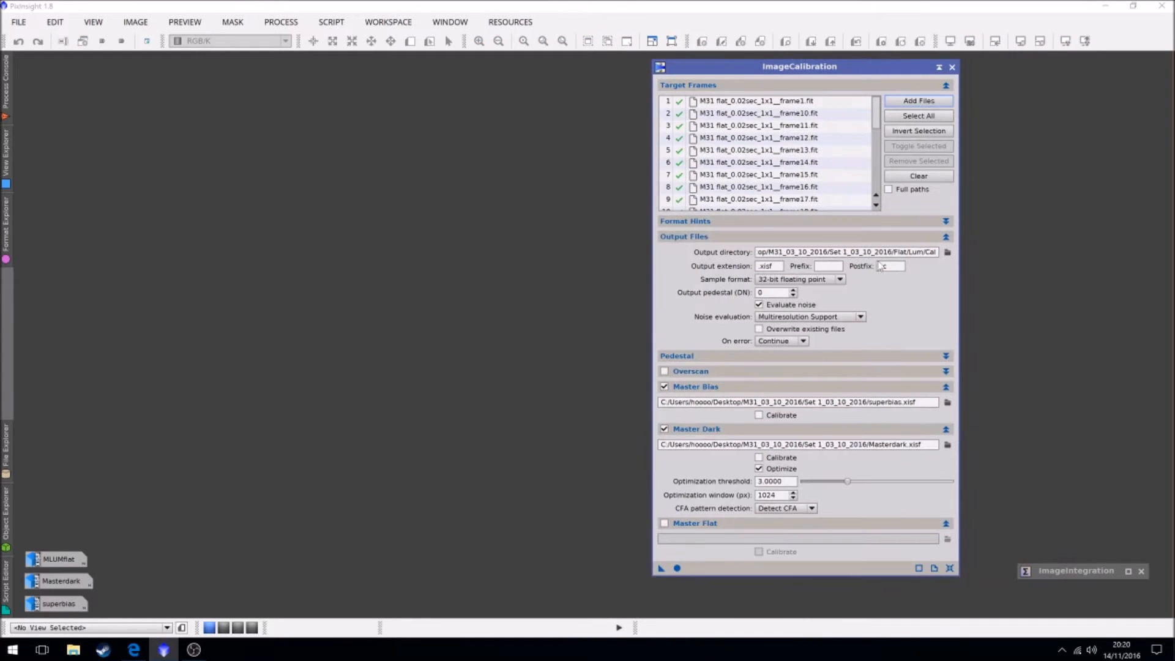
# Clear the old flat targets and add the twelve Lum light frames as calibration targets
pyautogui.click(918, 175)
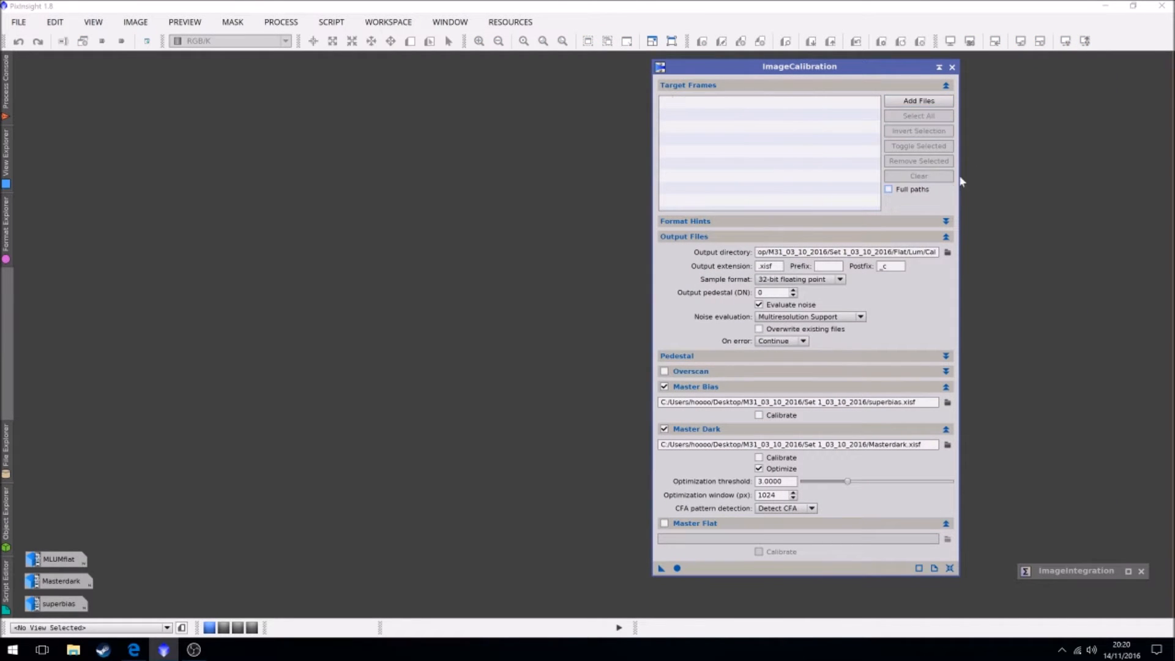
pyautogui.click(917, 100)
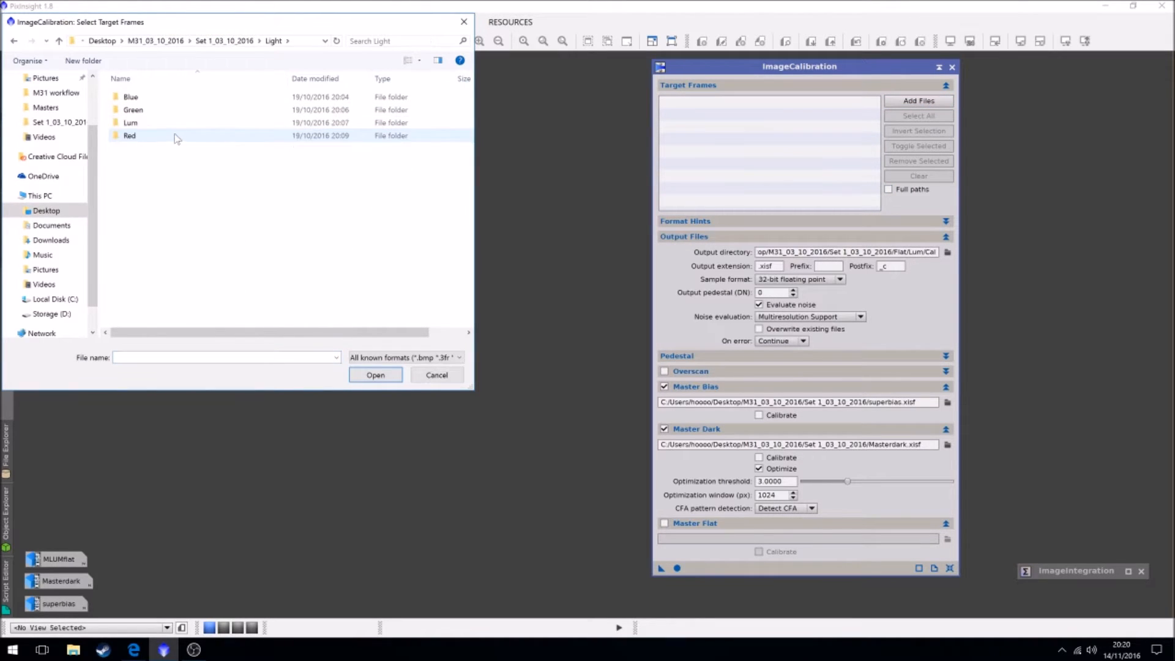
pyautogui.doubleClick(130, 122)
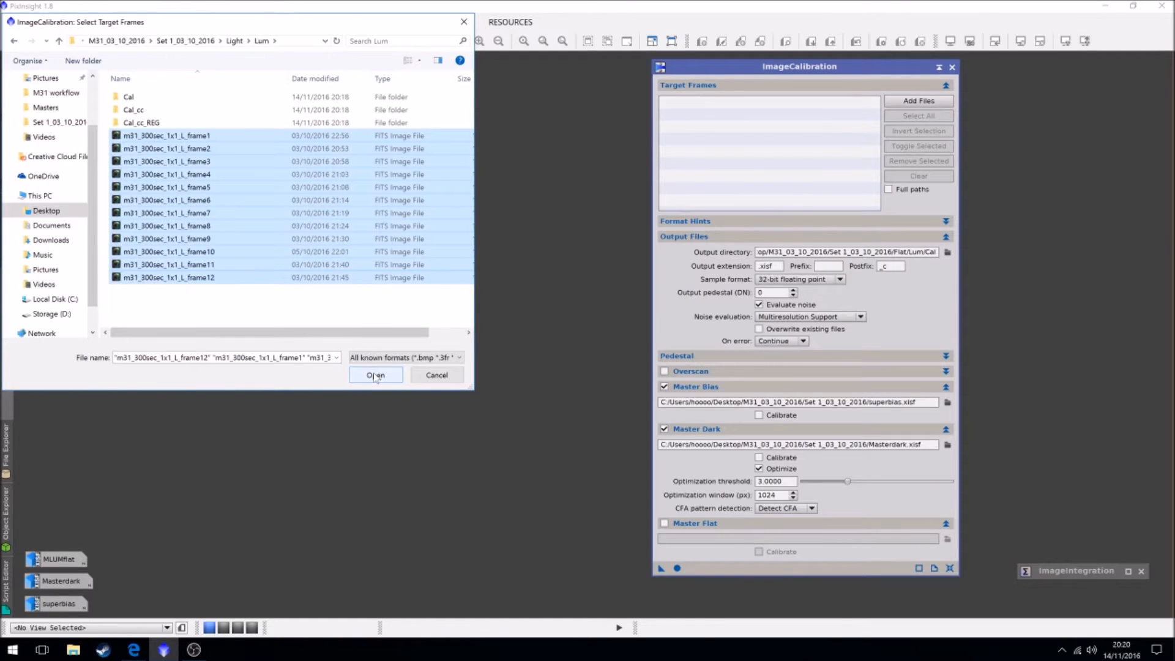
pyautogui.click(376, 374)
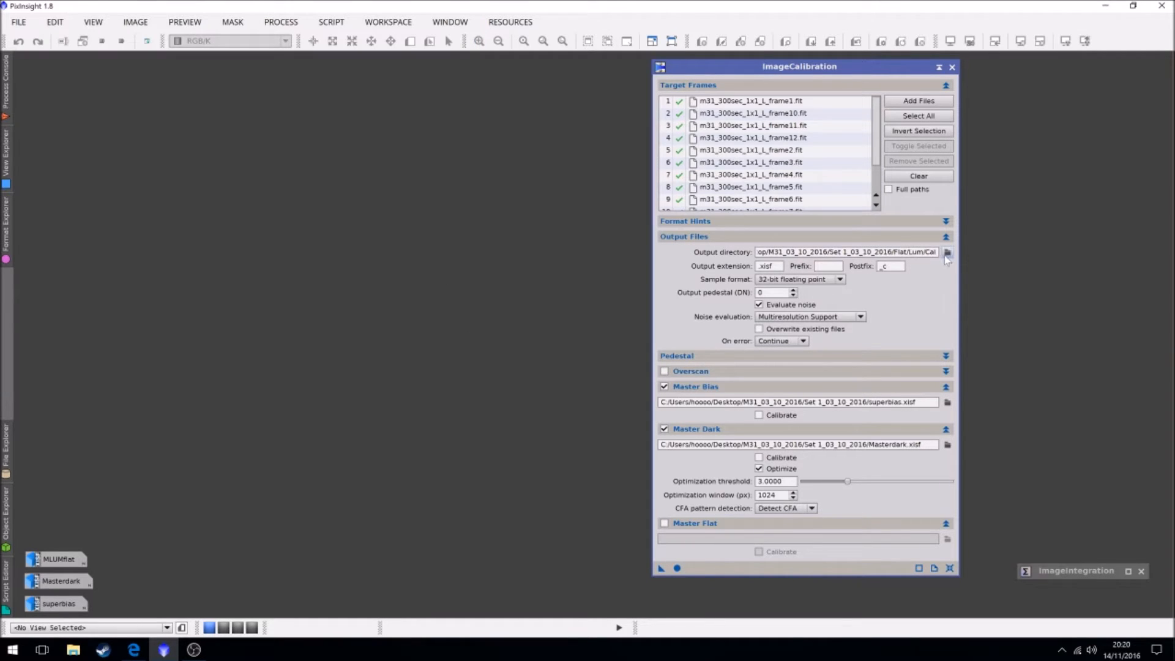
# Set the calibration output directory to Light/Lum/Cal
pyautogui.click(946, 252)
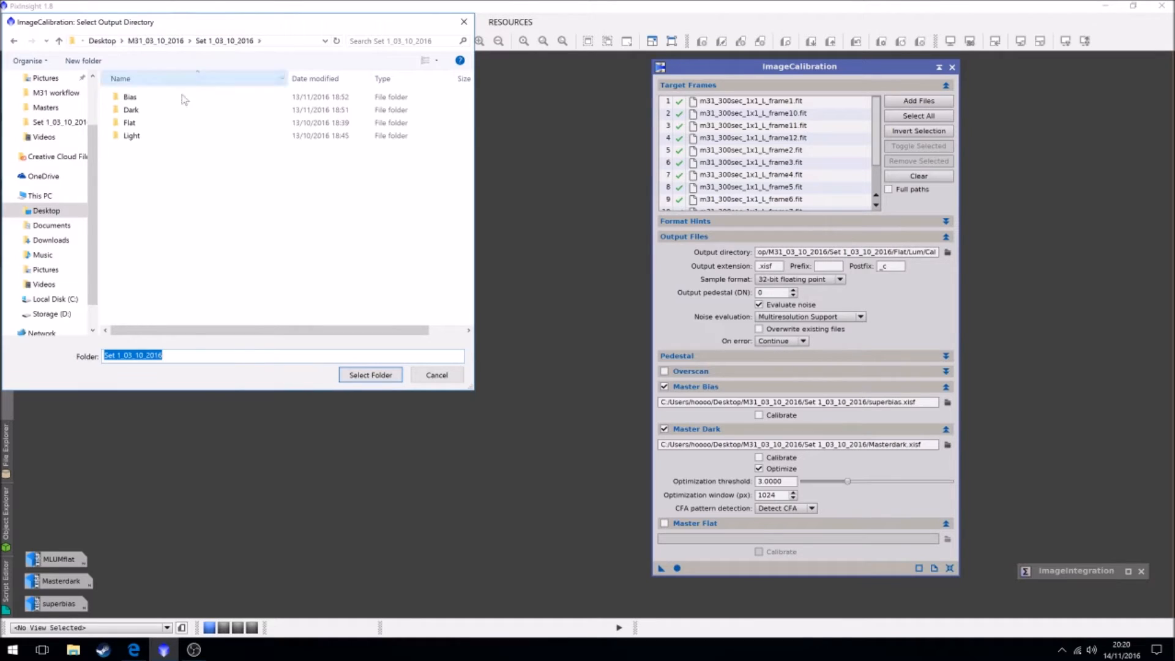
pyautogui.doubleClick(132, 134)
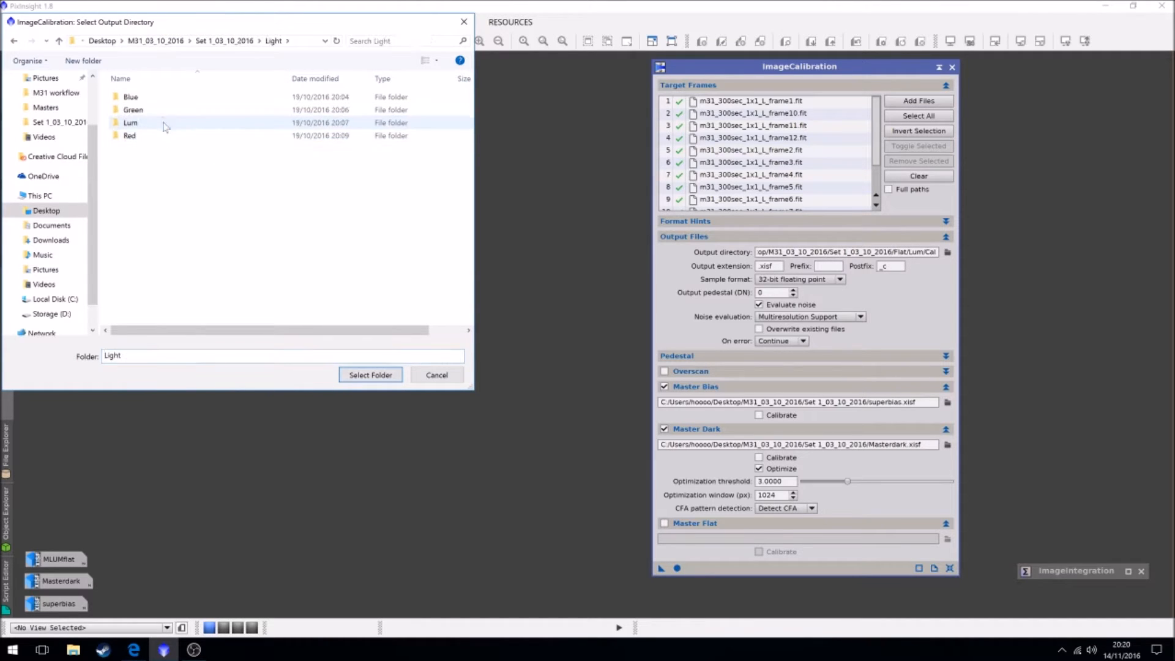
pyautogui.doubleClick(131, 122)
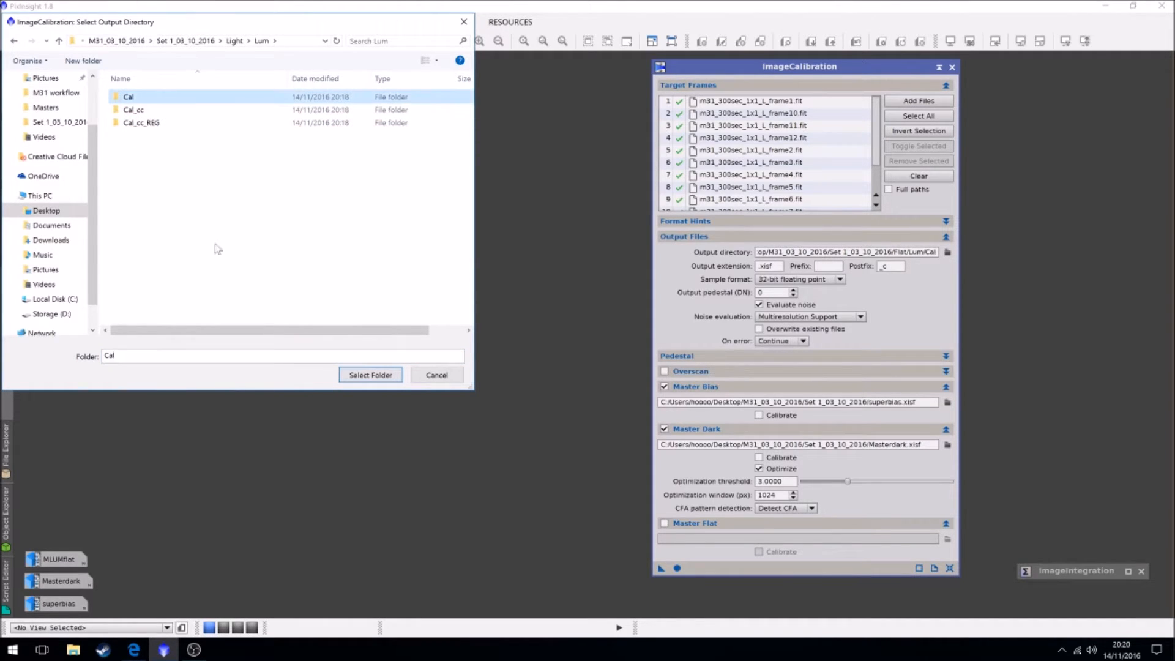
pyautogui.moveTo(367, 403)
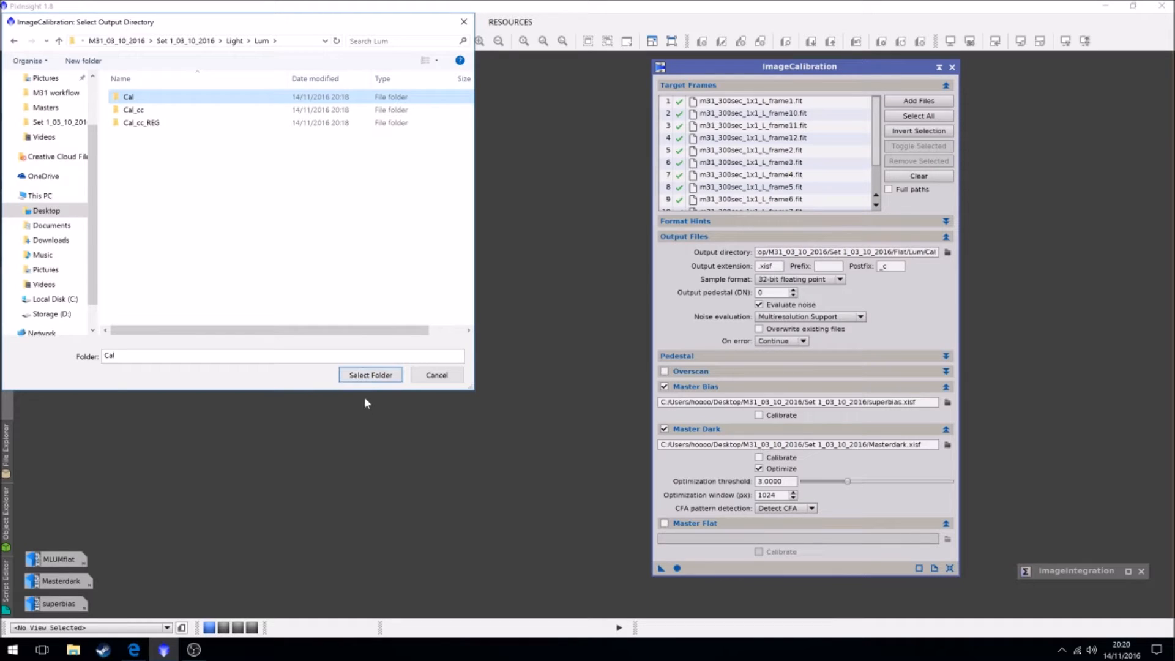
pyautogui.click(370, 374)
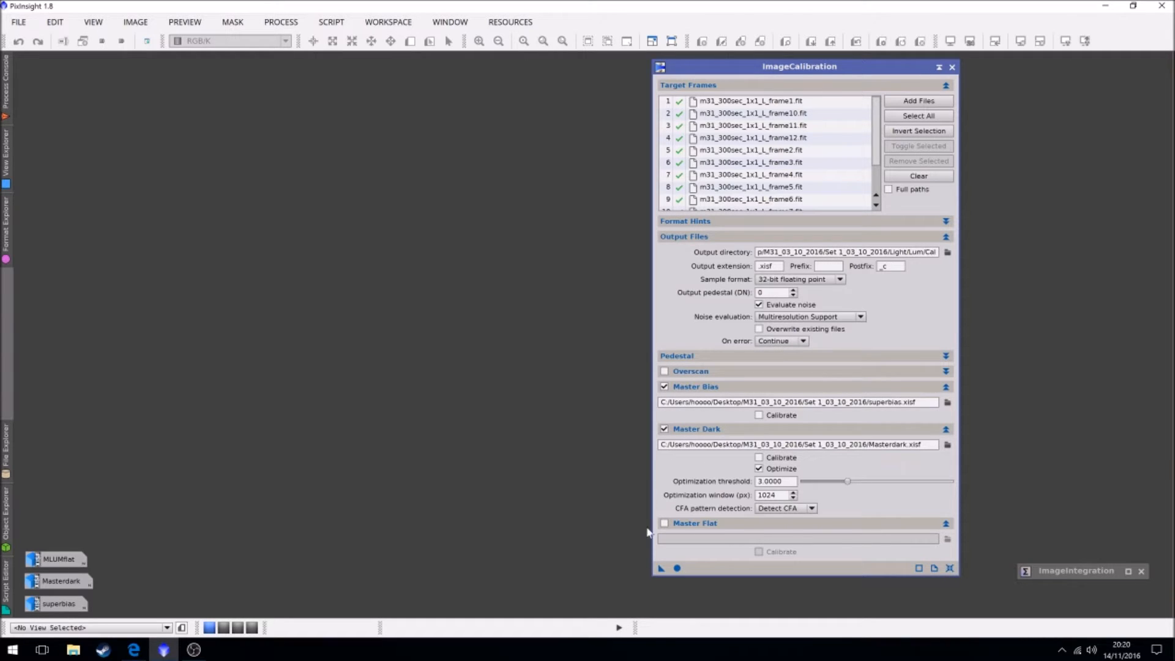
# Enable Master Flat and assign MLUMflat.xisf alongside the master bias and dark
pyautogui.click(663, 523)
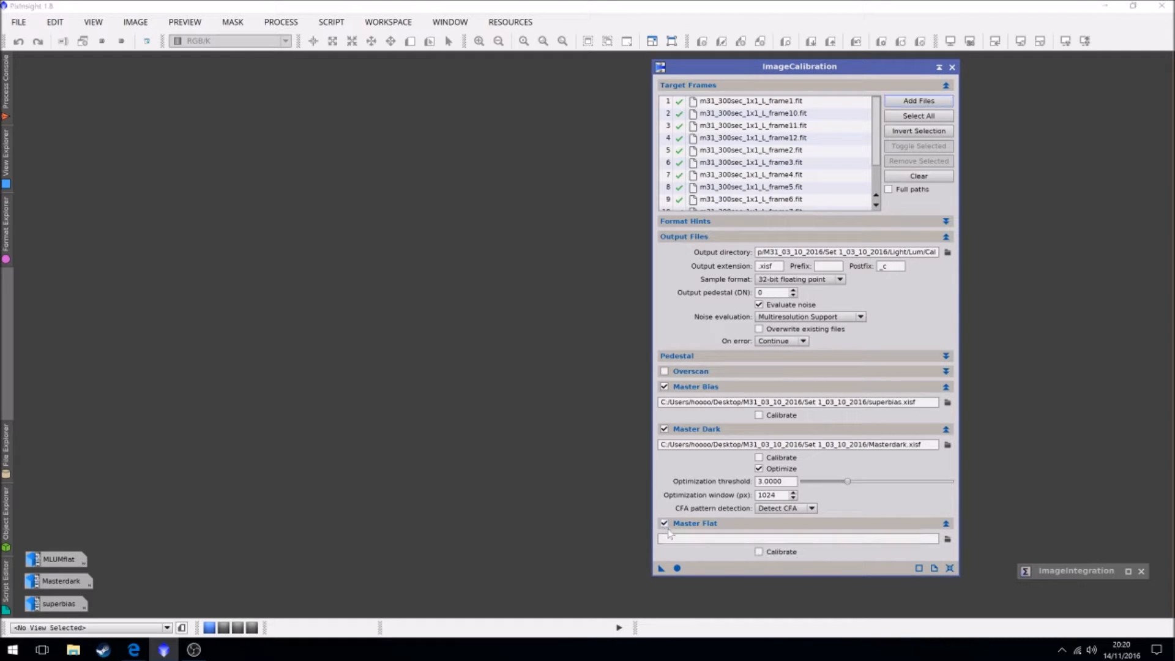
pyautogui.click(946, 538)
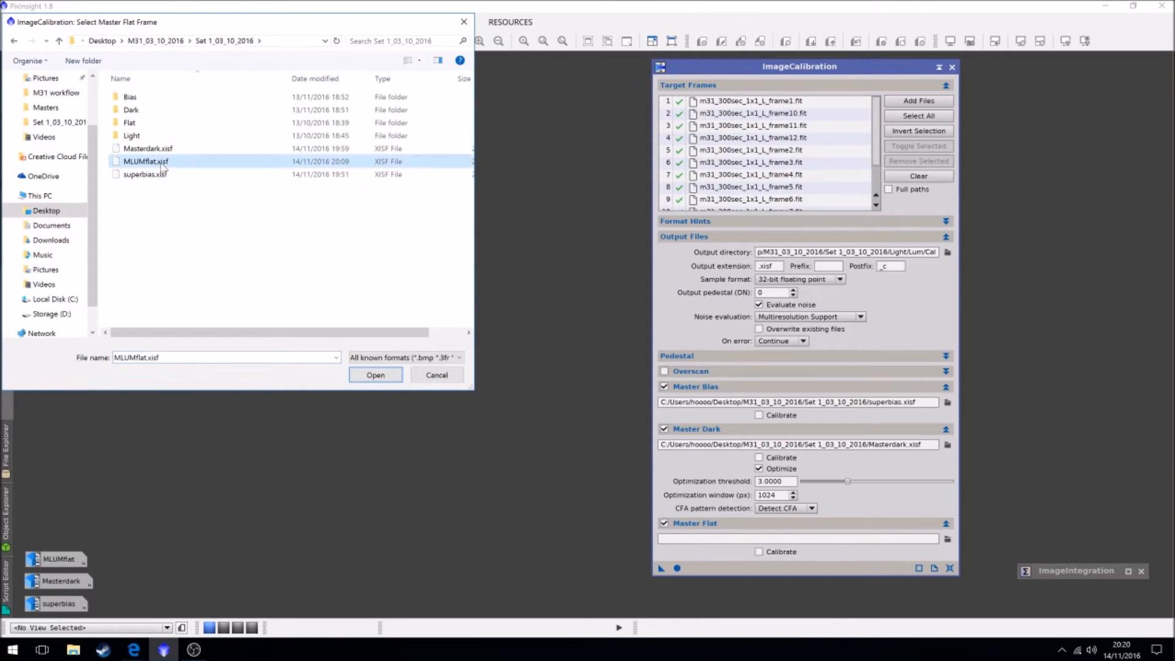
pyautogui.click(374, 375)
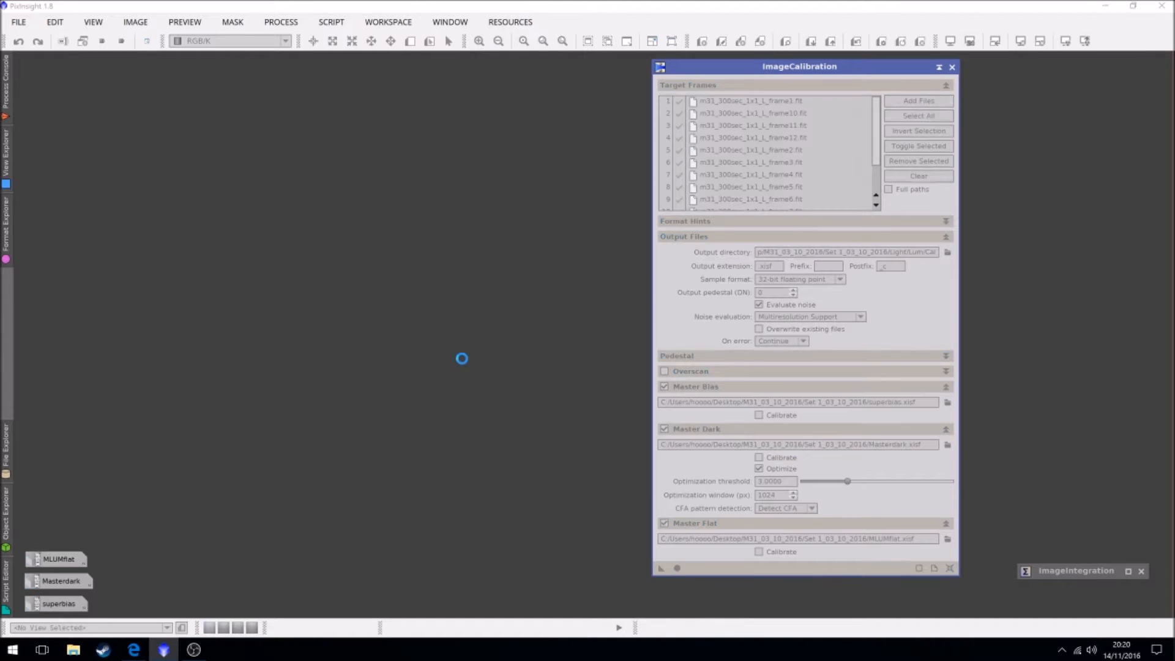
pyautogui.click(661, 567)
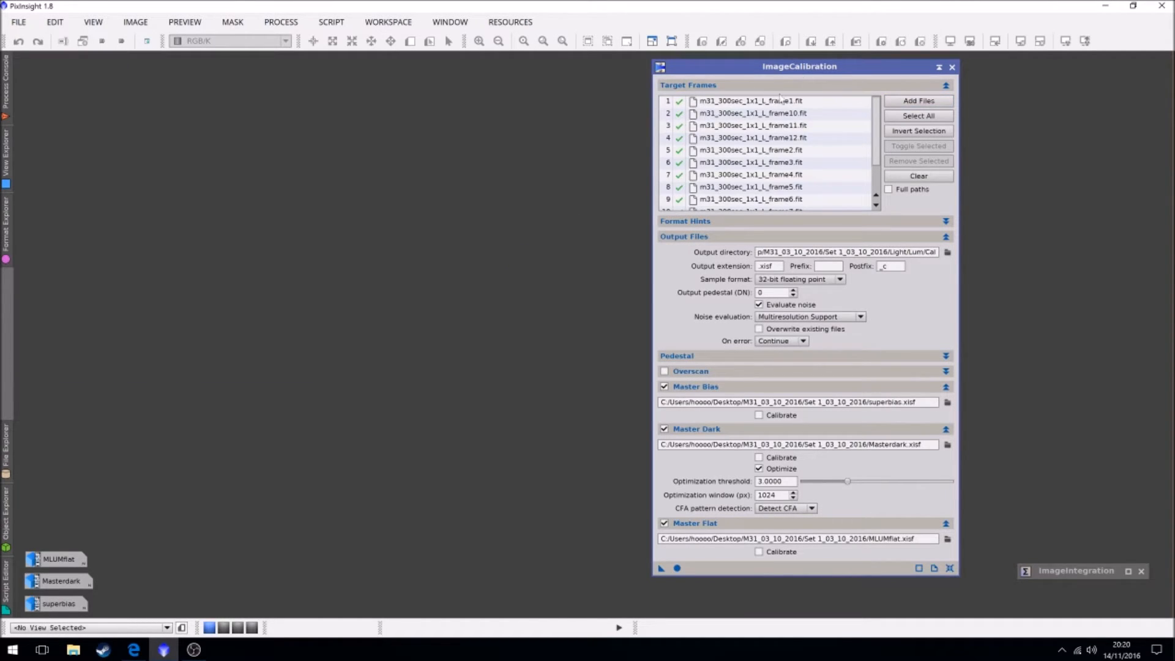
pyautogui.moveTo(939, 67)
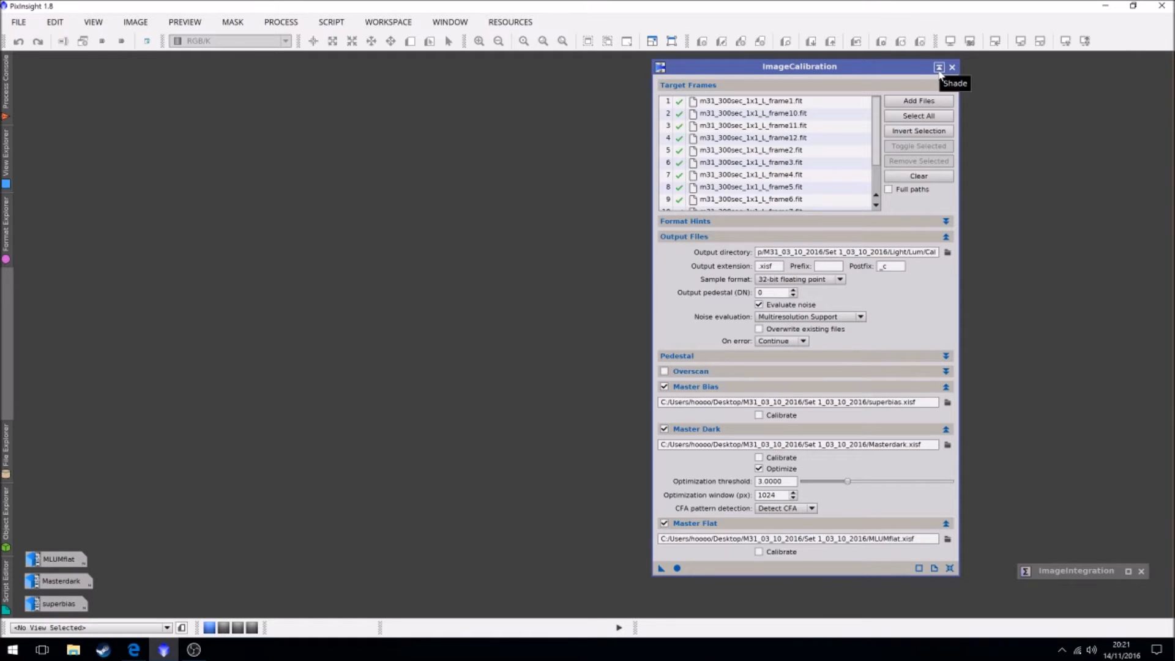
# Auto-stretch the calibrated frame1 beside the raw frame for comparison, then close the calibrated image
pyautogui.click(939, 66)
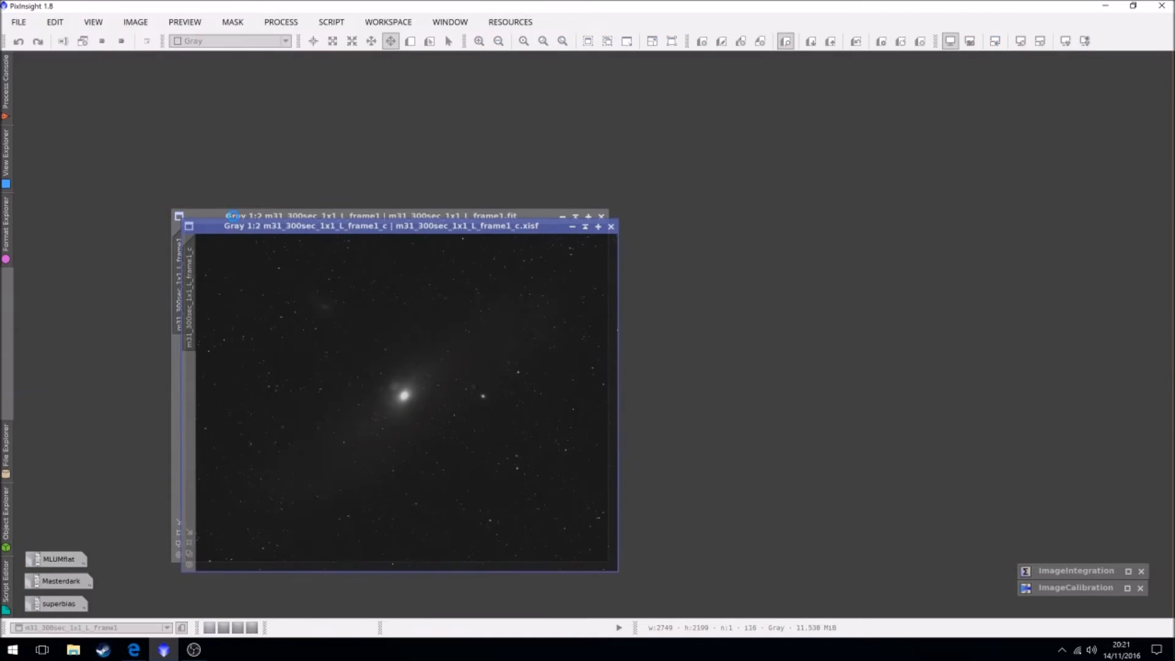
pyautogui.moveTo(382, 225); pyautogui.dragTo(731, 163)
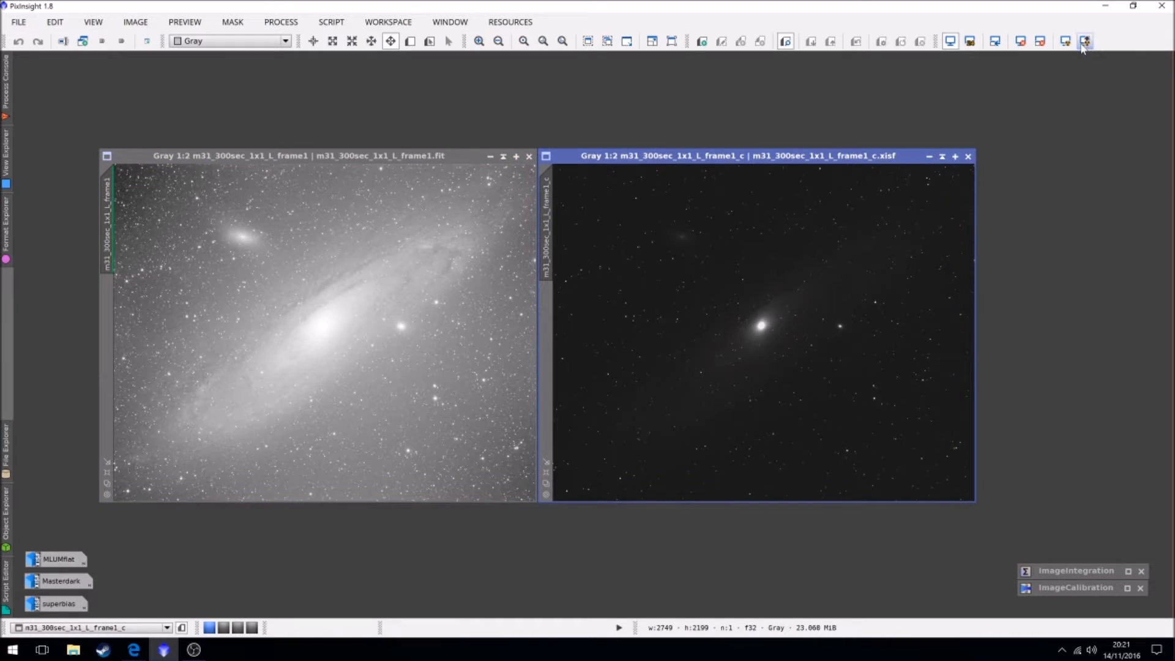
pyautogui.click(1083, 42)
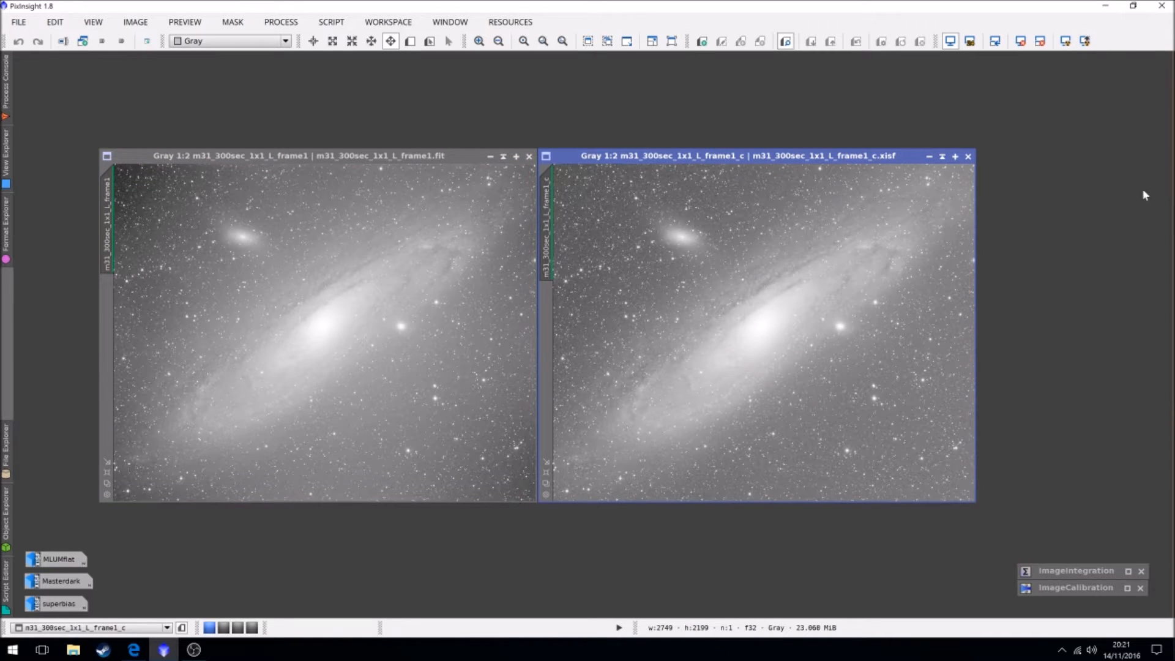
pyautogui.moveTo(1109, 483)
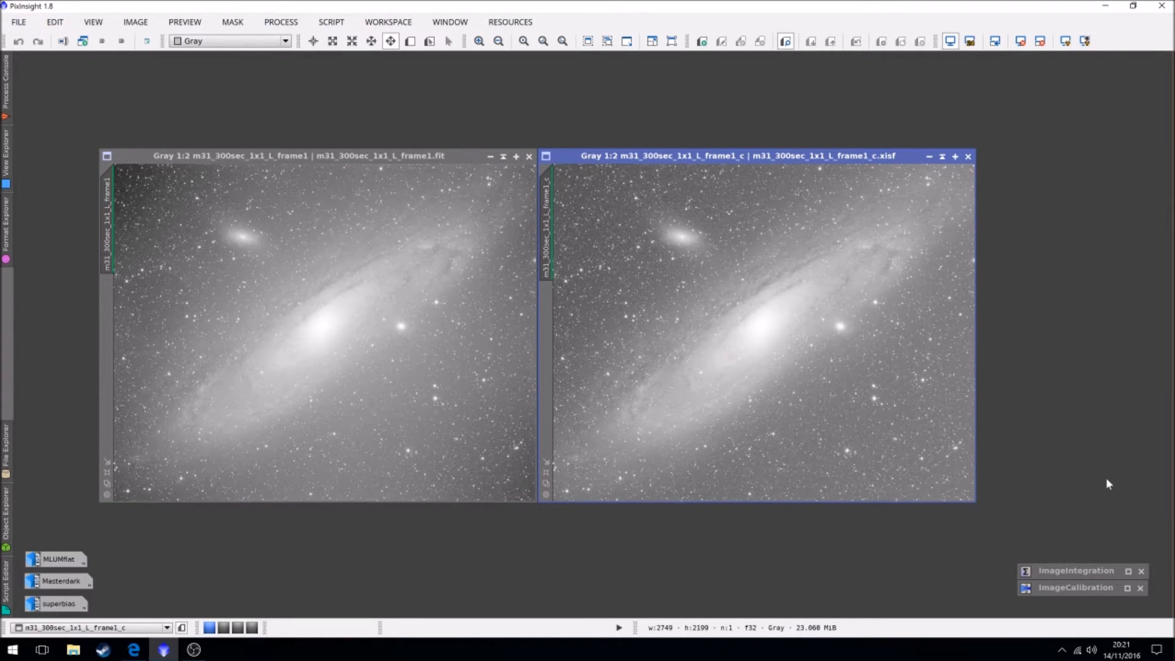
pyautogui.moveTo(929, 367)
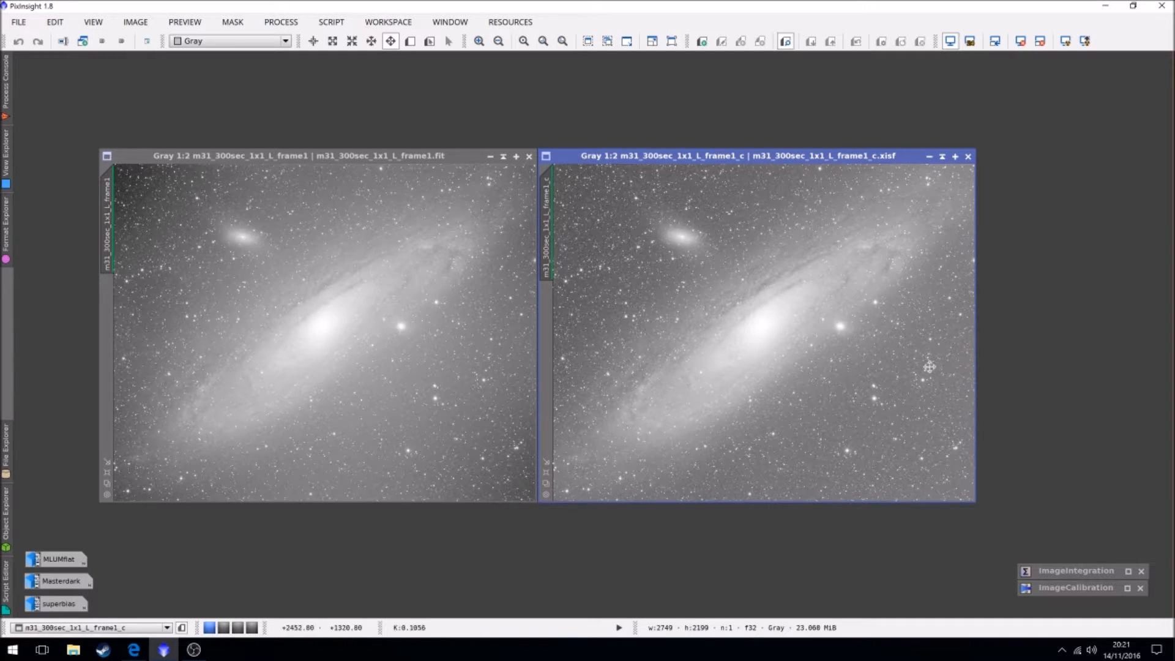
pyautogui.moveTo(933, 356)
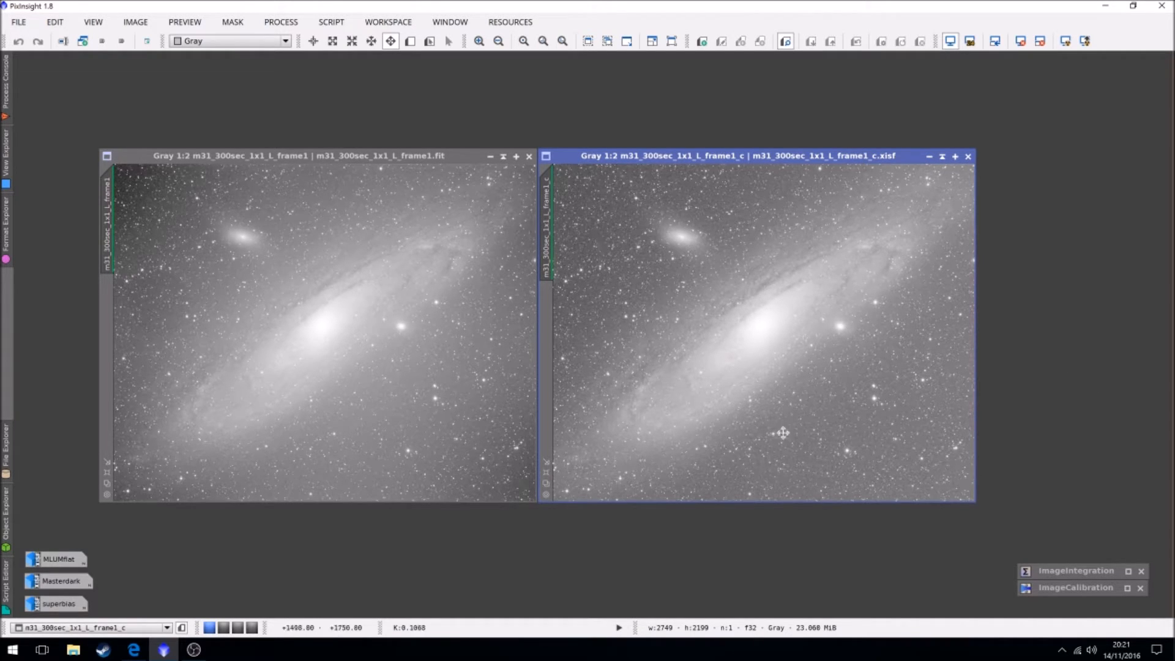
pyautogui.moveTo(857, 439)
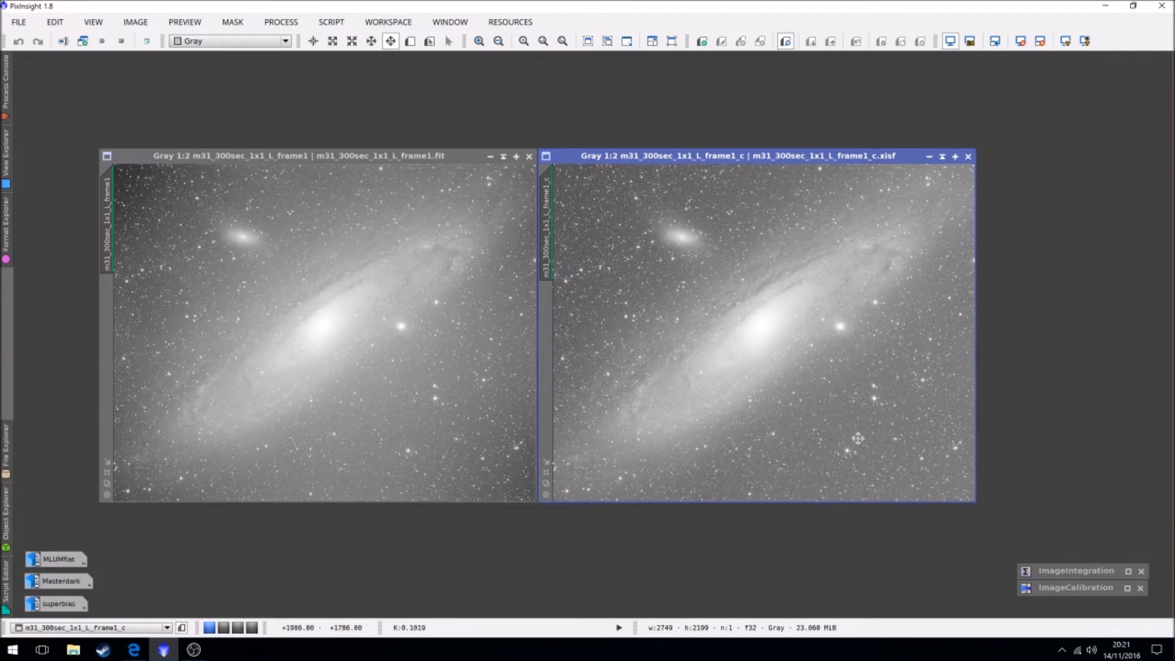
pyautogui.moveTo(879, 419)
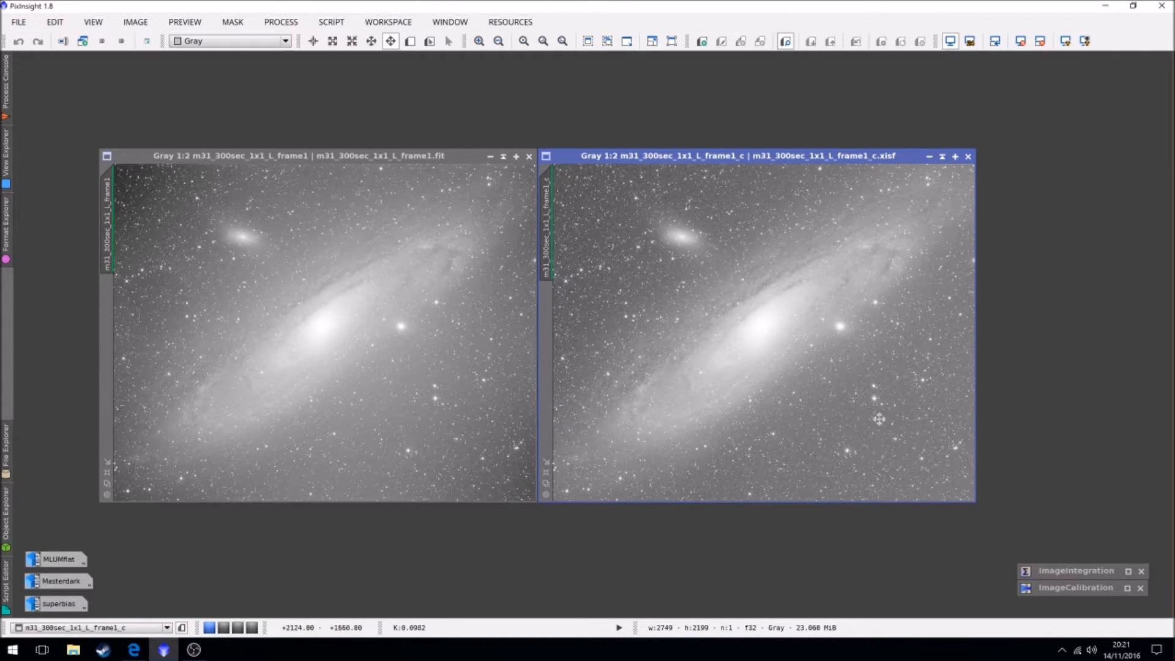
pyautogui.moveTo(619, 456)
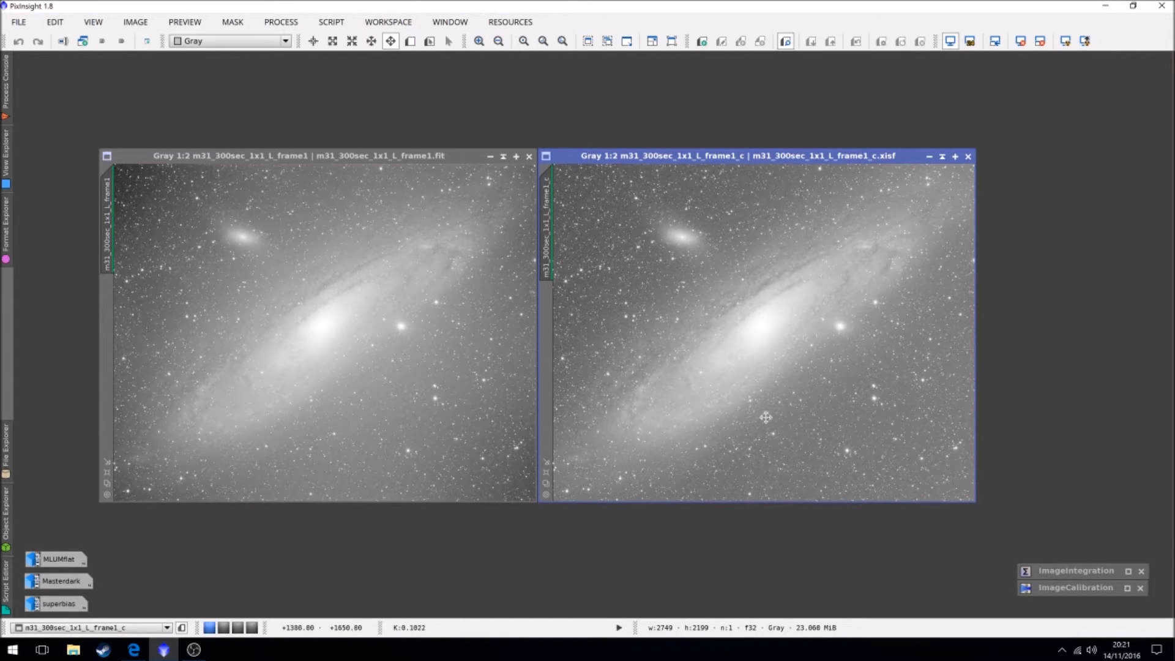
pyautogui.moveTo(816, 423)
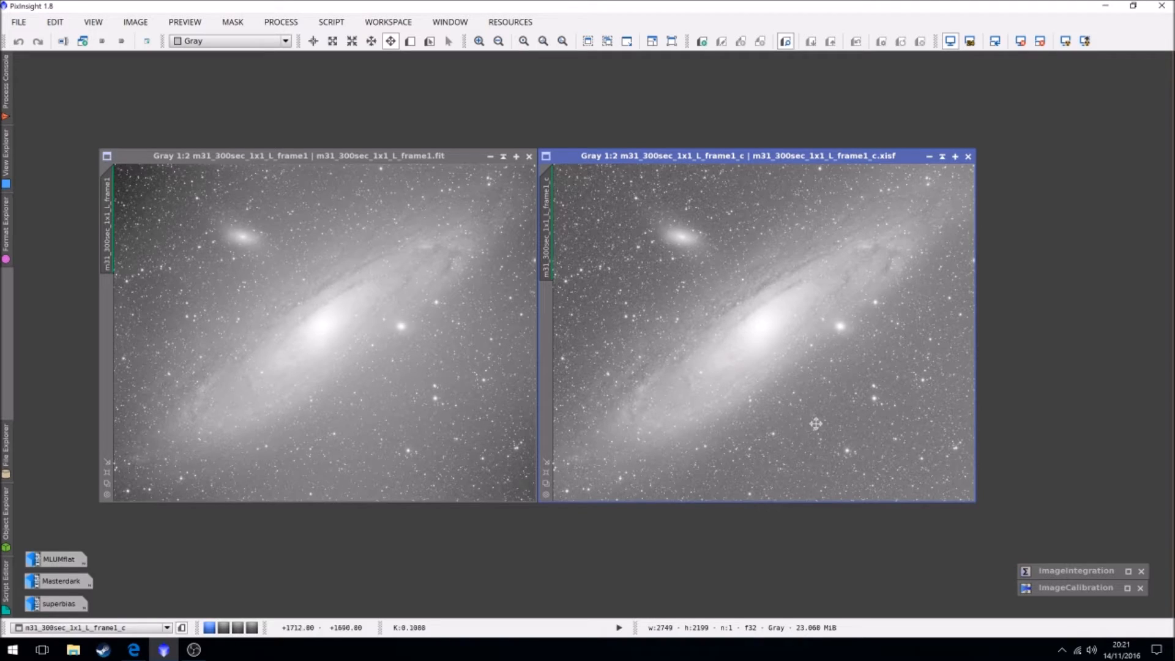
pyautogui.moveTo(782, 297)
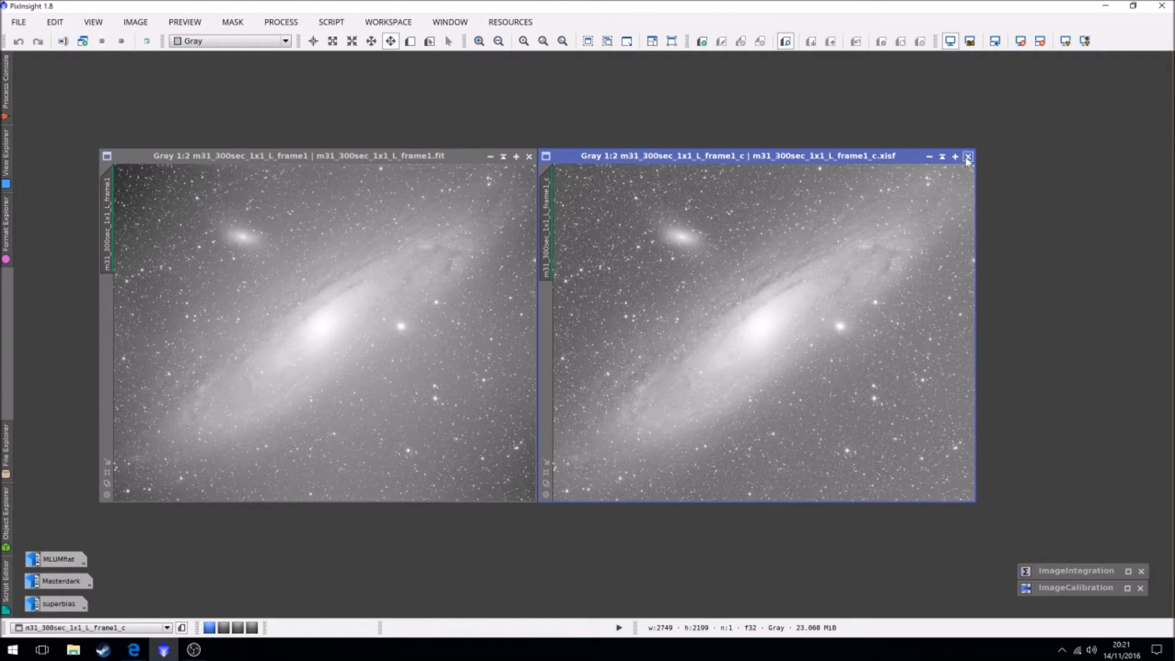
pyautogui.click(967, 156)
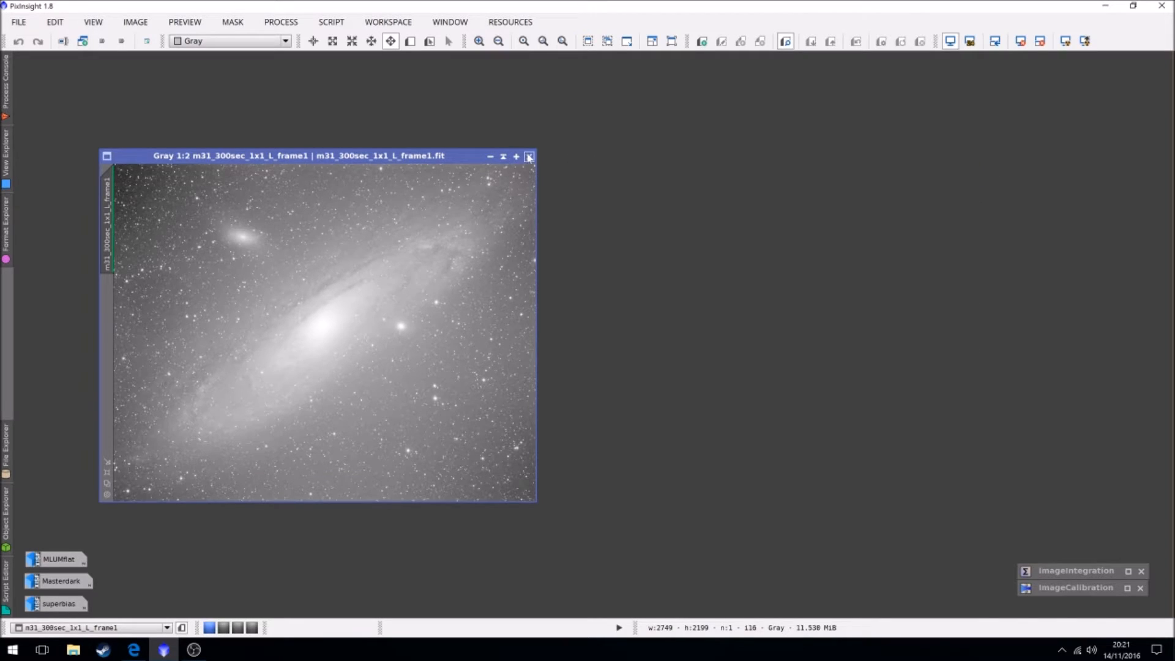
# Close frame1, glance at the ImageIntegration icon, and show the full alphabetical process list
pyautogui.click(529, 155)
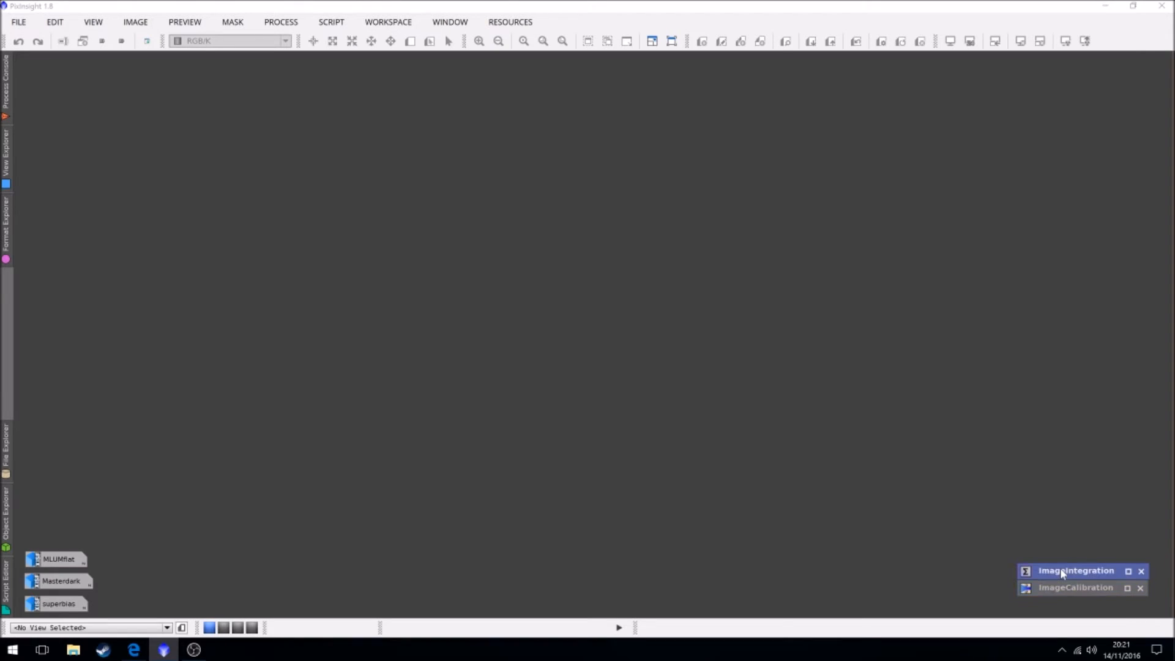
pyautogui.click(1075, 570)
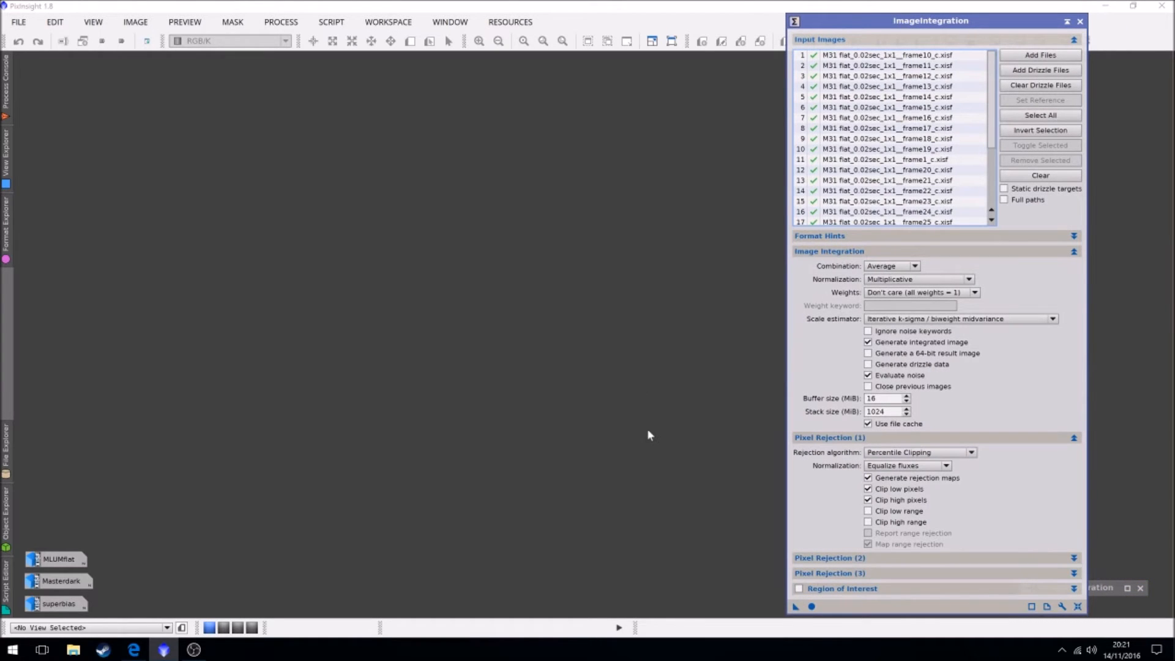
pyautogui.moveTo(621, 399)
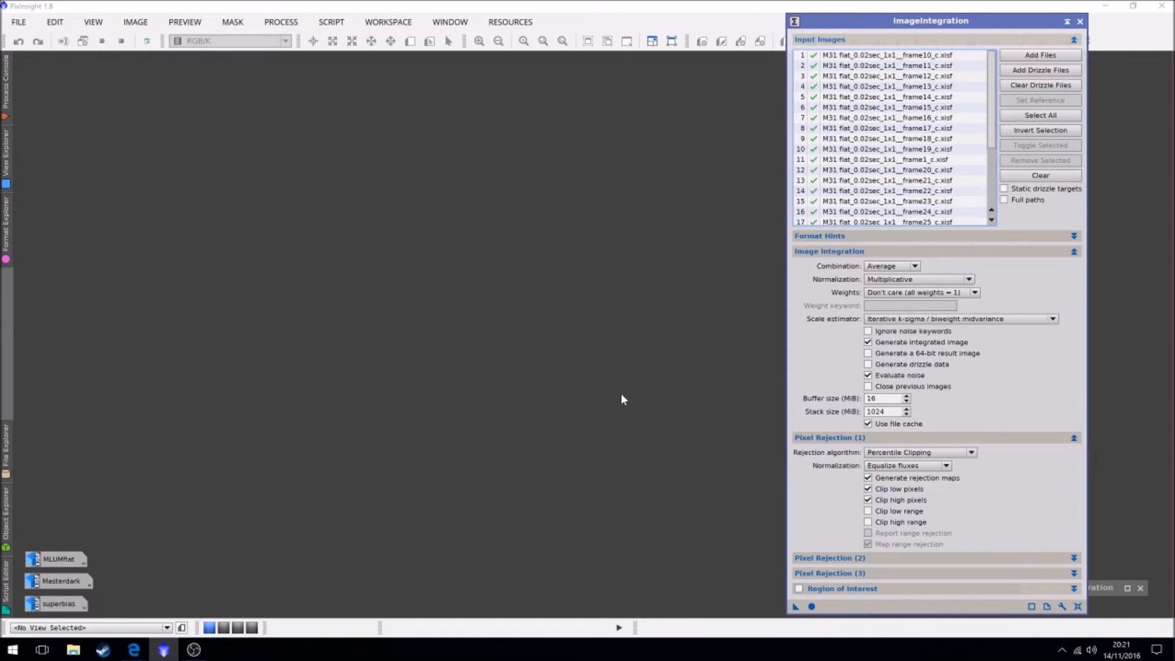
pyautogui.moveTo(776, 153)
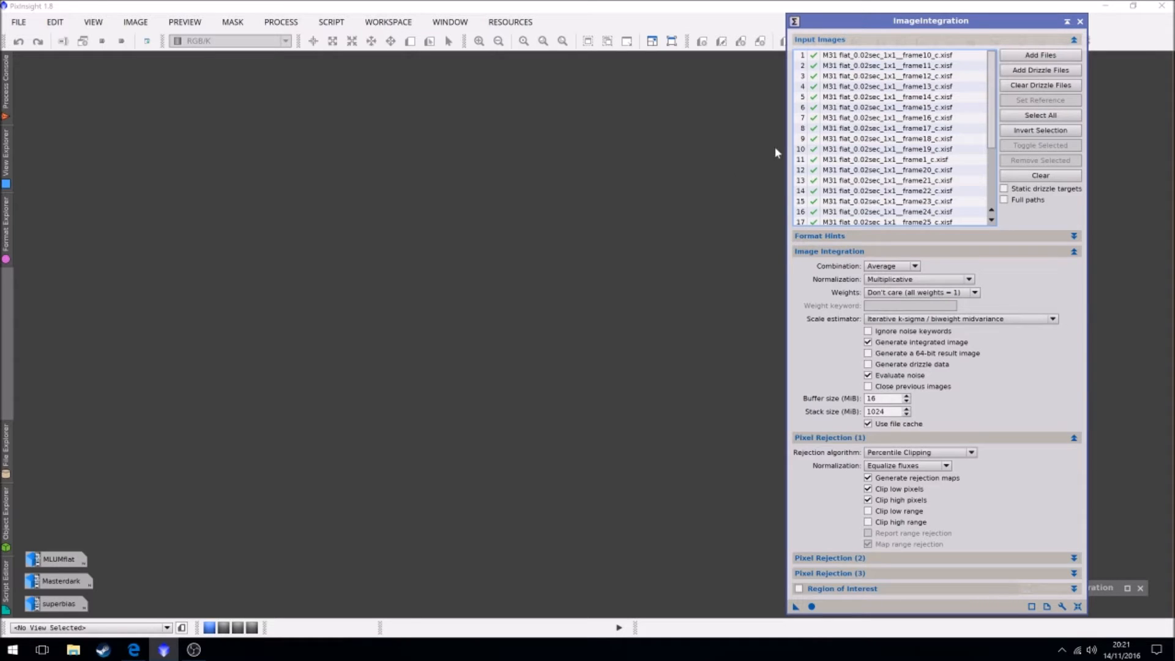
pyautogui.click(1065, 21)
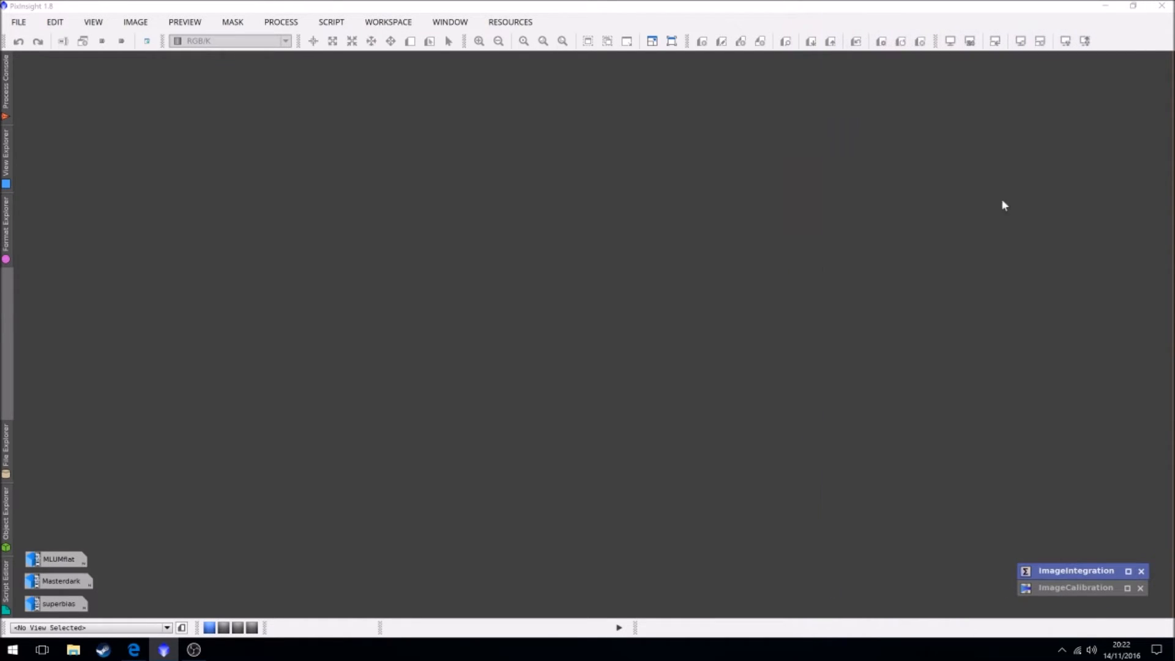
pyautogui.click(281, 22)
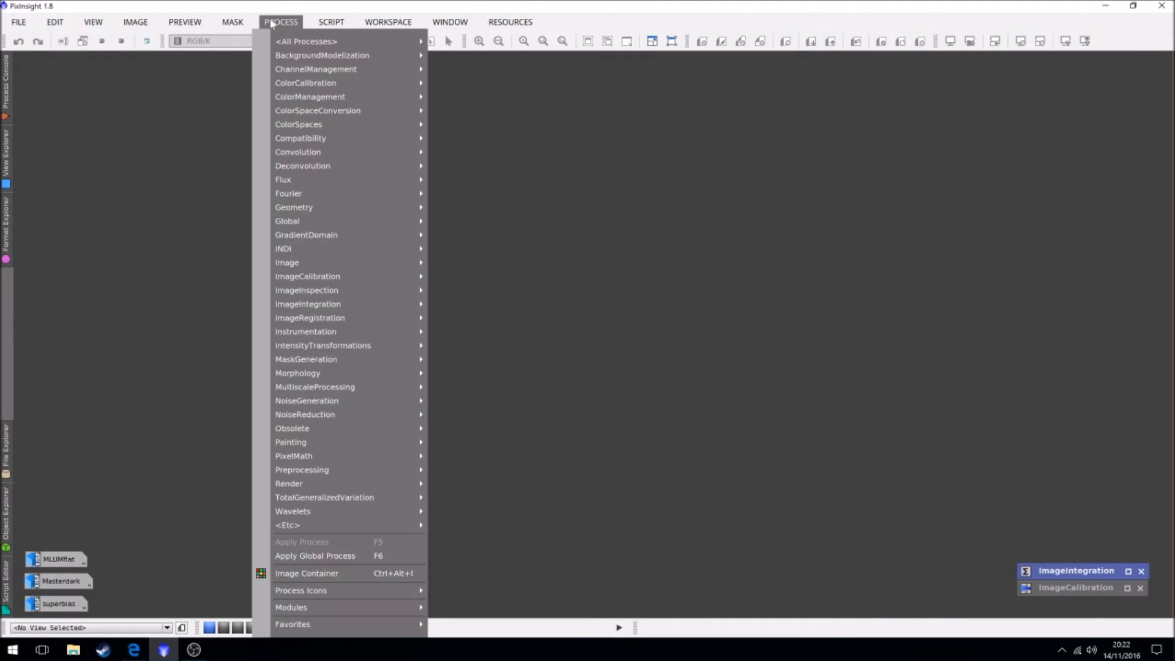
pyautogui.click(306, 42)
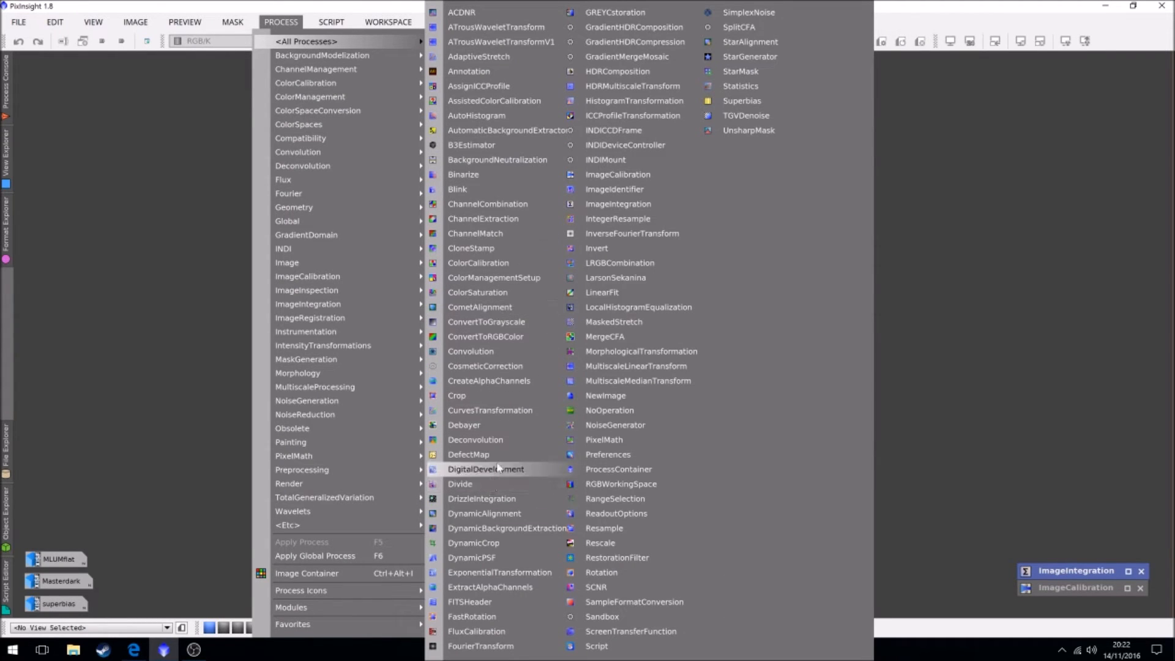
pyautogui.moveTo(489, 410)
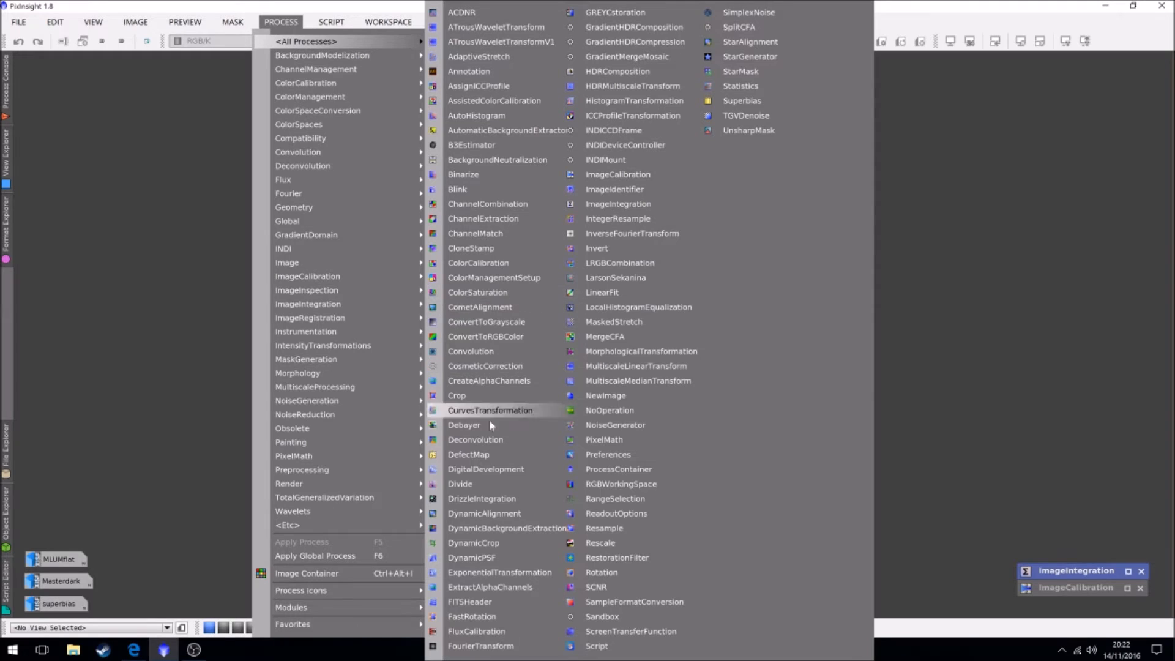
pyautogui.moveTo(488, 372)
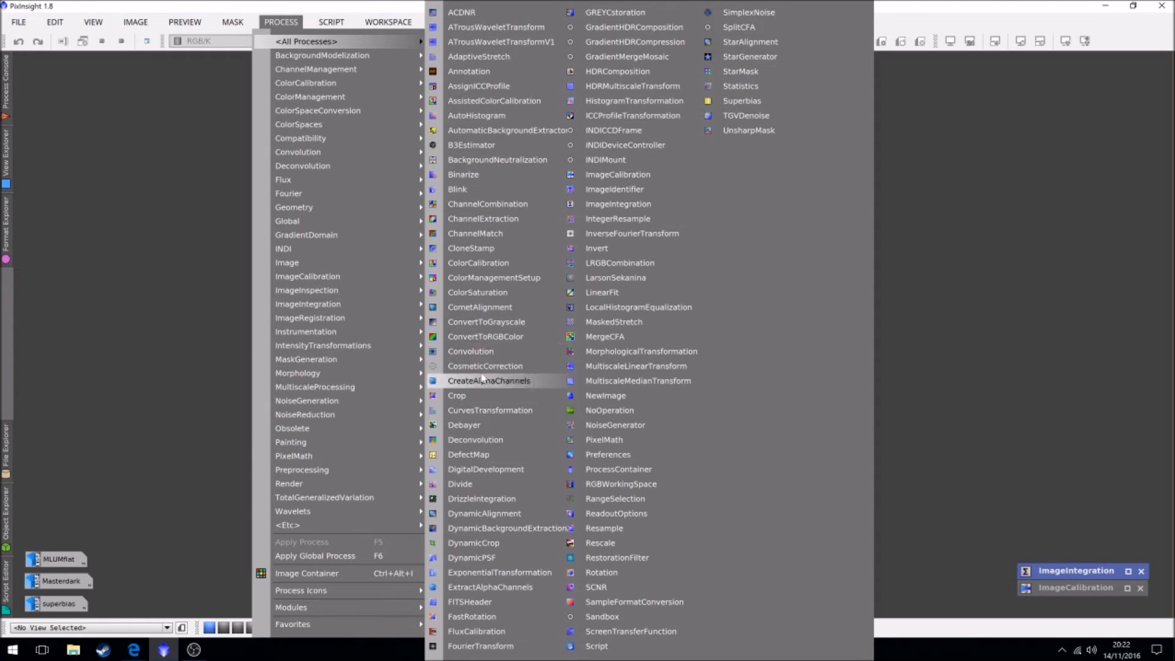
# Start CosmeticCorrection and add the twelve calibrated Lum frames as targets
pyautogui.click(485, 366)
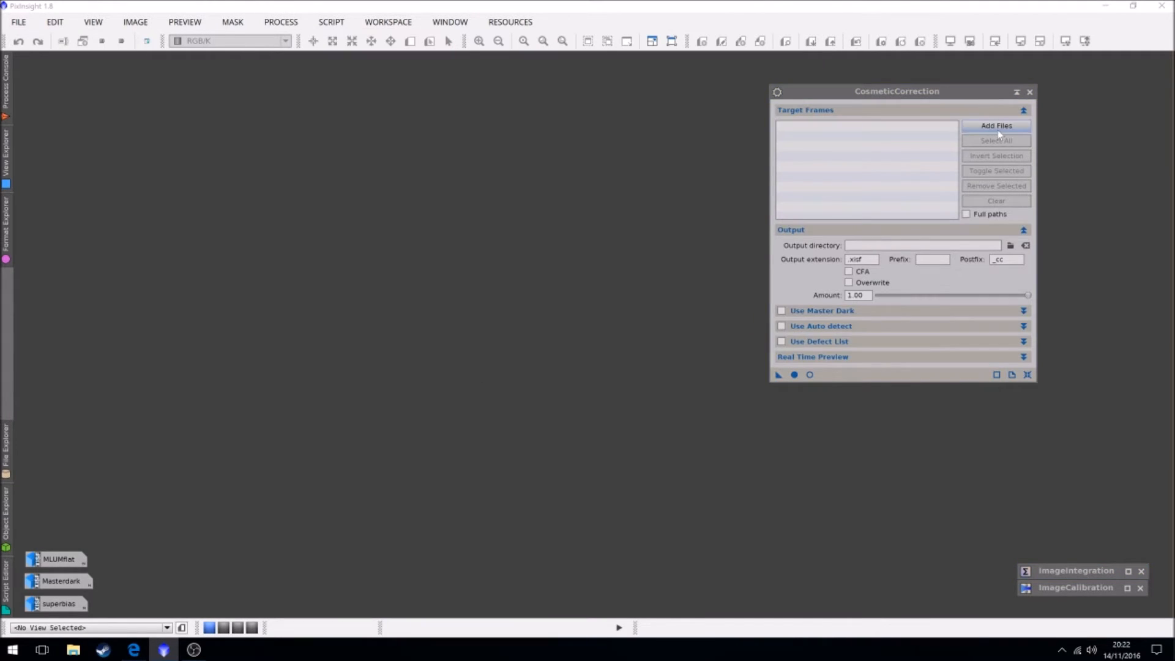
pyautogui.click(996, 125)
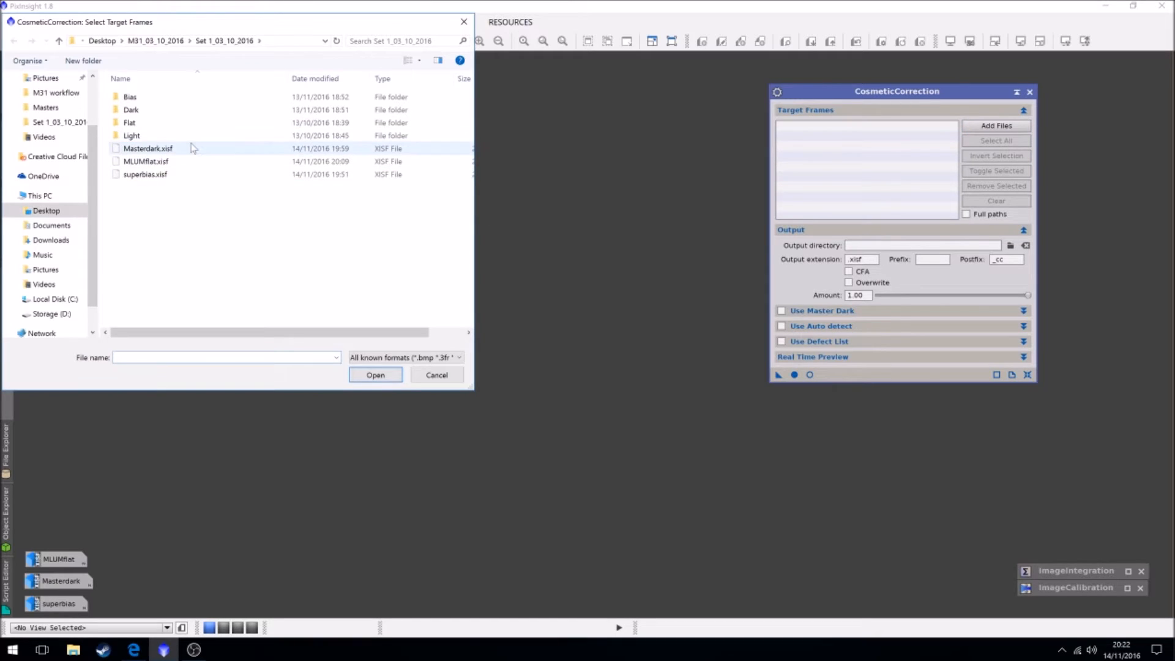
pyautogui.doubleClick(131, 136)
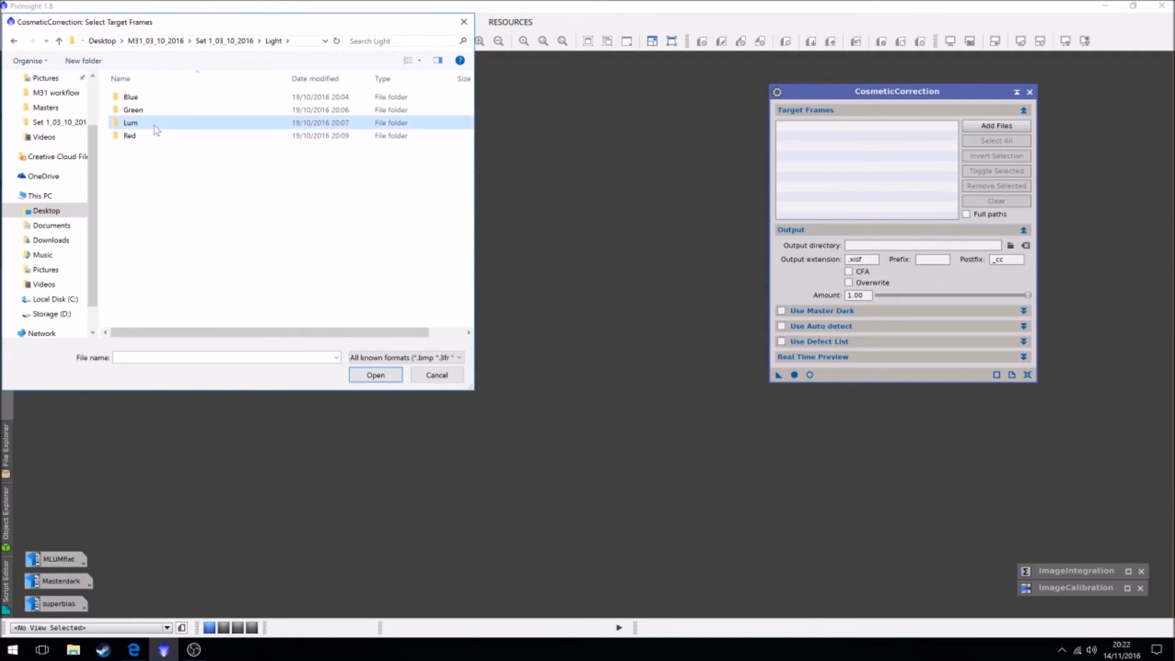
pyautogui.doubleClick(131, 122)
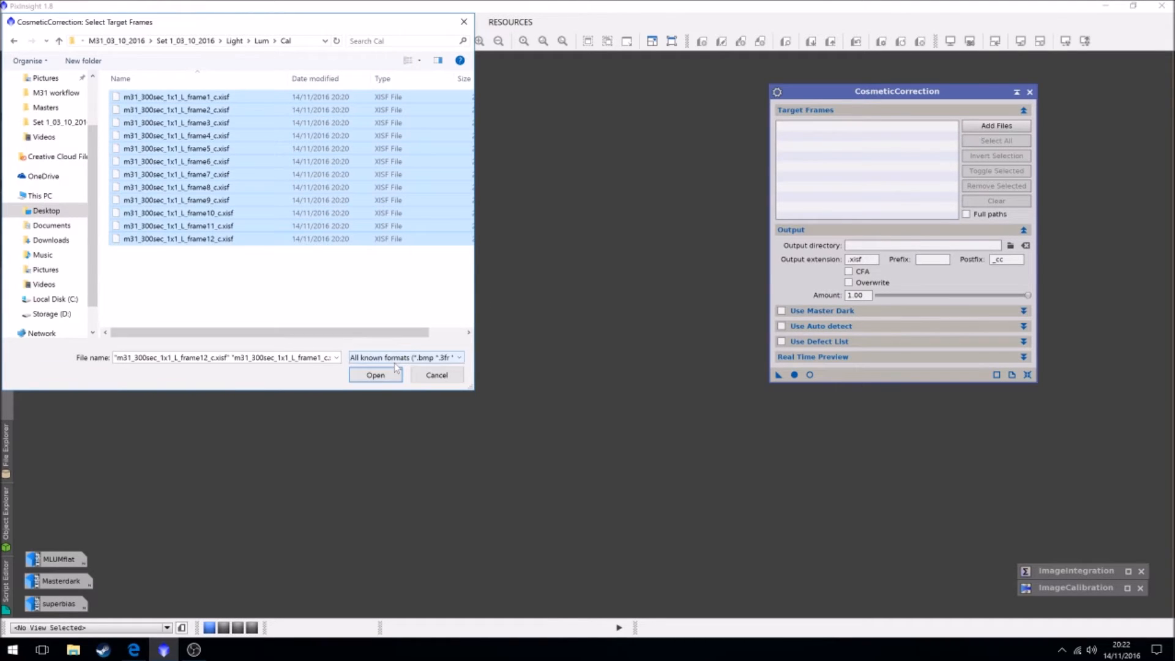
pyautogui.click(374, 375)
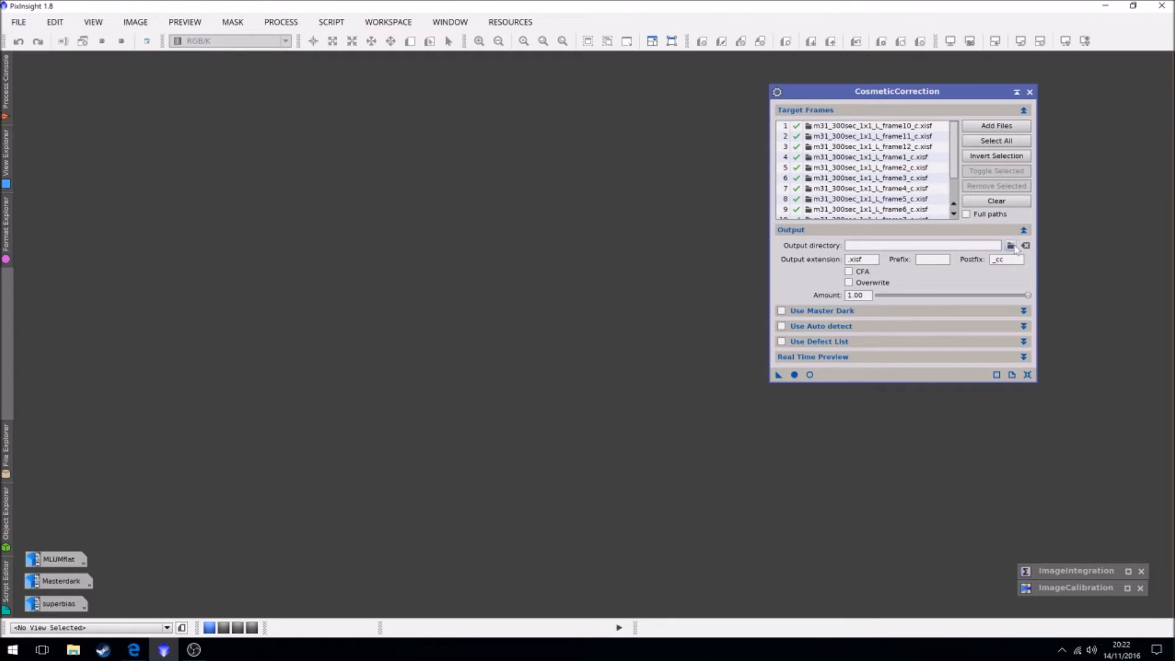
# Set output to Lum/Cal_cc and enable Use Master Dark with Masterdark.xisf
pyautogui.click(1010, 245)
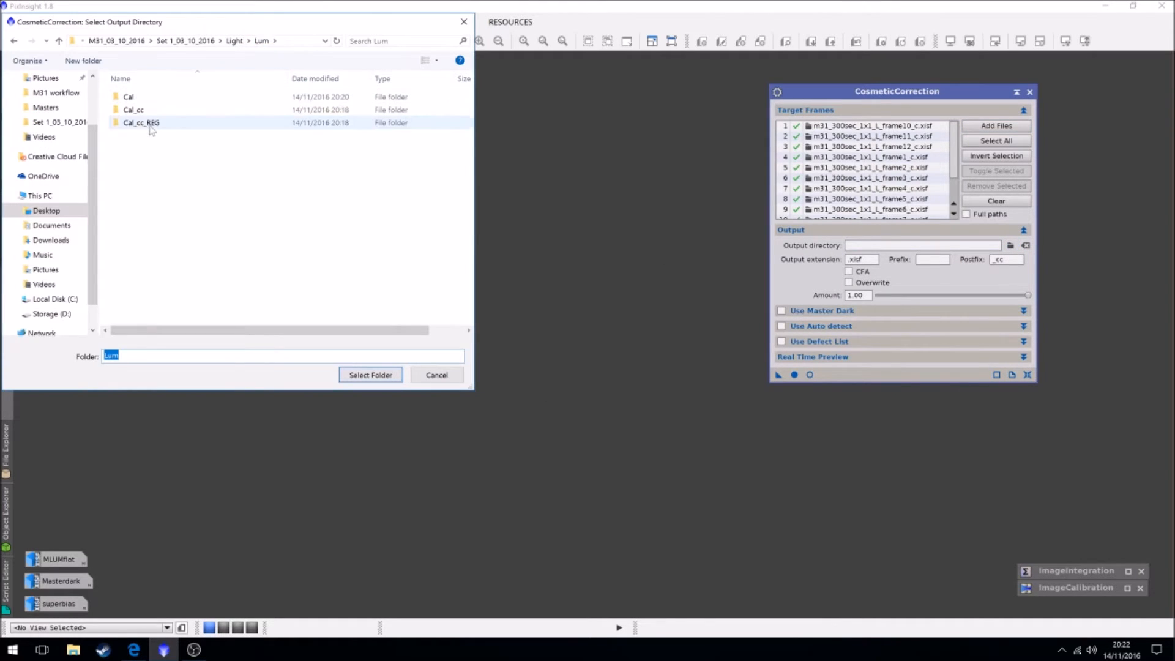
pyautogui.click(369, 374)
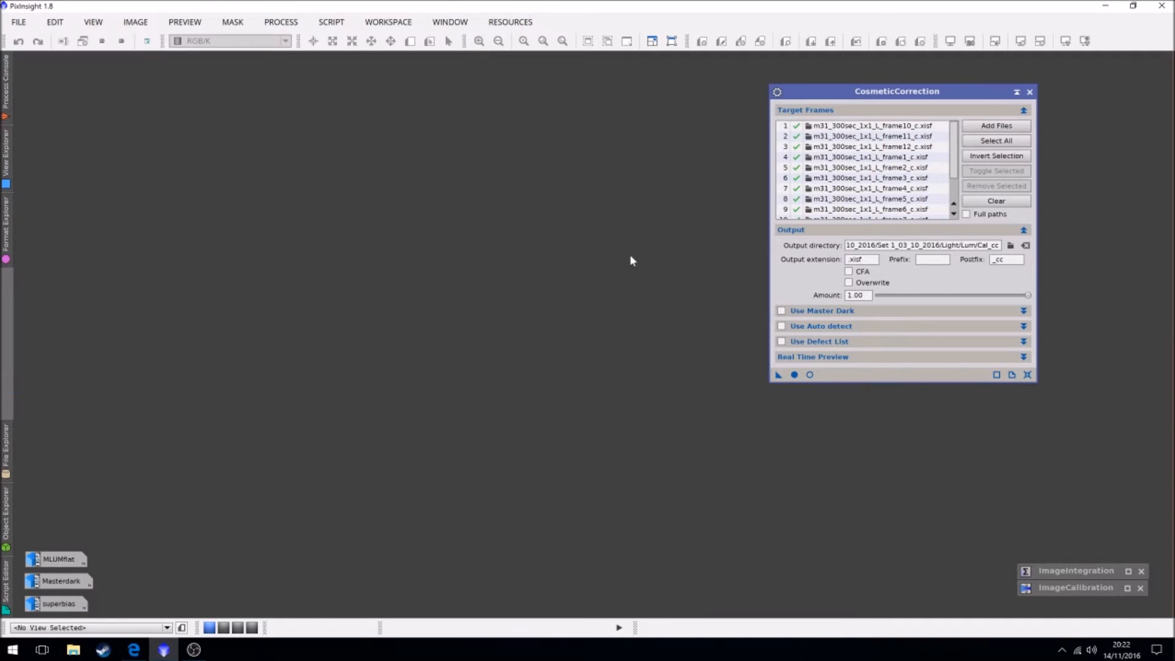
pyautogui.click(782, 310)
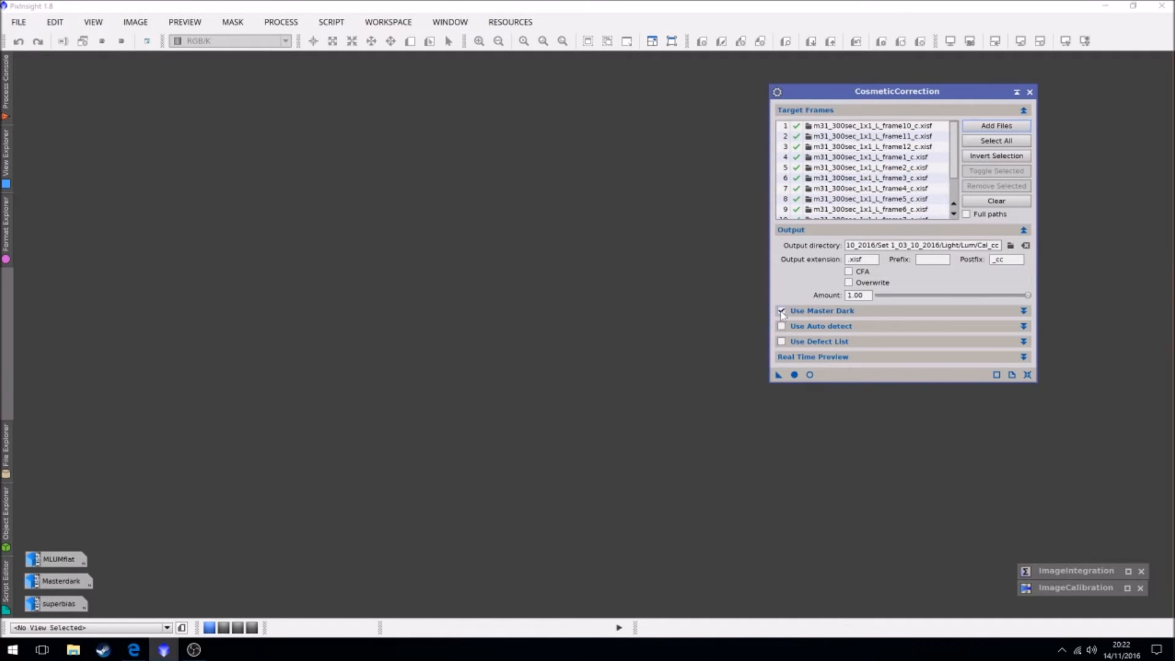
pyautogui.click(780, 309)
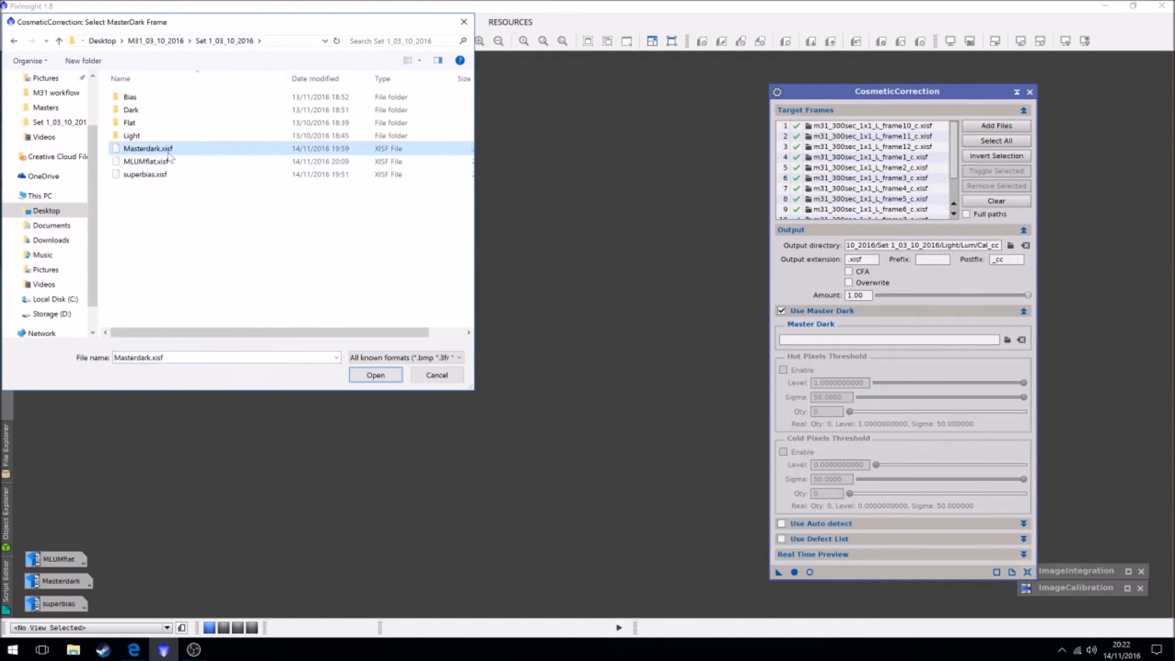
pyautogui.click(374, 374)
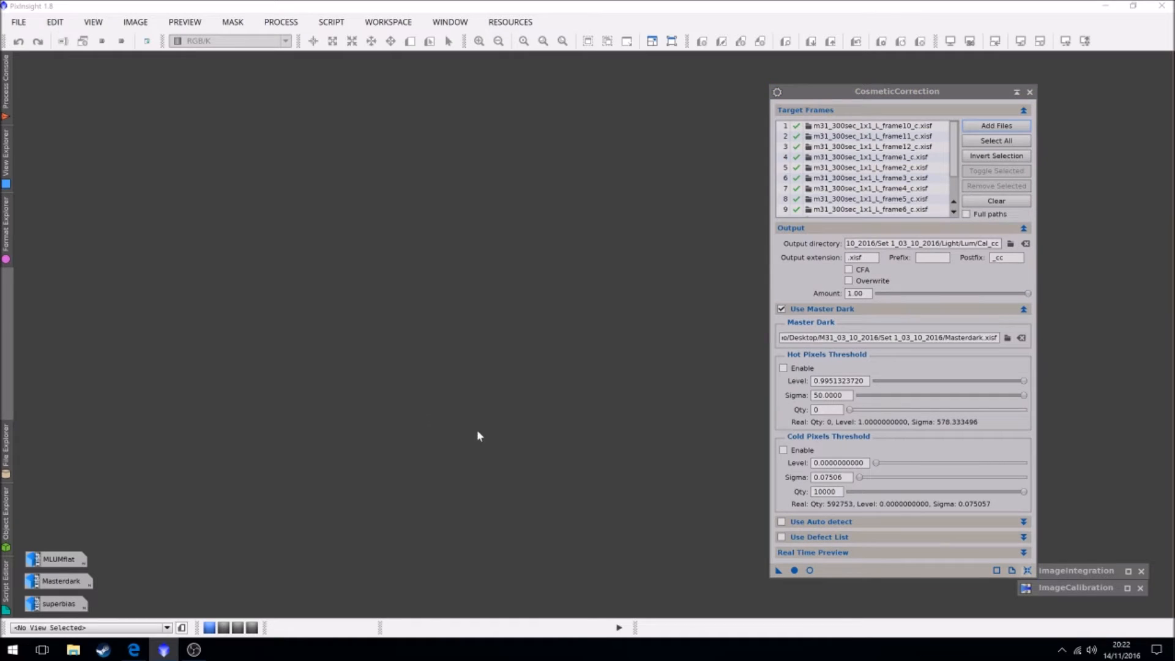
pyautogui.moveTo(869, 125)
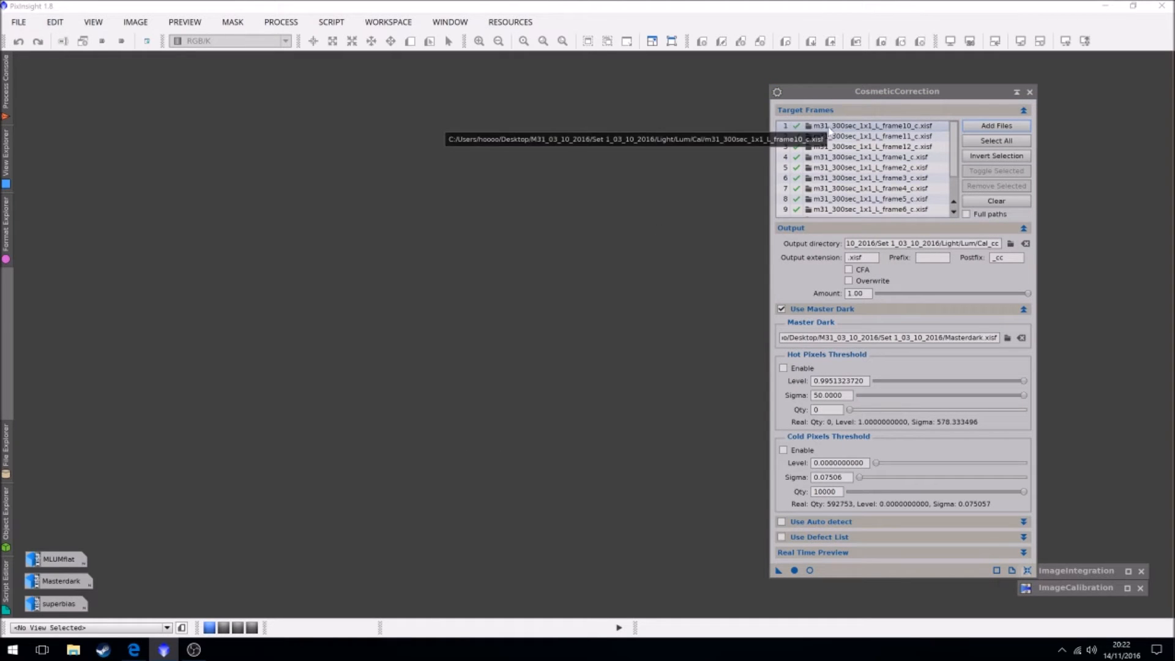
# Open calibrated frame10_c, zoom into the star field and define a small background preview
pyautogui.doubleClick(869, 125)
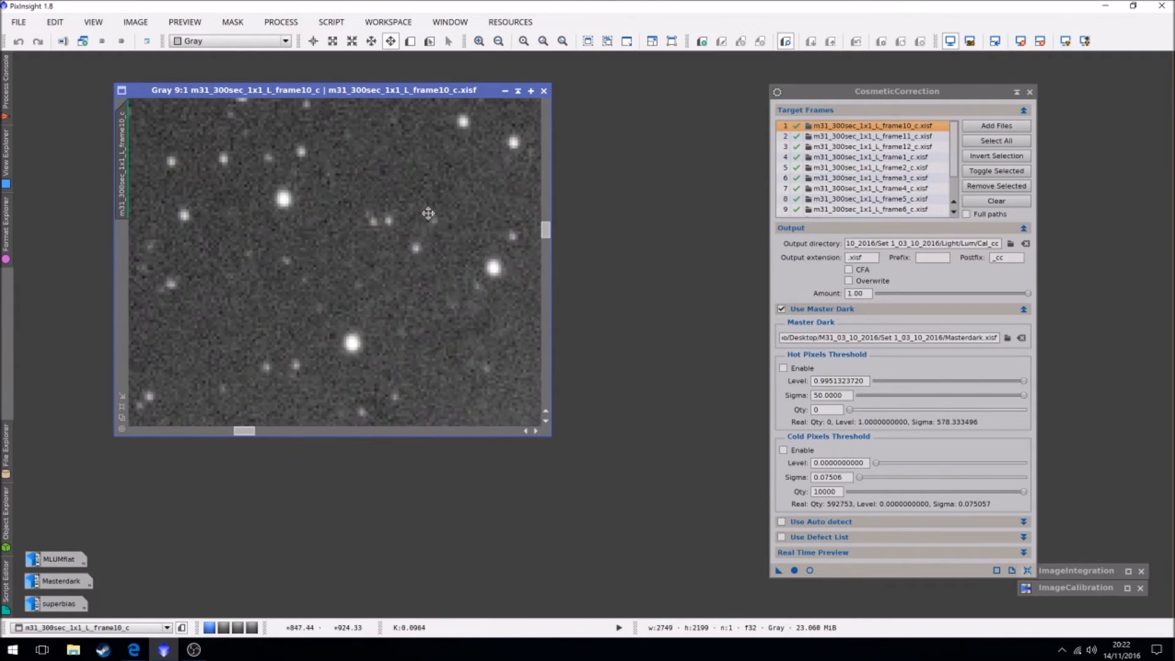
pyautogui.moveTo(427, 213); pyautogui.dragTo(374, 208)
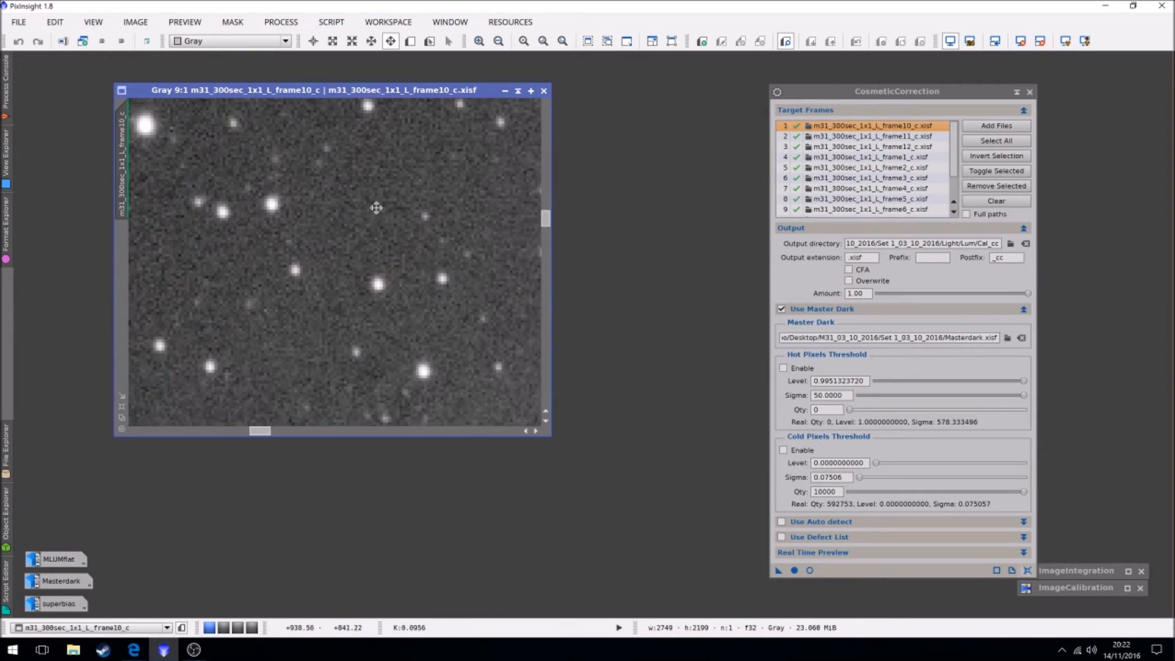
pyautogui.moveTo(375, 208); pyautogui.dragTo(233, 330)
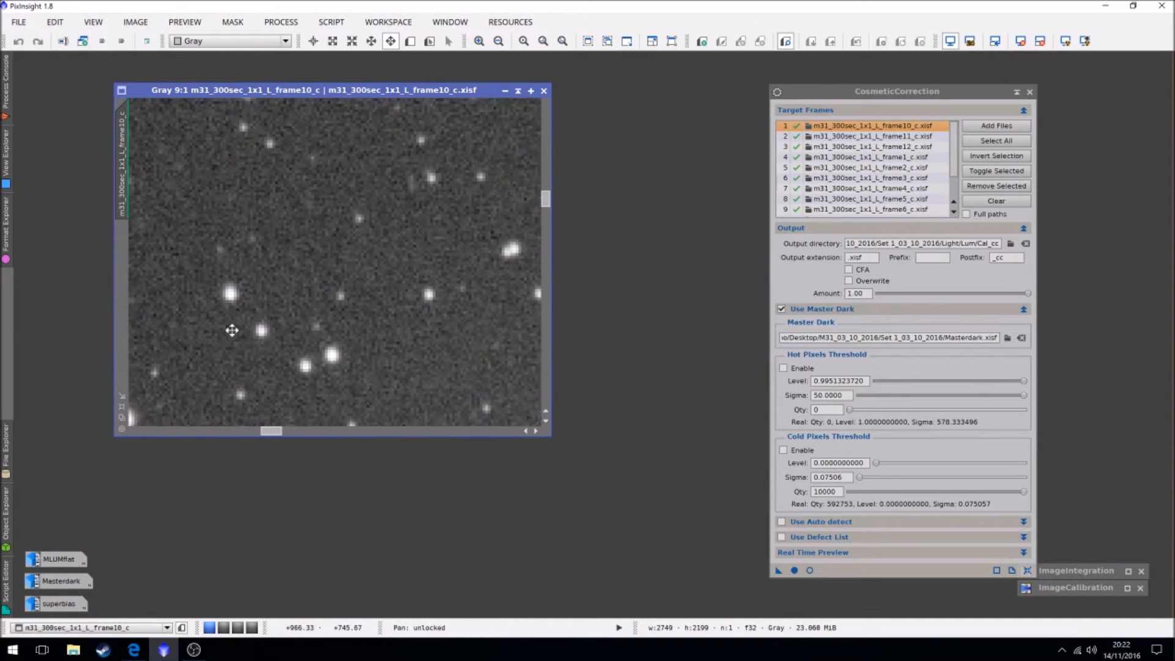
pyautogui.moveTo(233, 331); pyautogui.dragTo(266, 307)
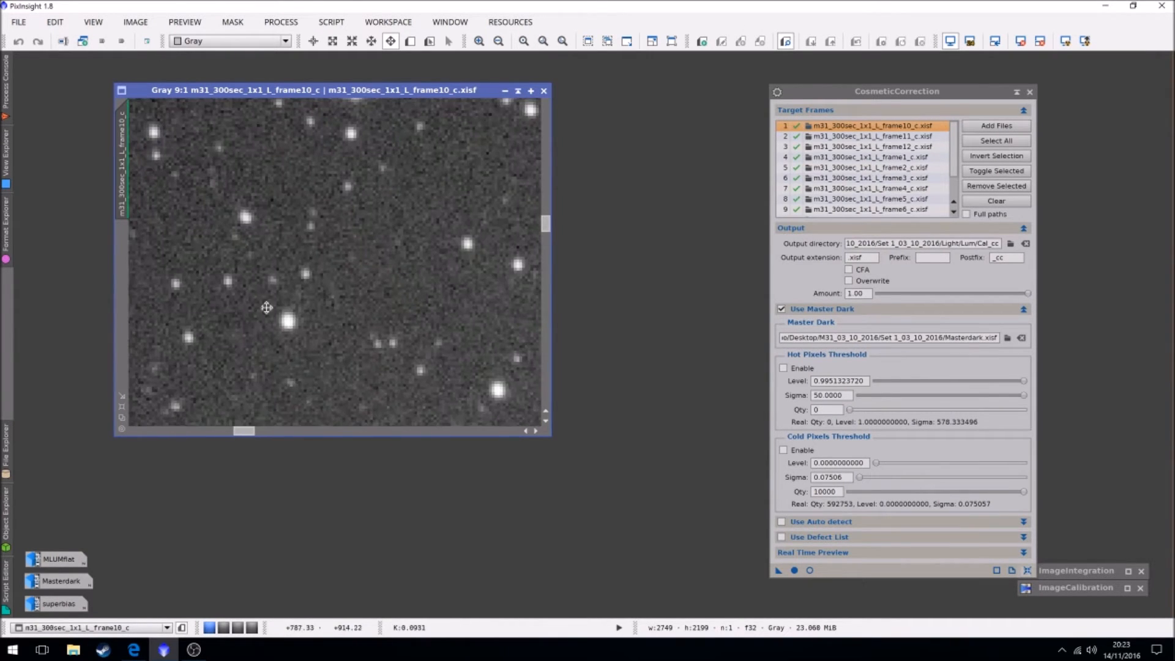
pyautogui.moveTo(265, 307); pyautogui.dragTo(384, 338)
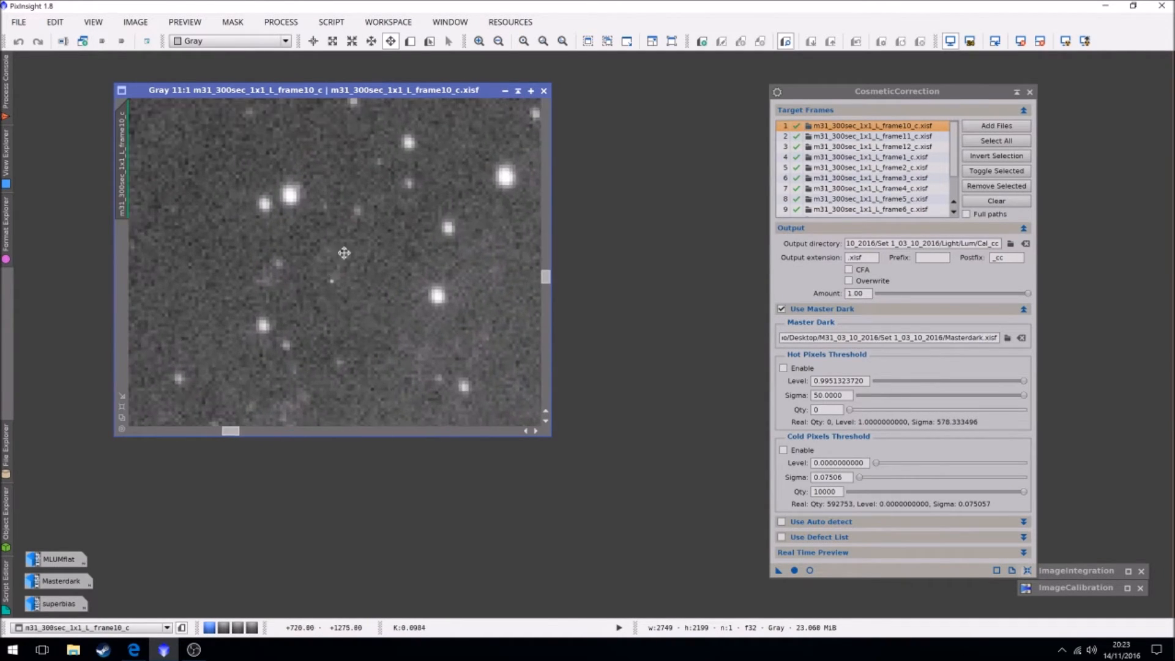
pyautogui.click(410, 42)
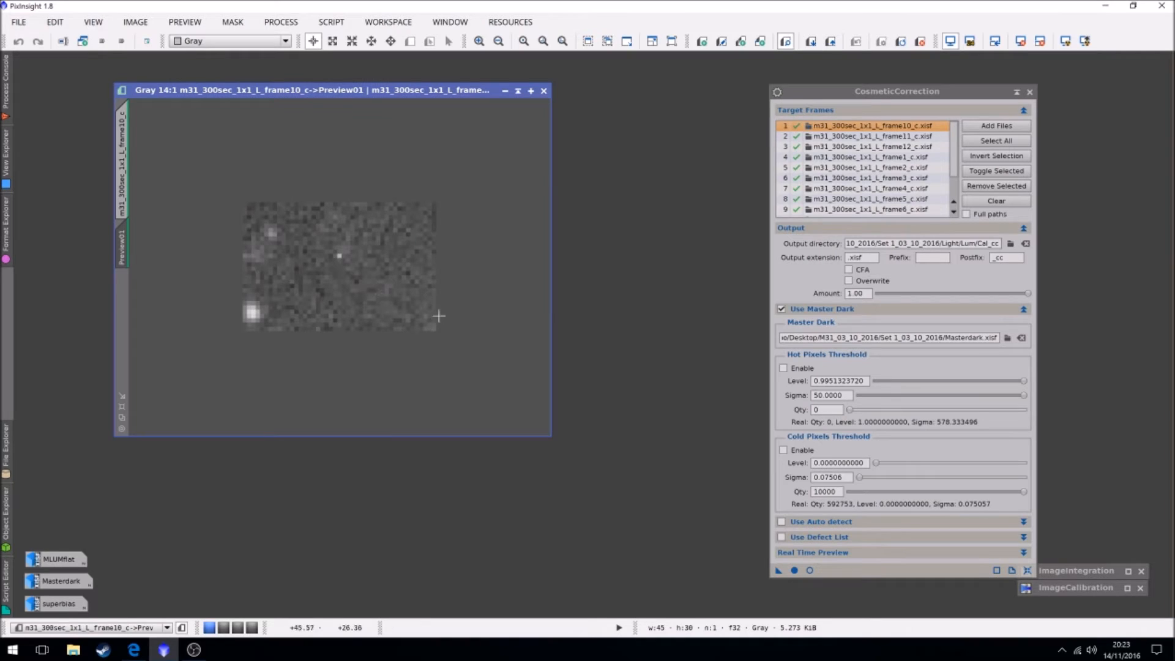
pyautogui.moveTo(815, 220)
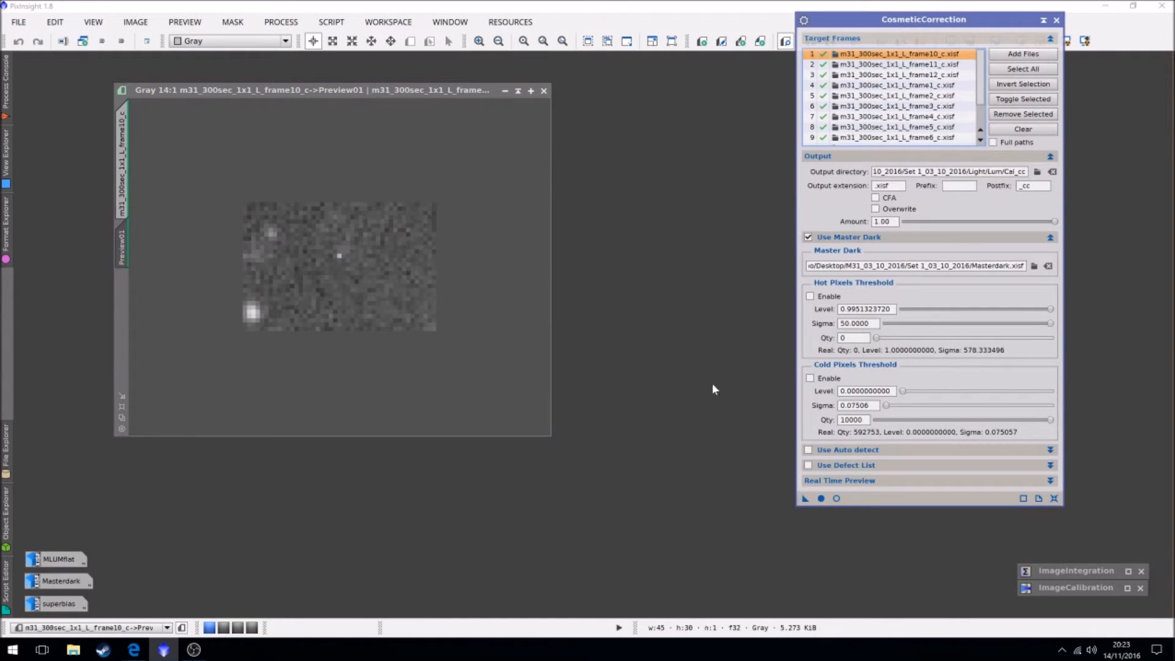
# Enable auto-detect with hot and cold sigma 3.0, check it in Real-Time Preview, then delete the test preview
pyautogui.click(809, 449)
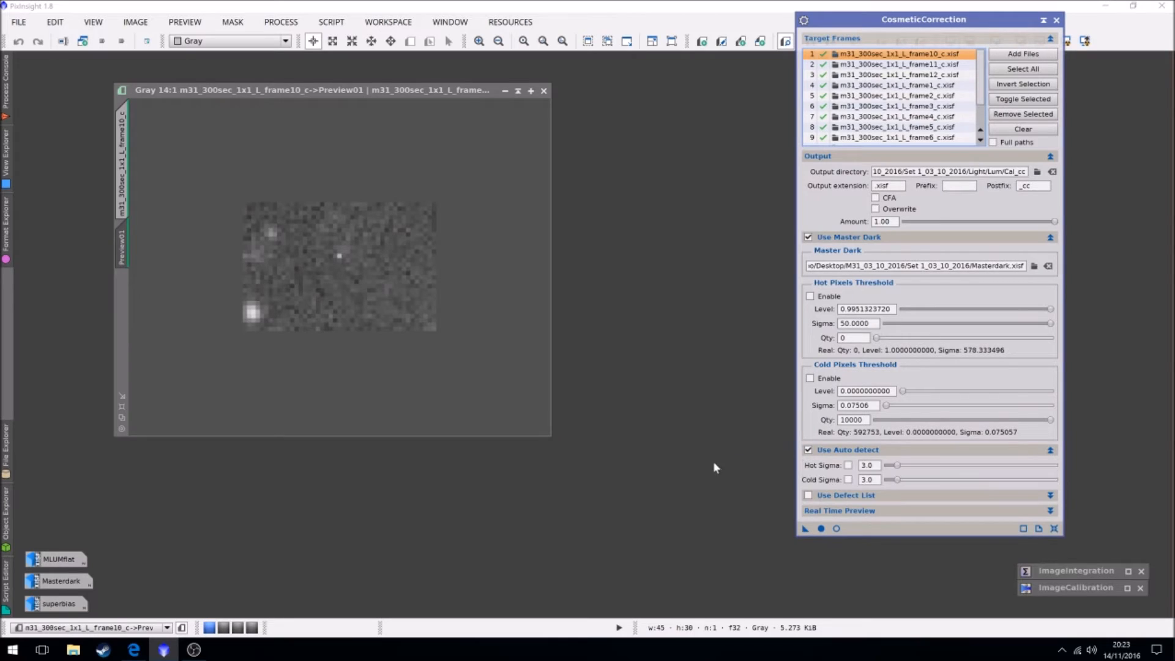
pyautogui.click(847, 465)
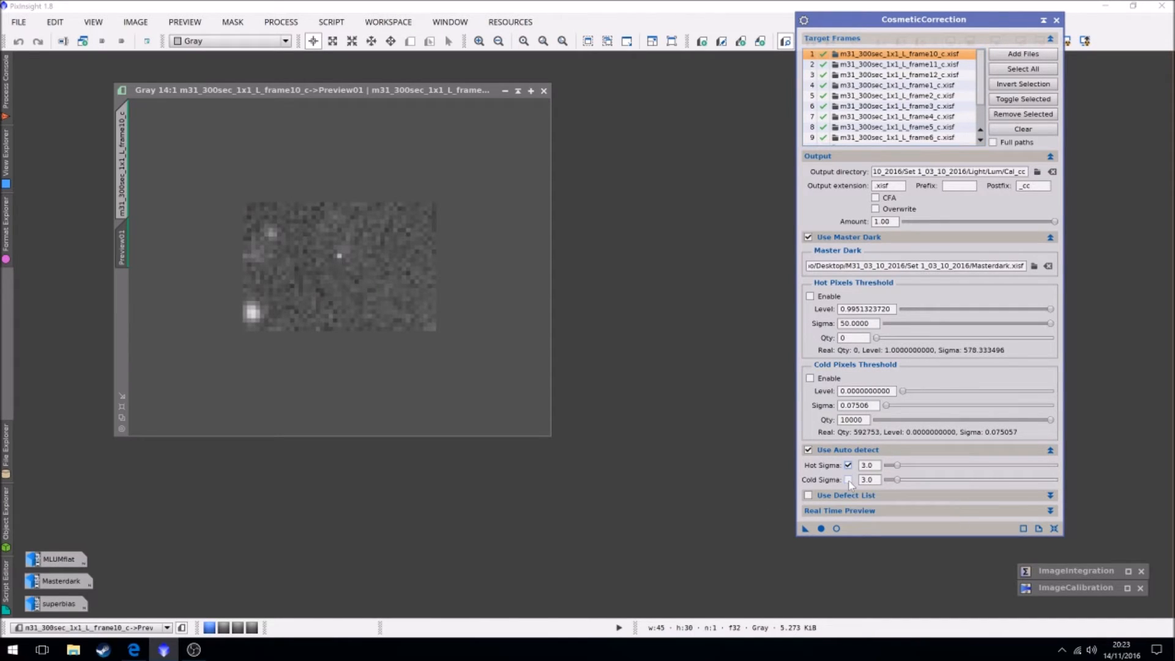
pyautogui.click(847, 480)
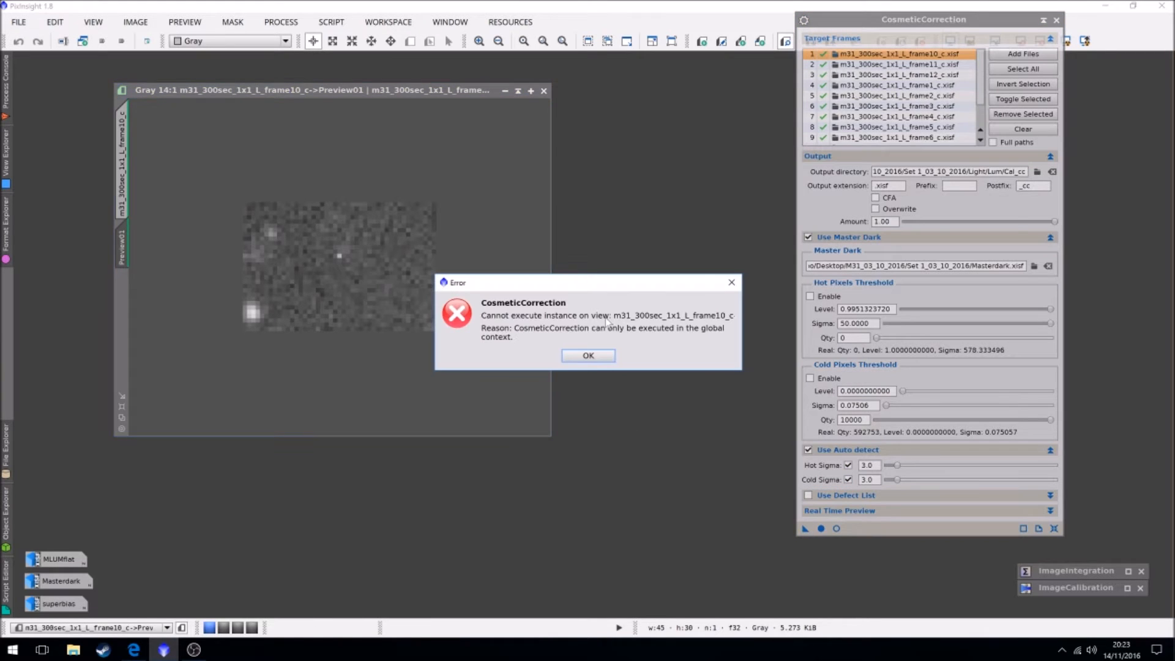
pyautogui.click(587, 355)
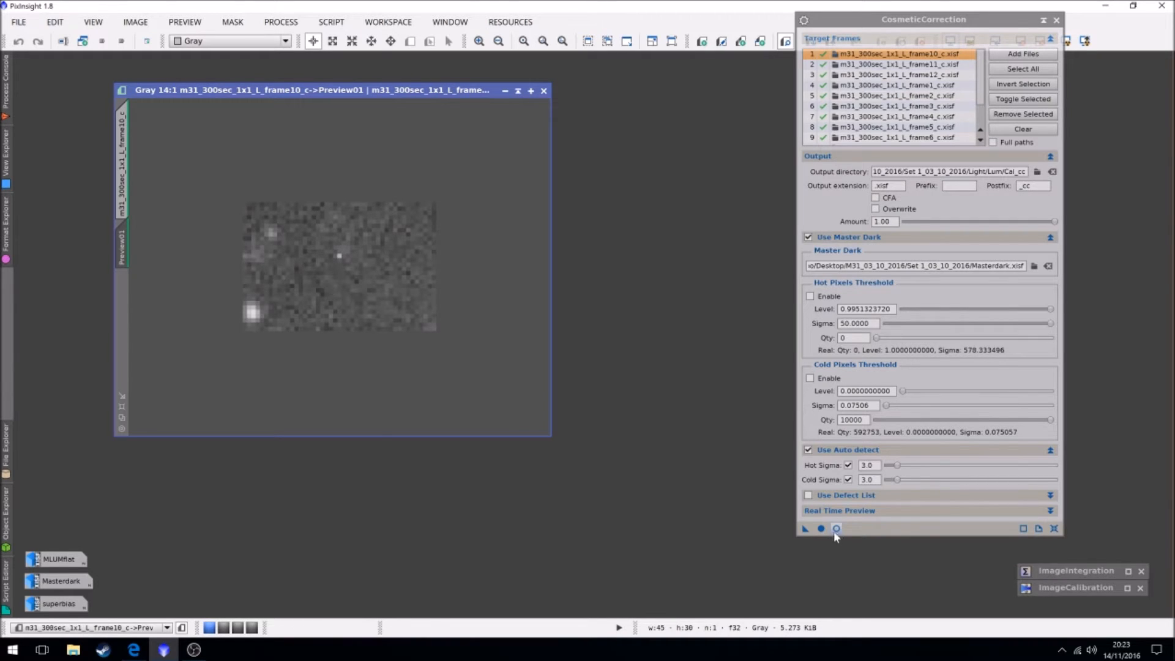
pyautogui.click(836, 529)
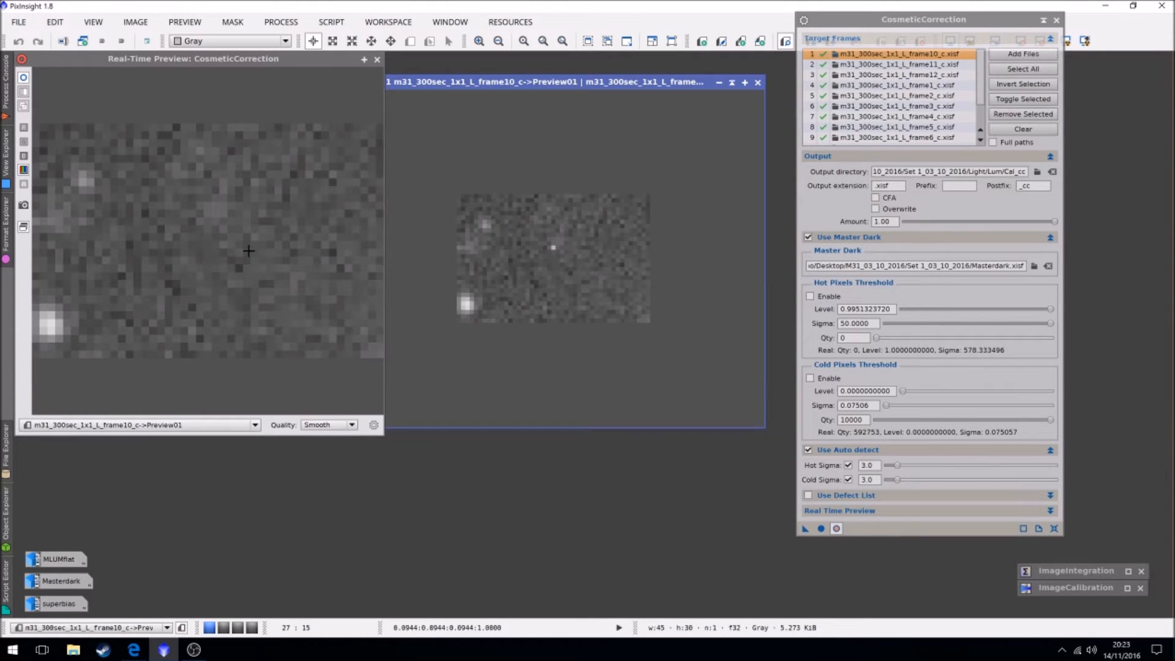
pyautogui.moveTo(541, 255)
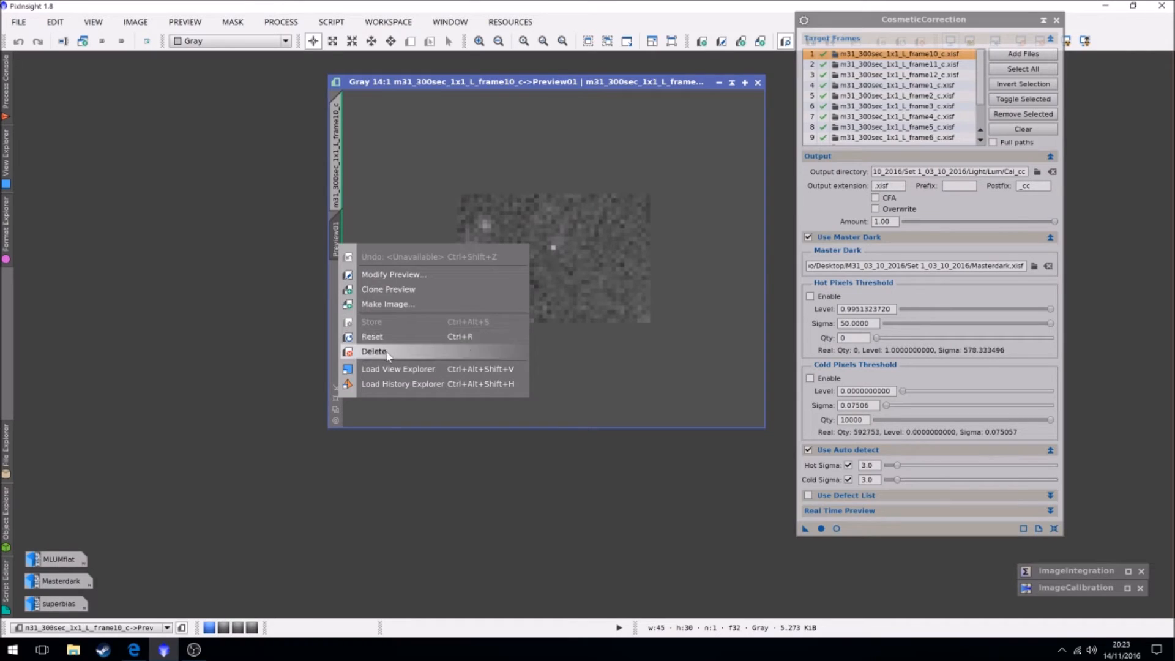
pyautogui.click(375, 351)
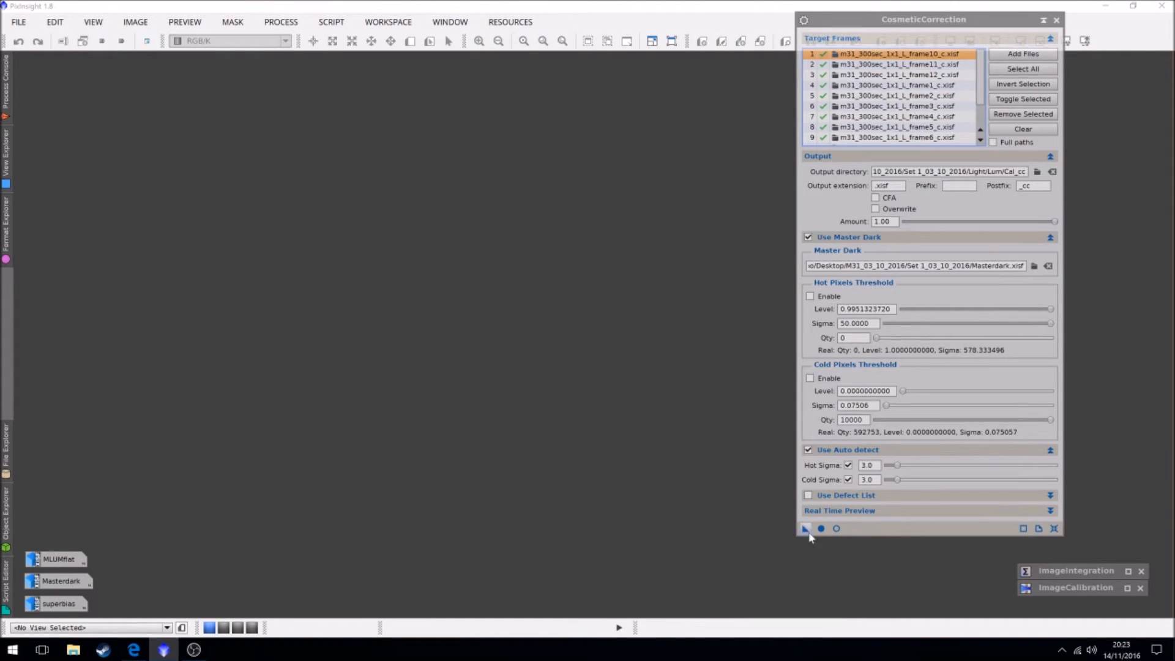
# Apply Global to cosmetically correct all 12 frames, then close CosmeticCorrection
pyautogui.click(806, 529)
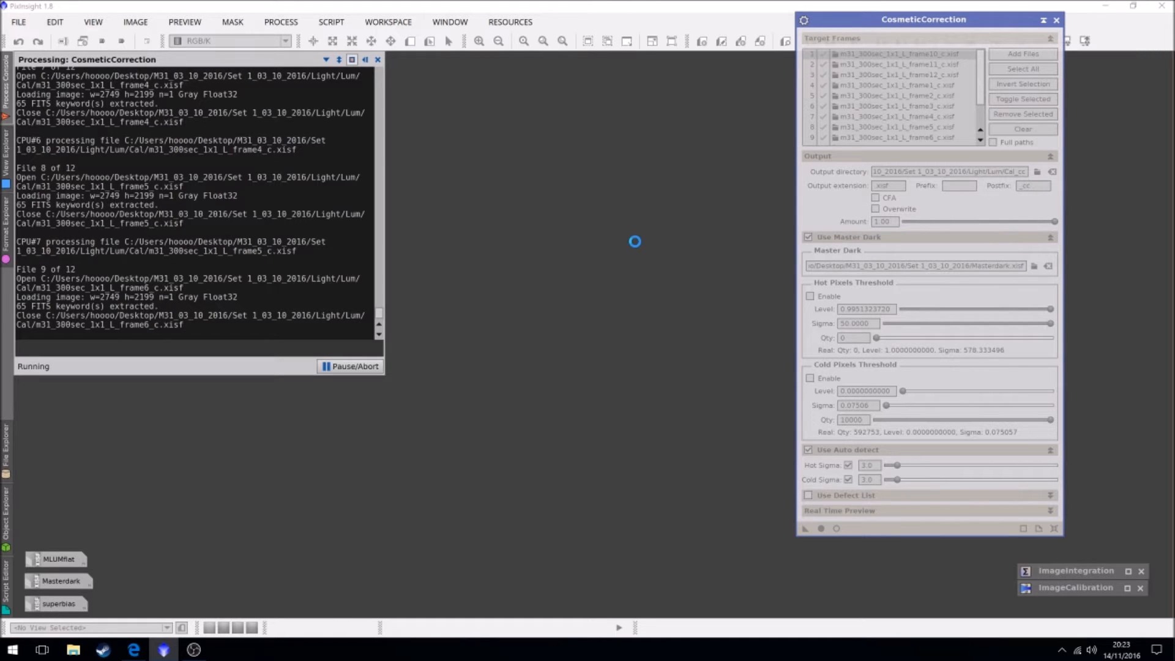
pyautogui.moveTo(493, 422)
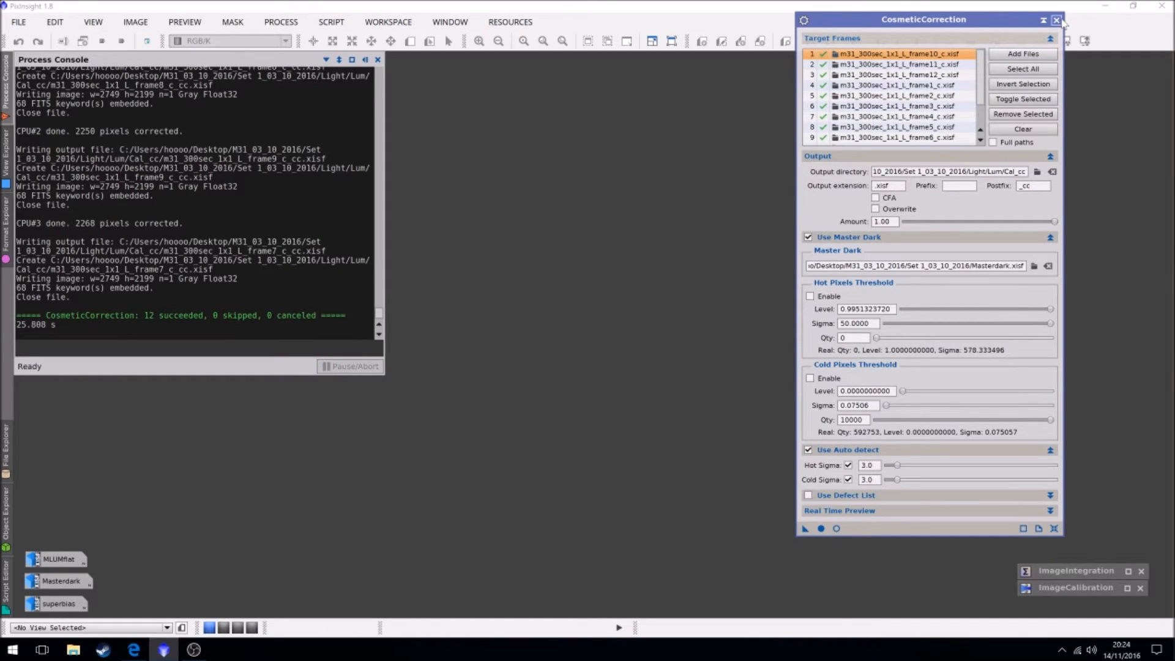
pyautogui.click(1055, 19)
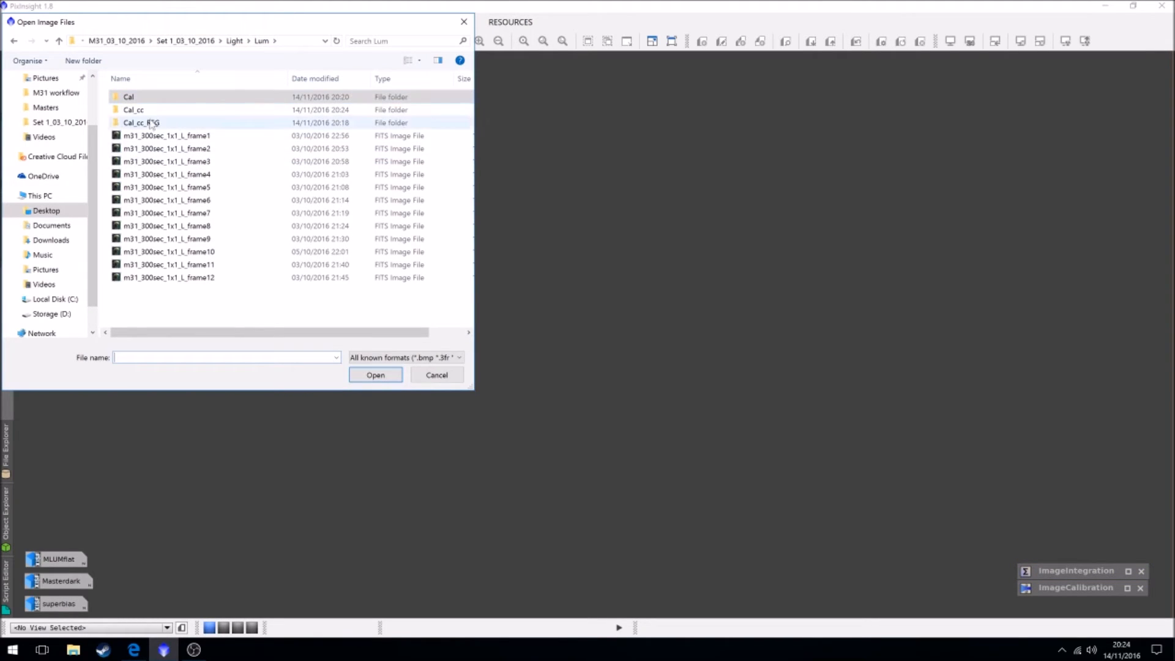
pyautogui.doubleClick(142, 122)
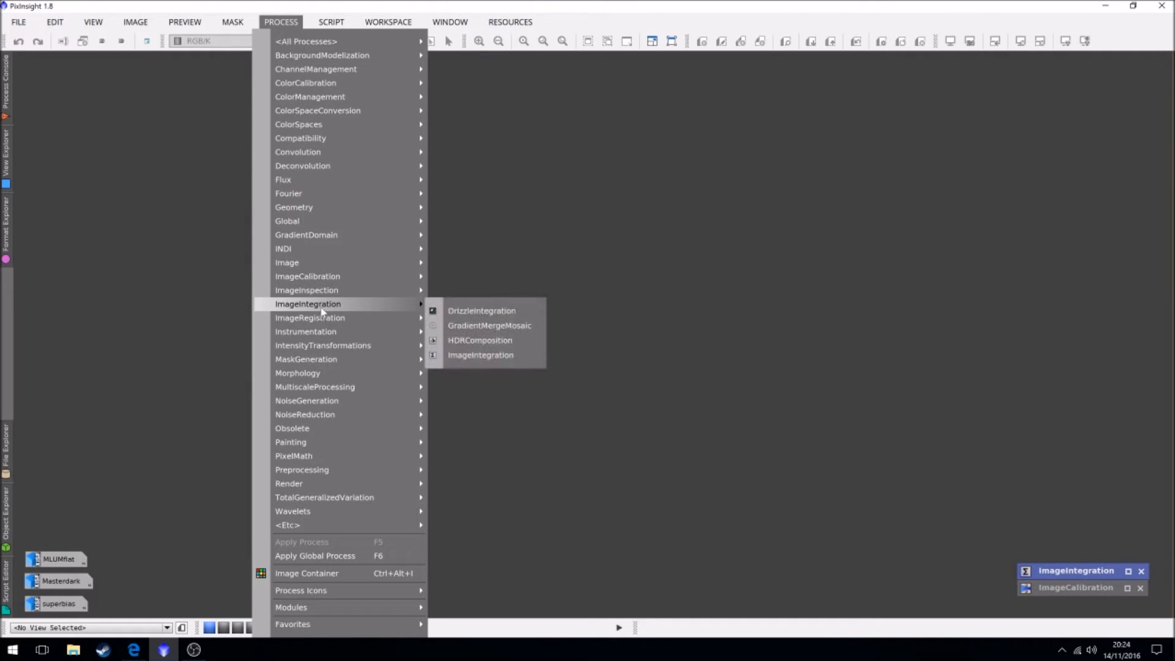
pyautogui.moveTo(309, 317)
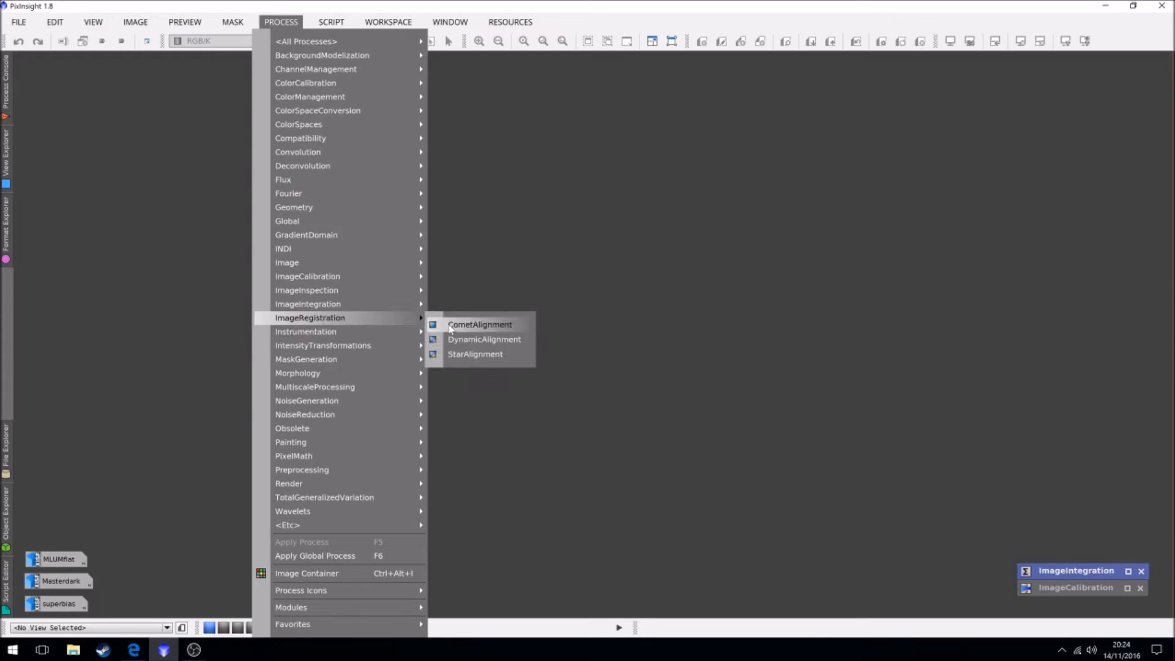
# Set StarAlignment's reference image to corrected frame 1 from the Cal_cc folder
pyautogui.click(475, 353)
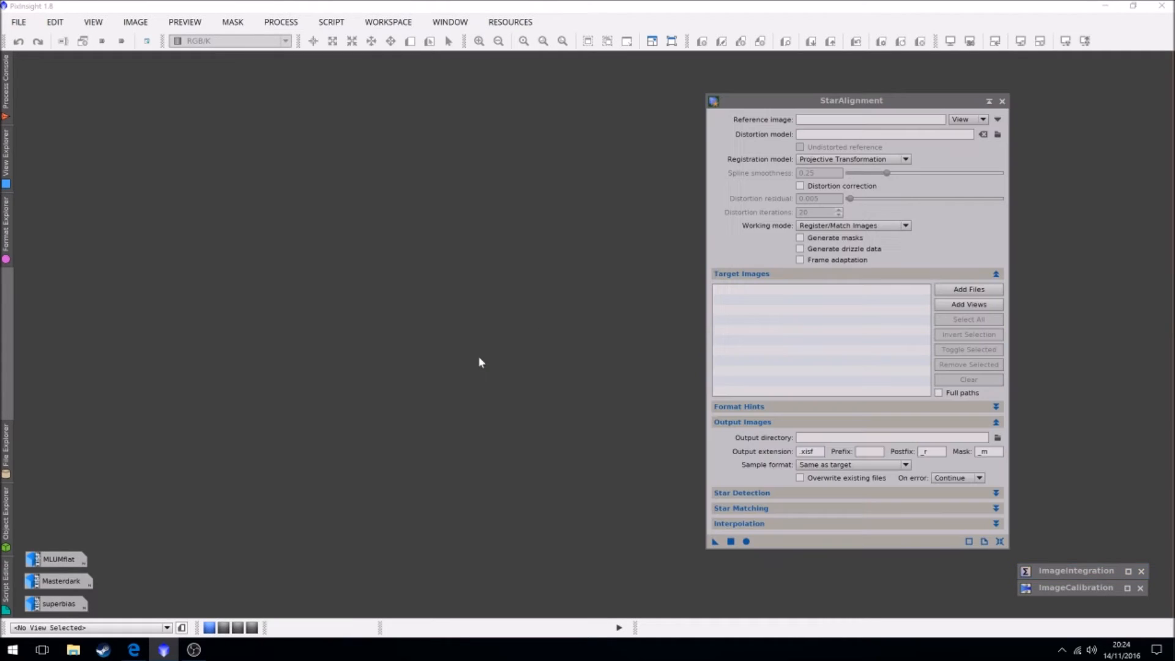
pyautogui.click(983, 119)
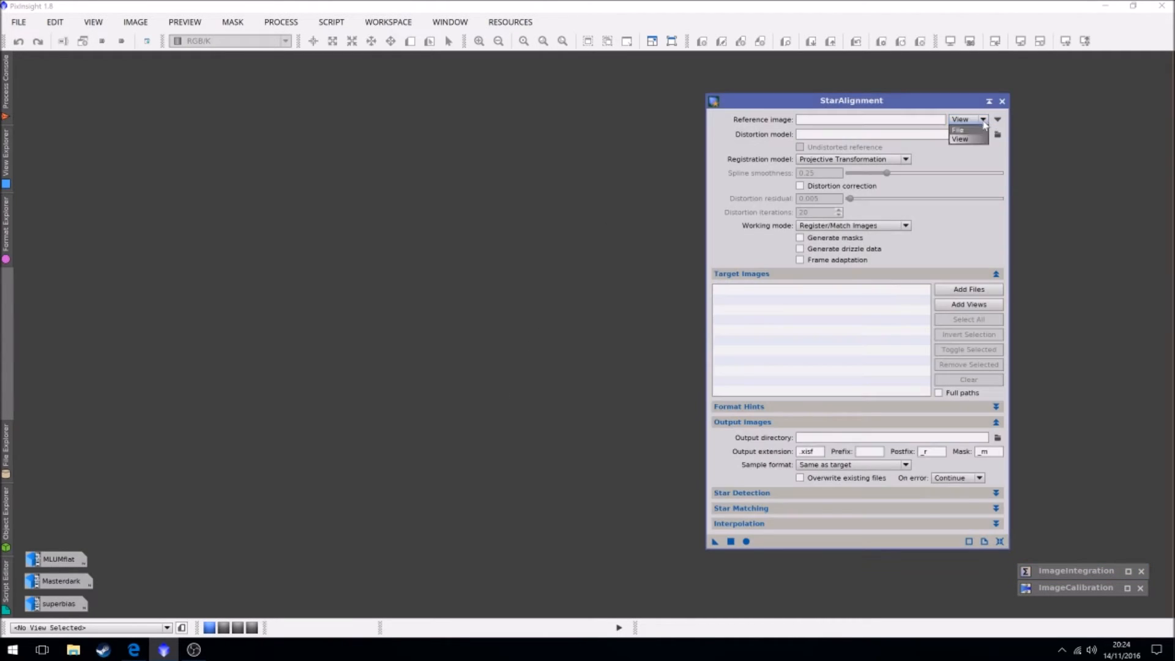
pyautogui.click(959, 129)
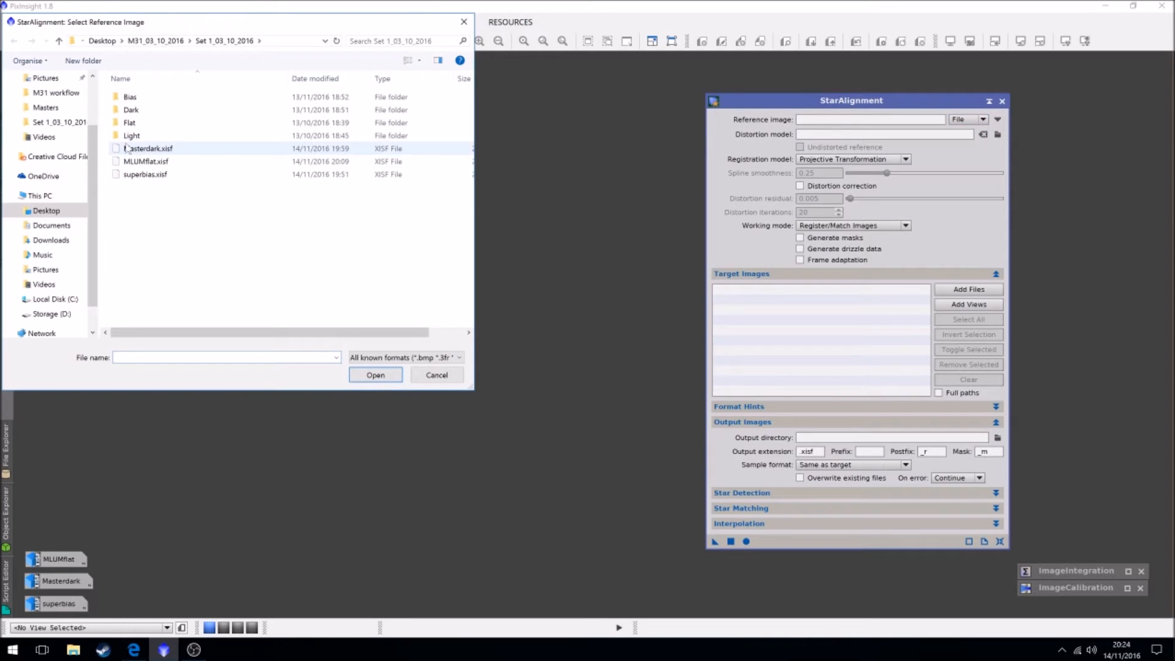
pyautogui.doubleClick(130, 136)
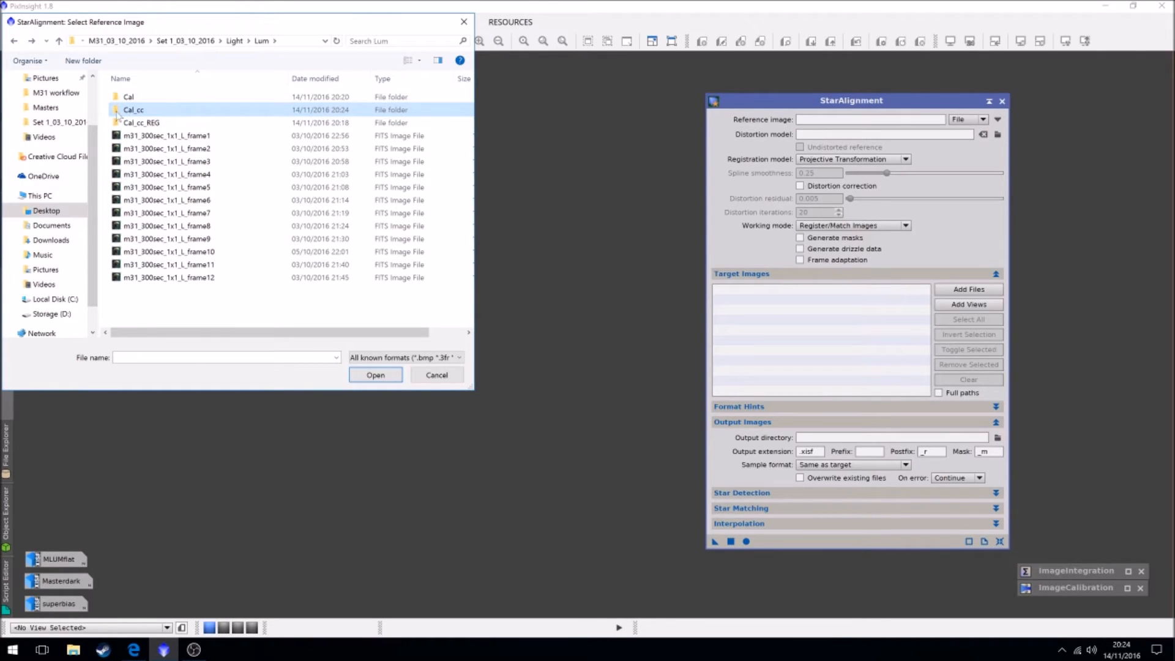
pyautogui.moveTo(142, 122)
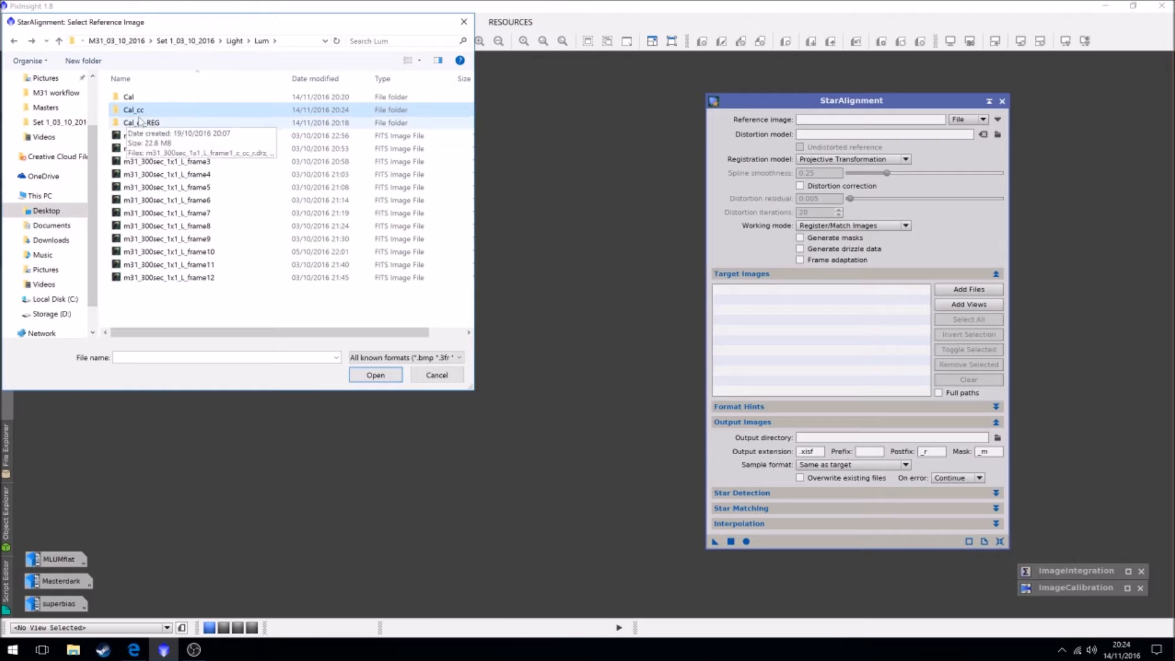
pyautogui.doubleClick(133, 109)
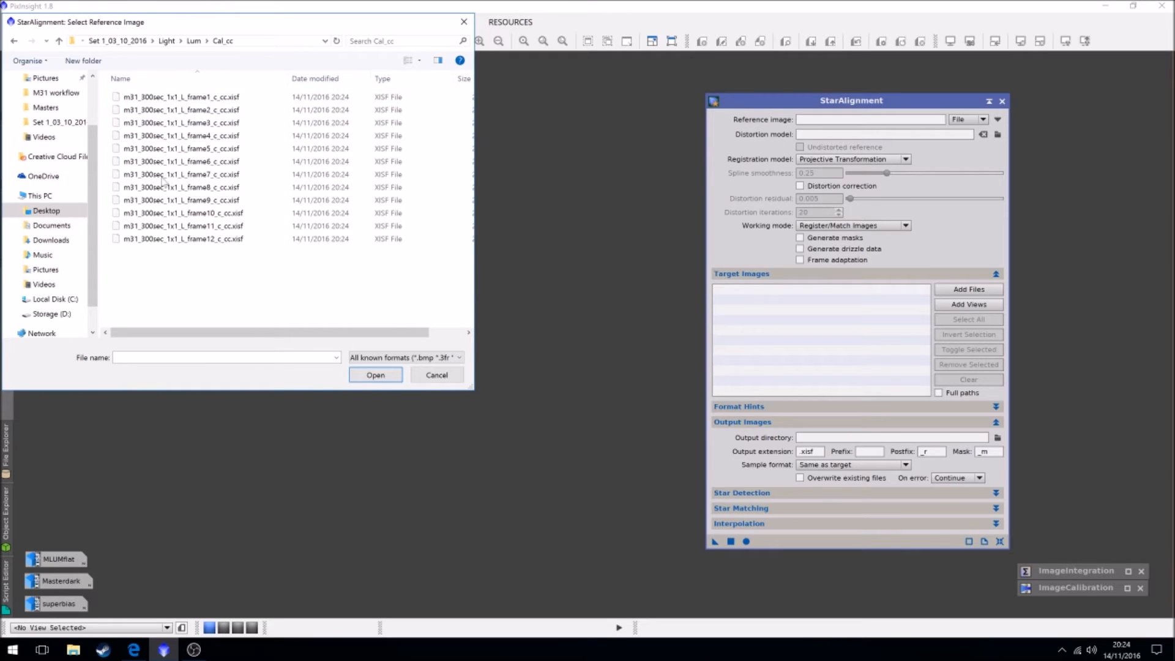
pyautogui.click(180, 97)
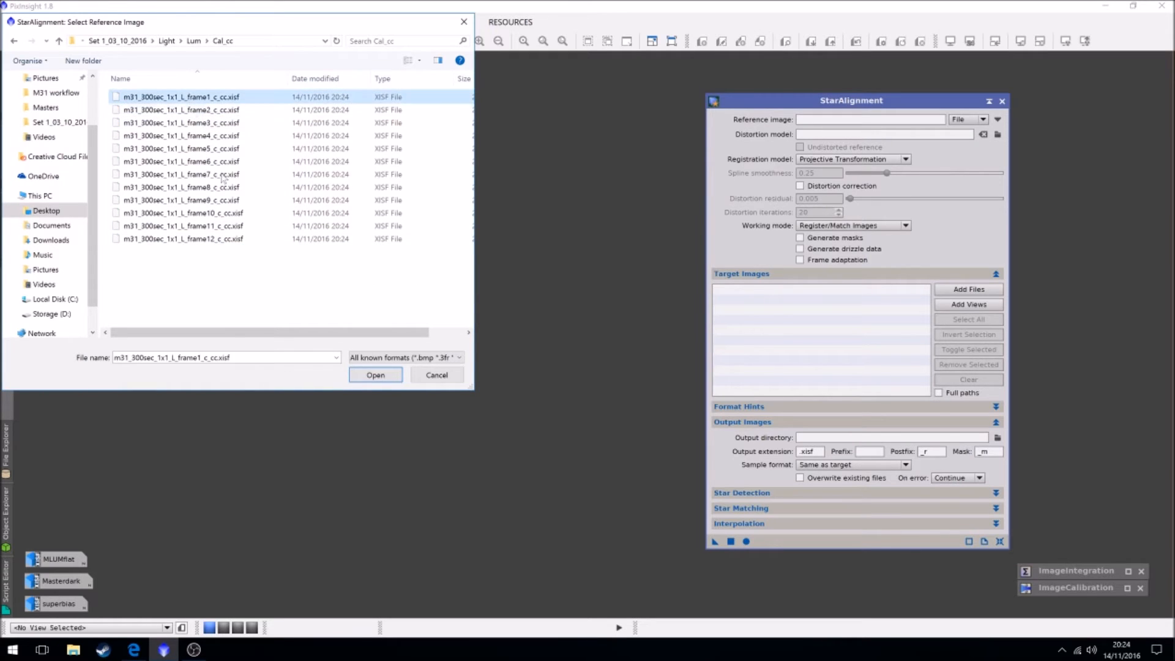
pyautogui.click(375, 375)
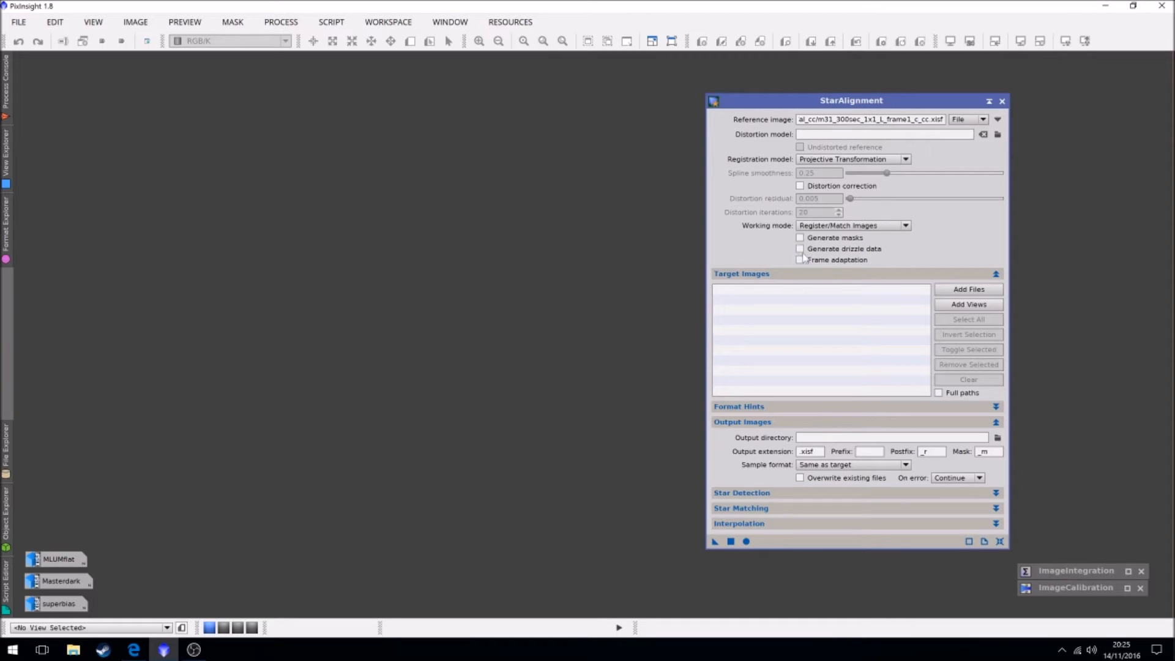
pyautogui.moveTo(801, 248)
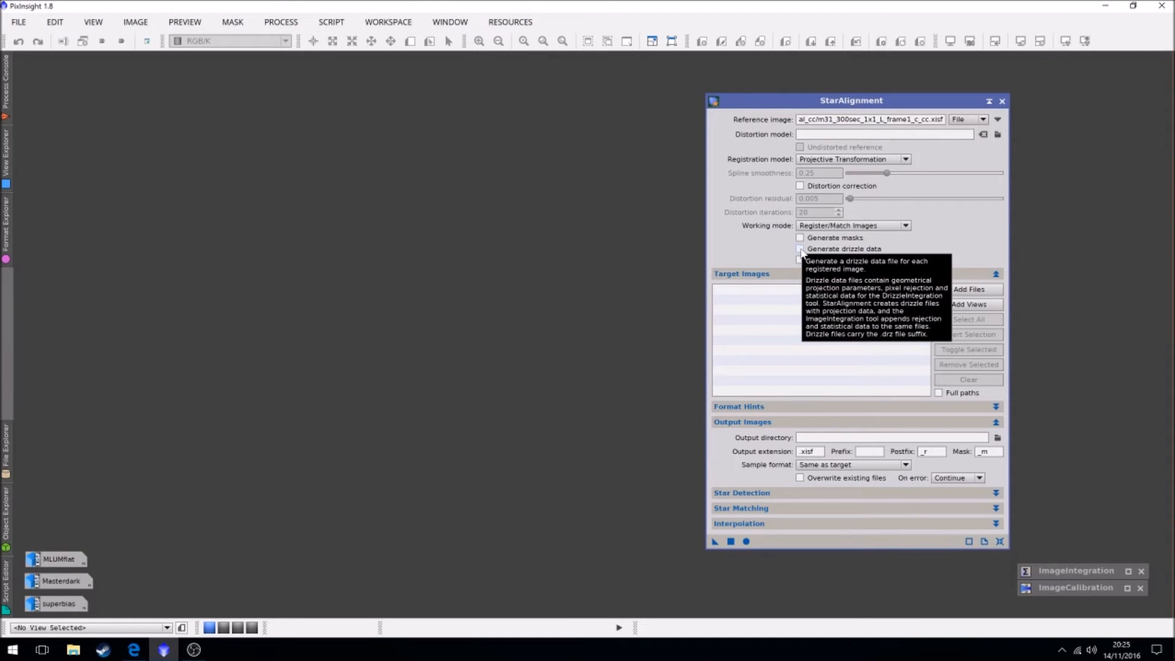
pyautogui.moveTo(462, 289)
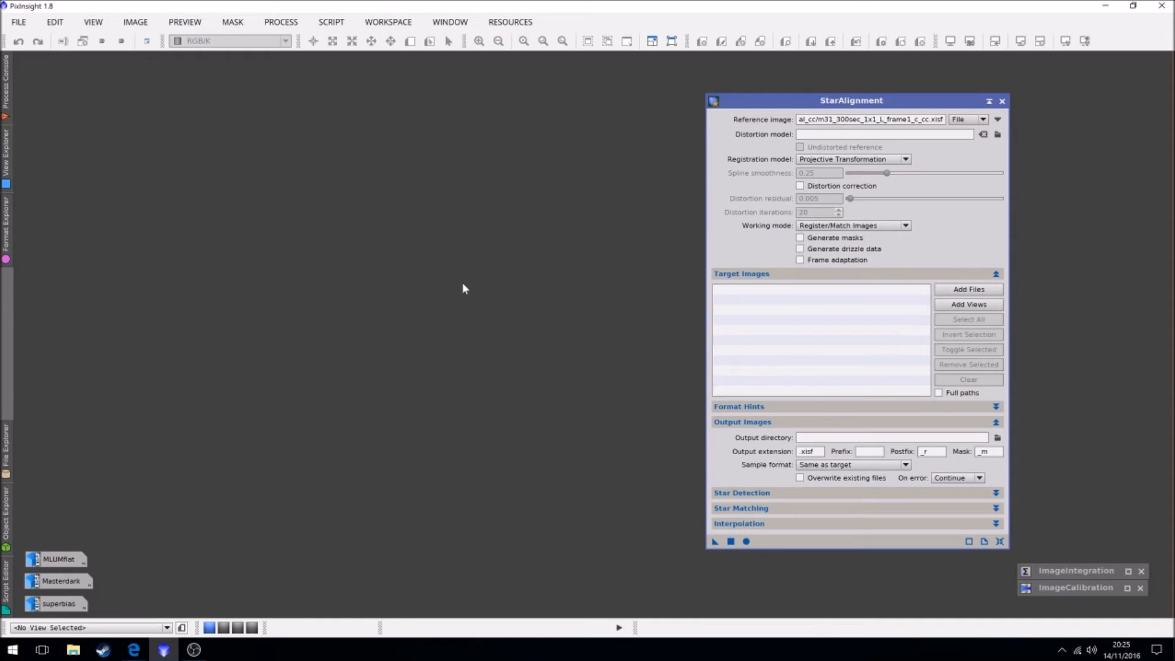
# Enable drizzle data, add the twelve calibrated frames as targets, and output to Cal_cc_REG
pyautogui.click(801, 248)
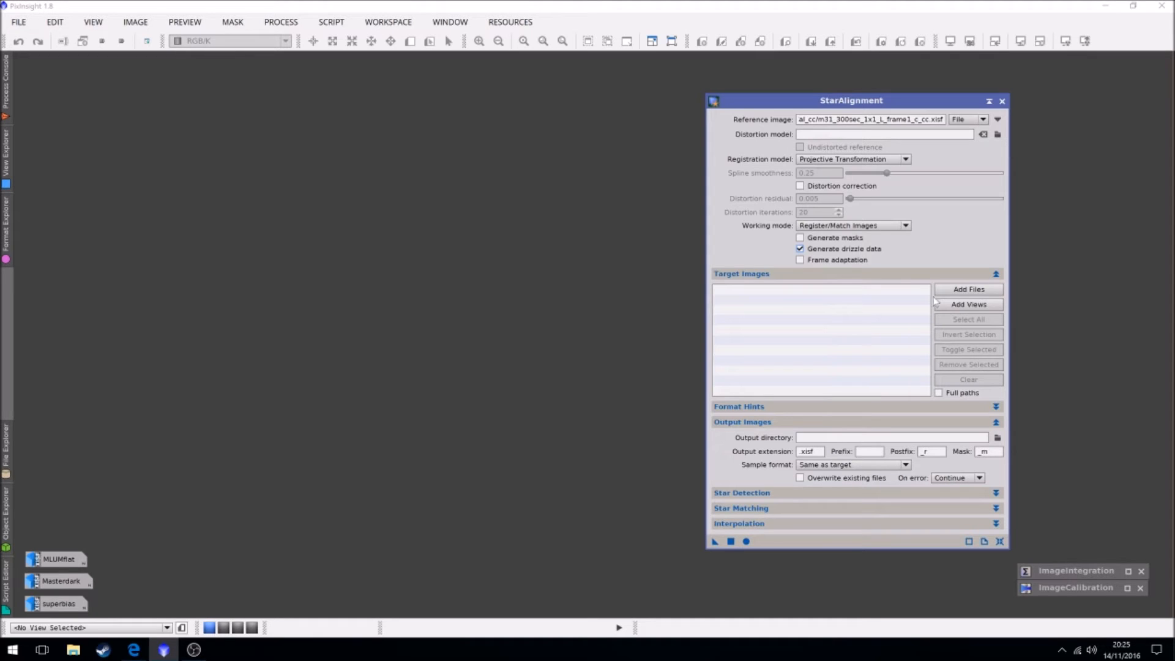
pyautogui.click(967, 289)
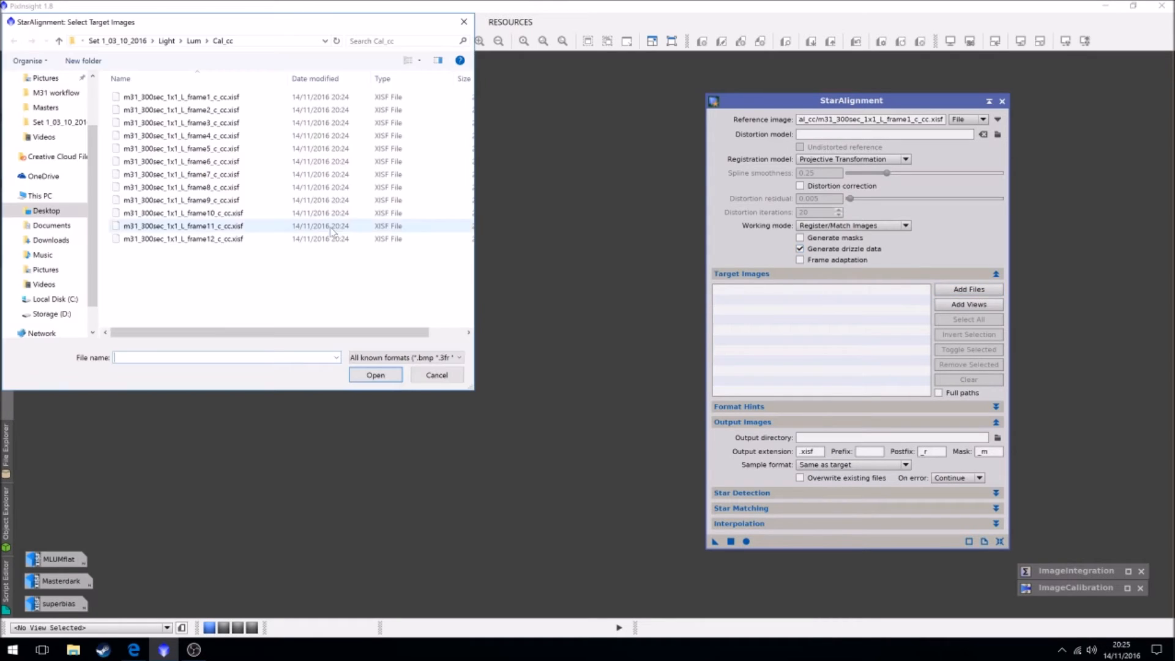
pyautogui.click(180, 96)
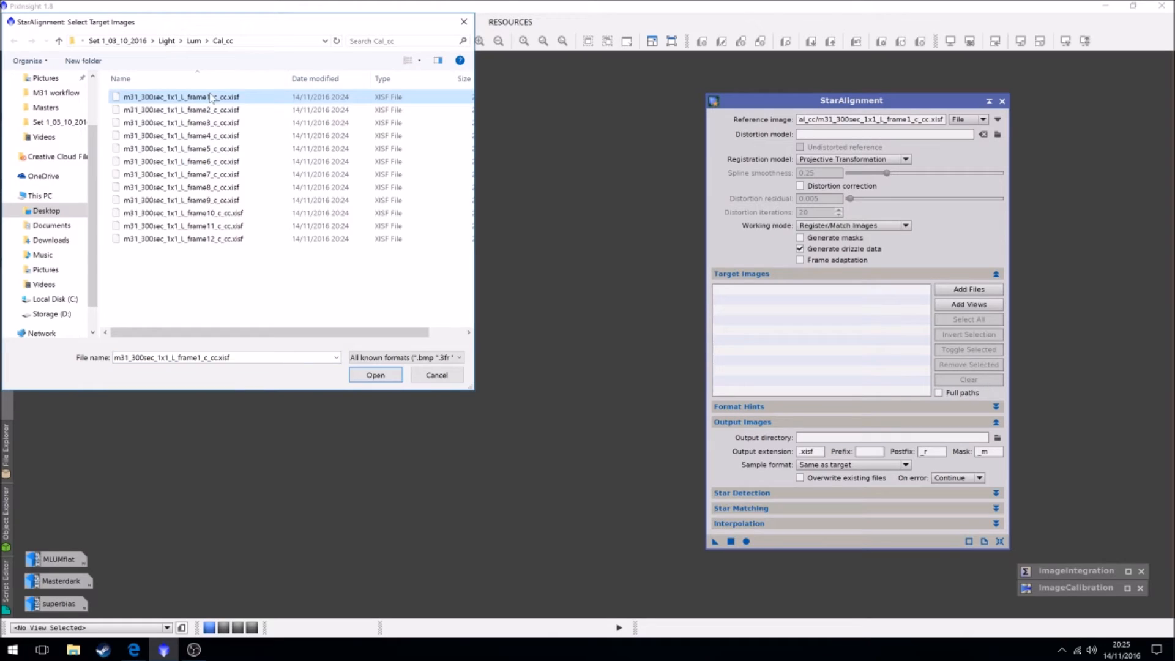
pyautogui.click(374, 375)
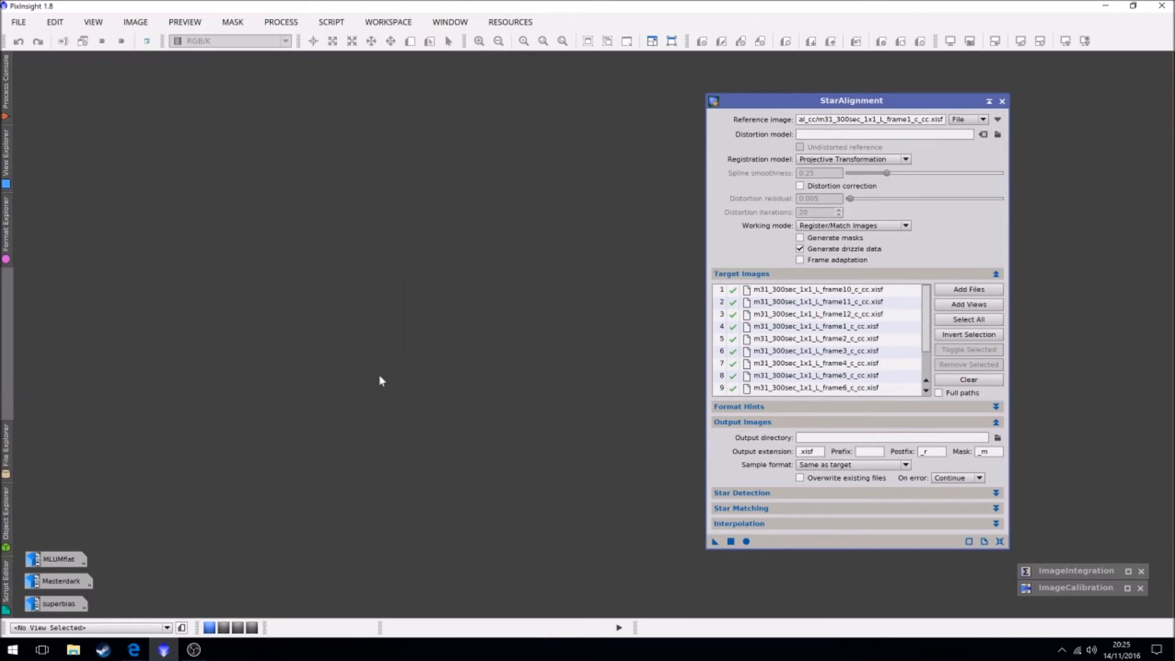
pyautogui.click(998, 437)
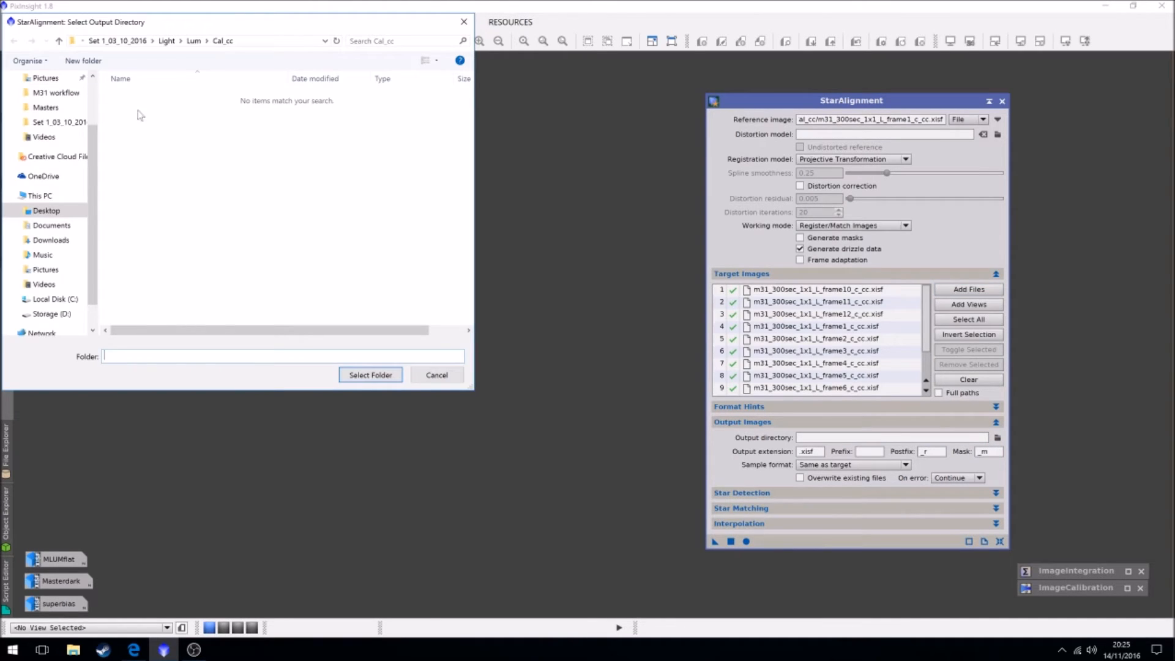
pyautogui.click(141, 122)
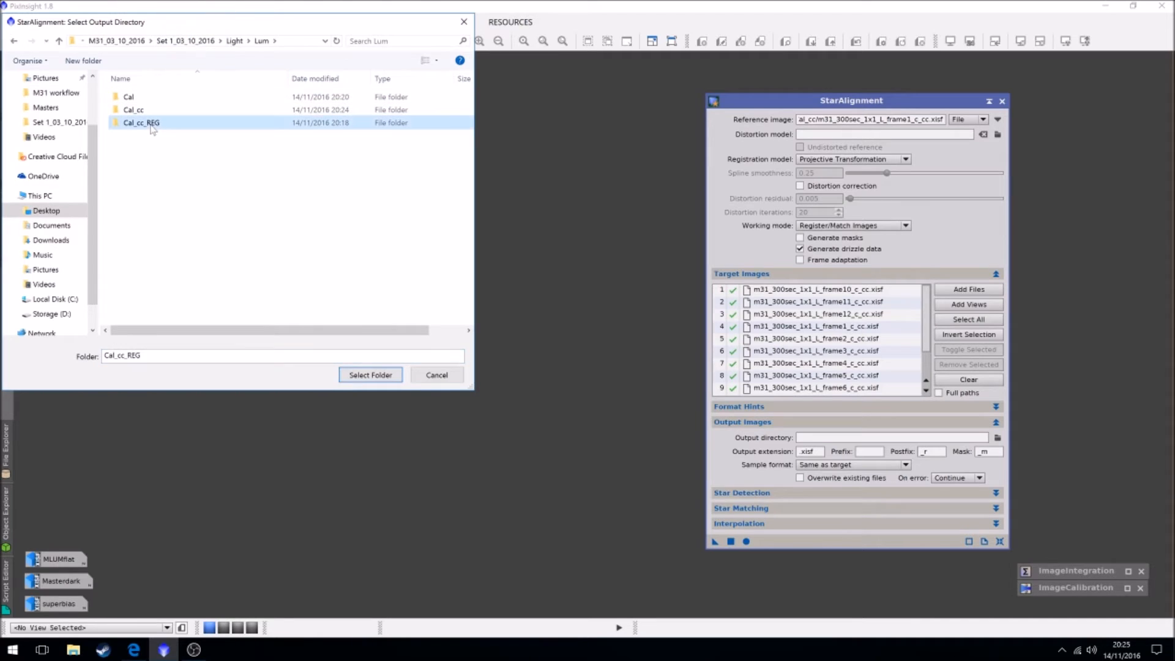
pyautogui.click(370, 375)
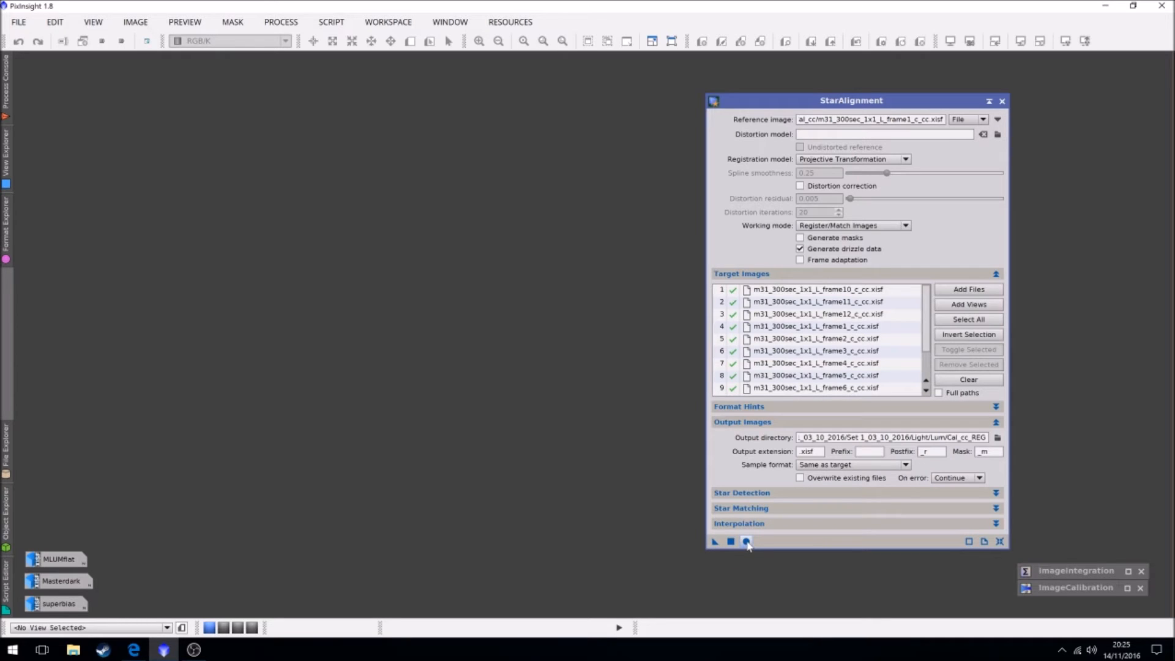
# Run StarAlignment globally to register all twelve target frames
pyautogui.click(745, 541)
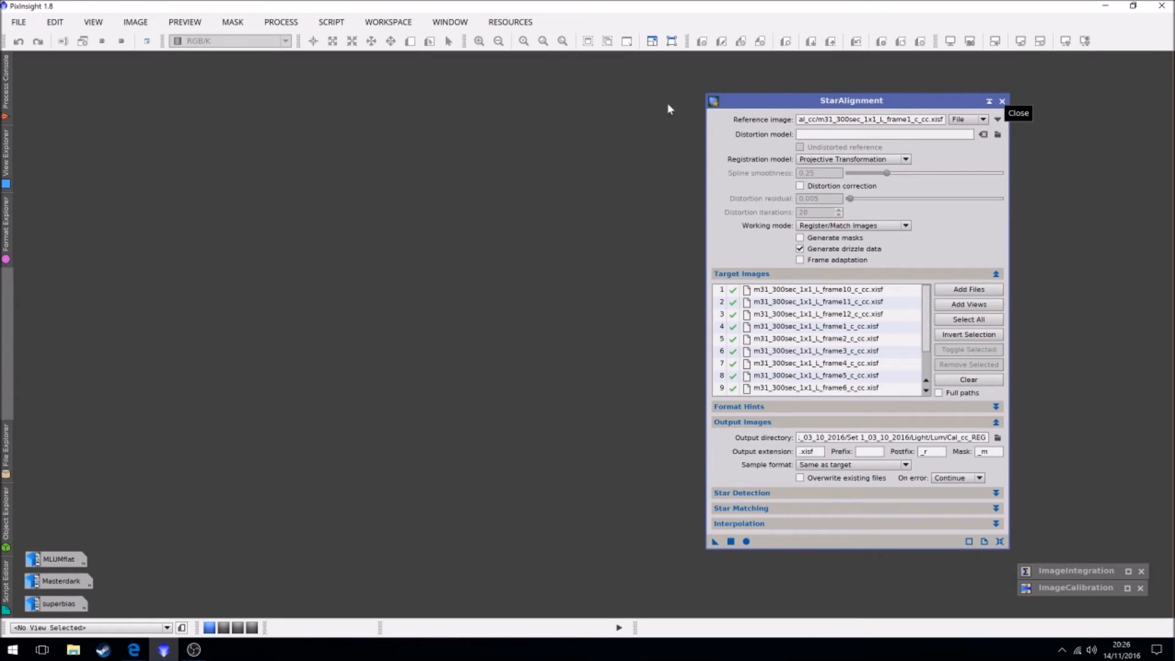
pyautogui.moveTo(586, 346)
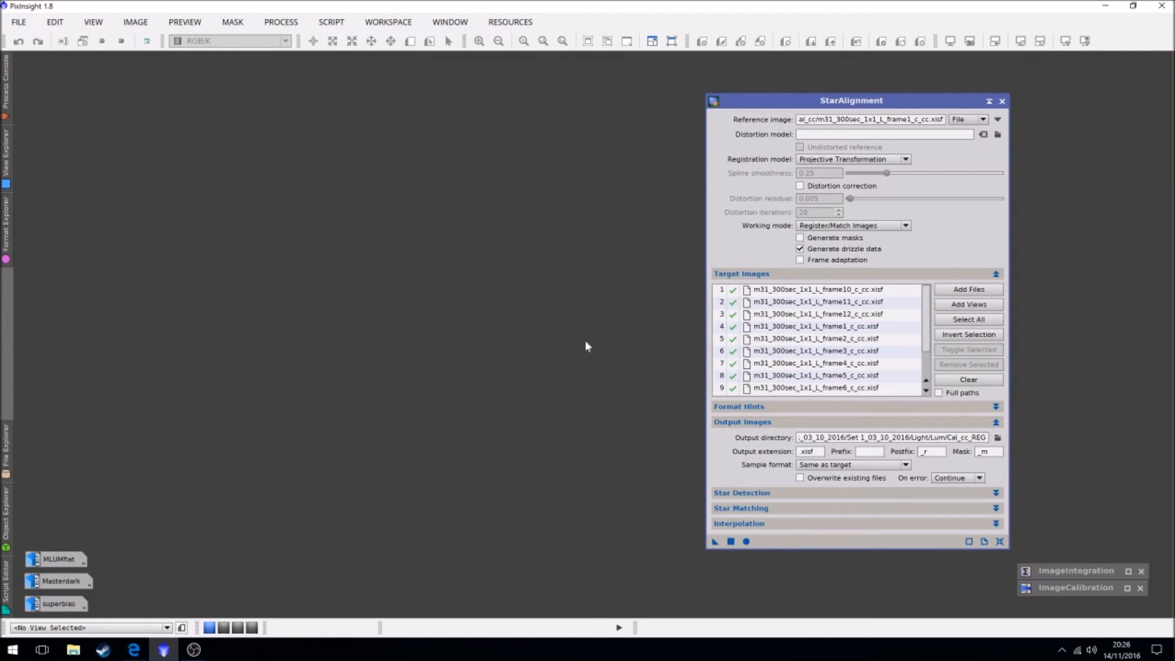
# Close StarAlignment, clear ImageIntegration's list and load the twelve registered _r frames
pyautogui.click(1002, 100)
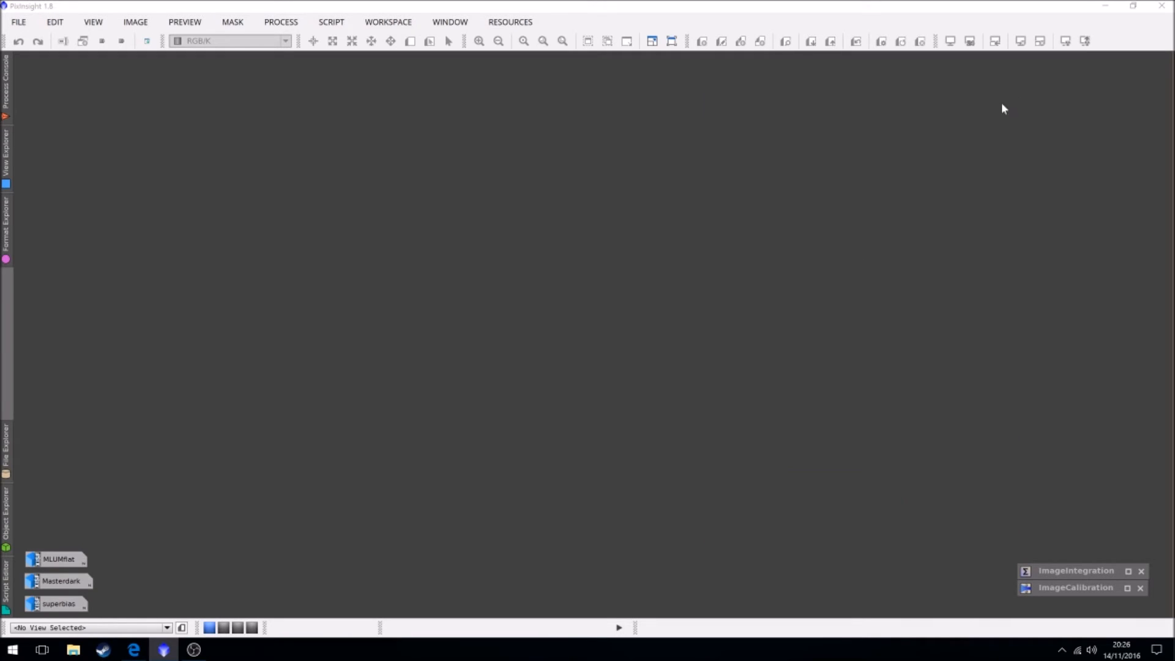
pyautogui.moveTo(1002, 465)
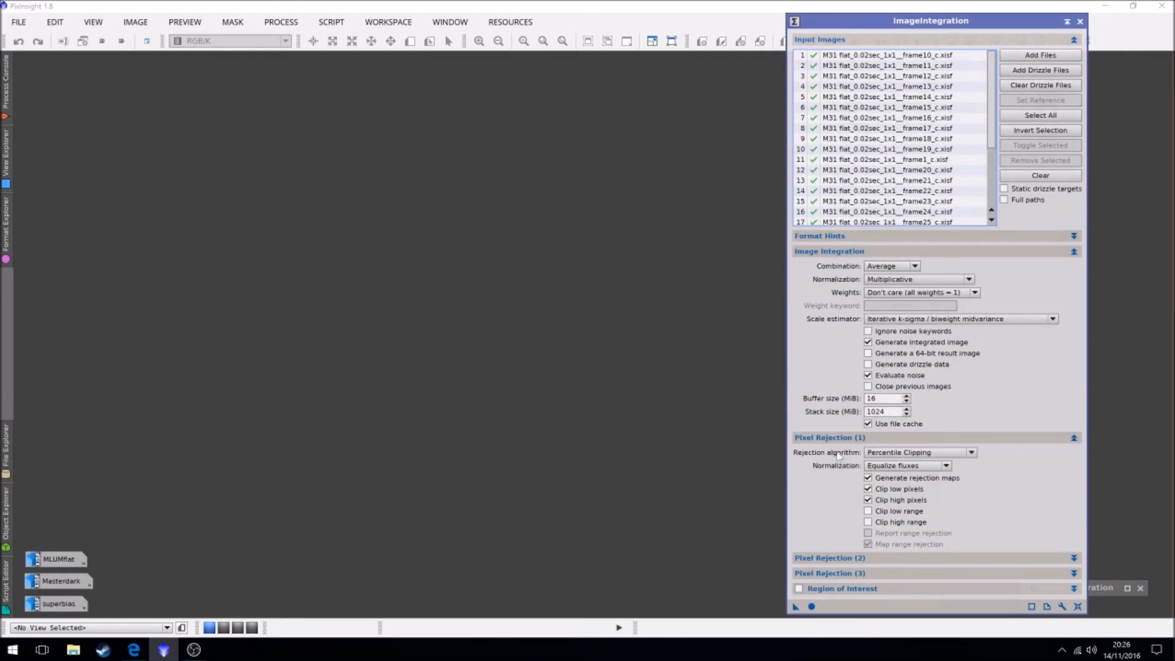
pyautogui.moveTo(723, 422)
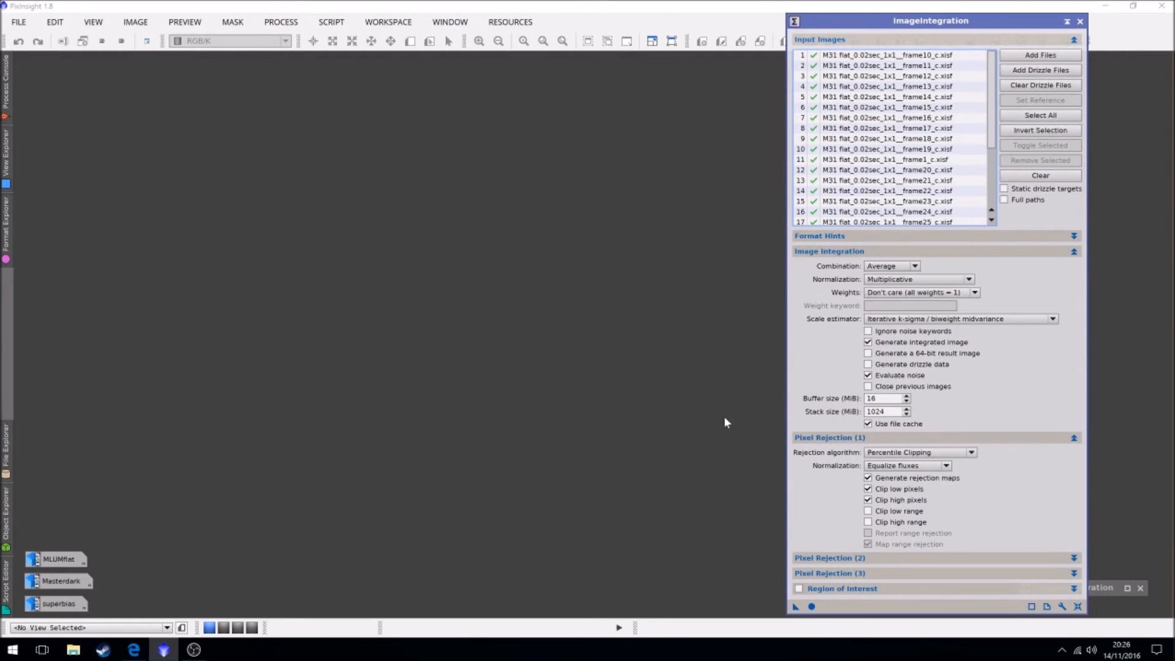
pyautogui.moveTo(780, 223)
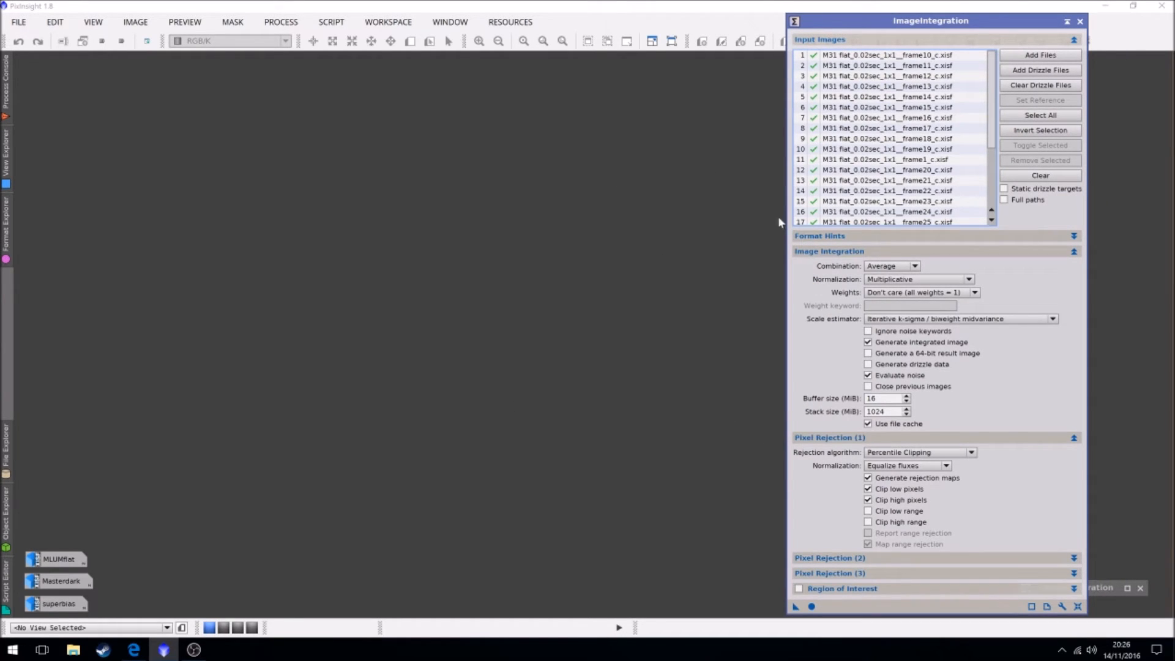
pyautogui.click(1041, 175)
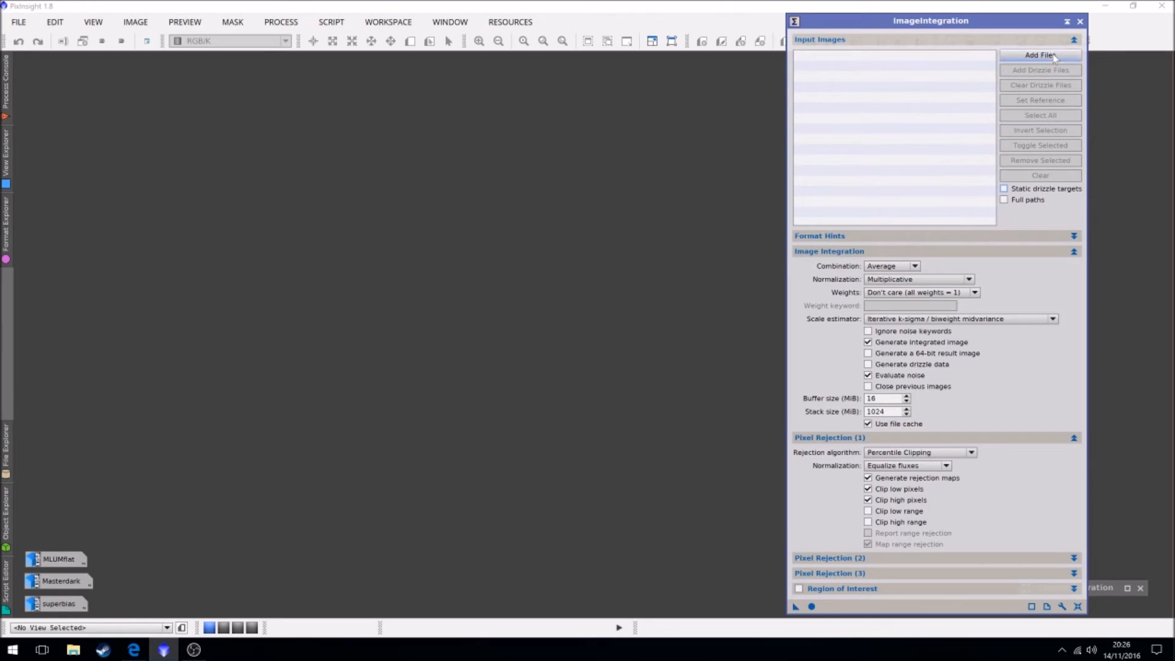
pyautogui.click(1039, 55)
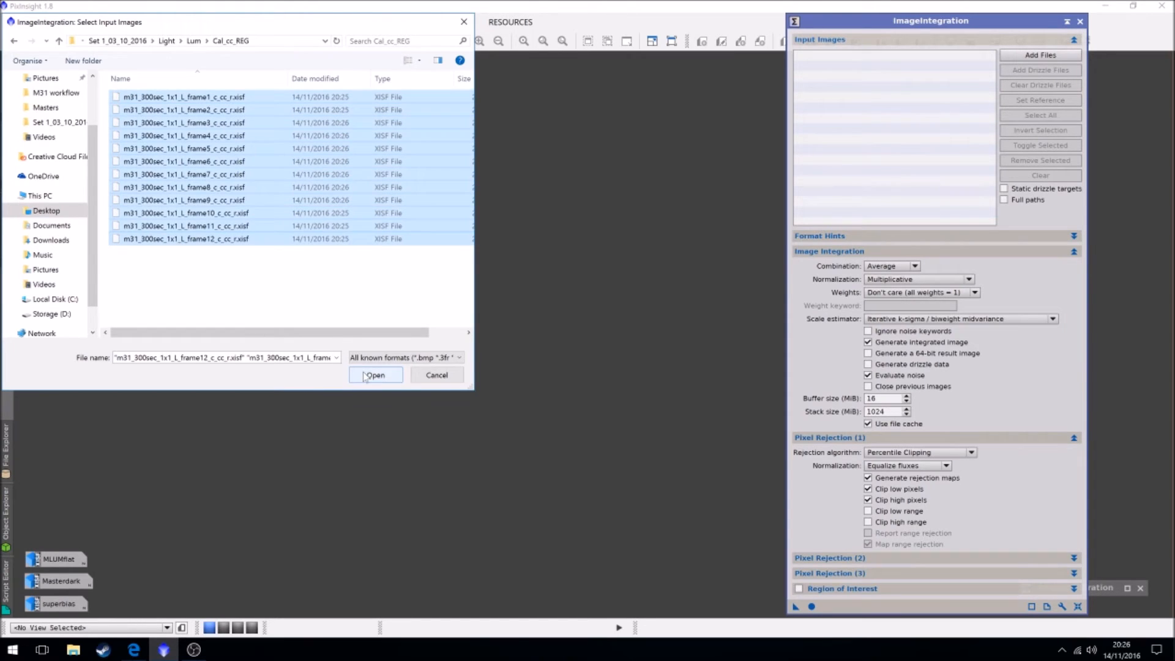
pyautogui.click(375, 375)
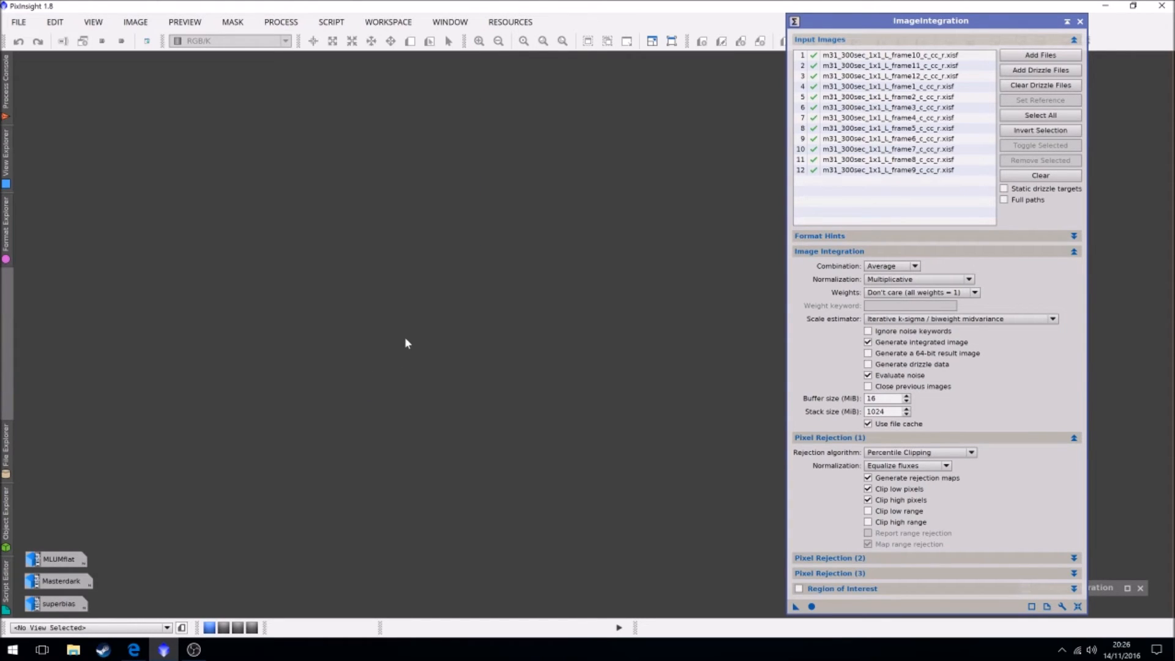
pyautogui.click(889, 65)
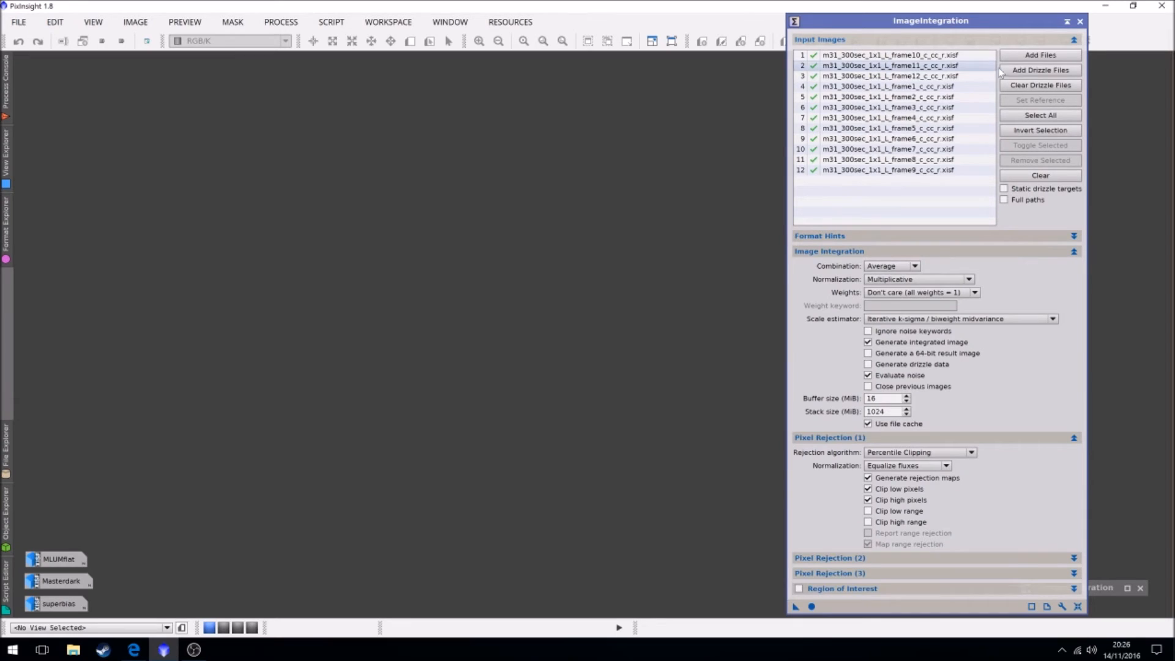
# Attach the matching .drz drizzle data files to the registered frames
pyautogui.click(1039, 69)
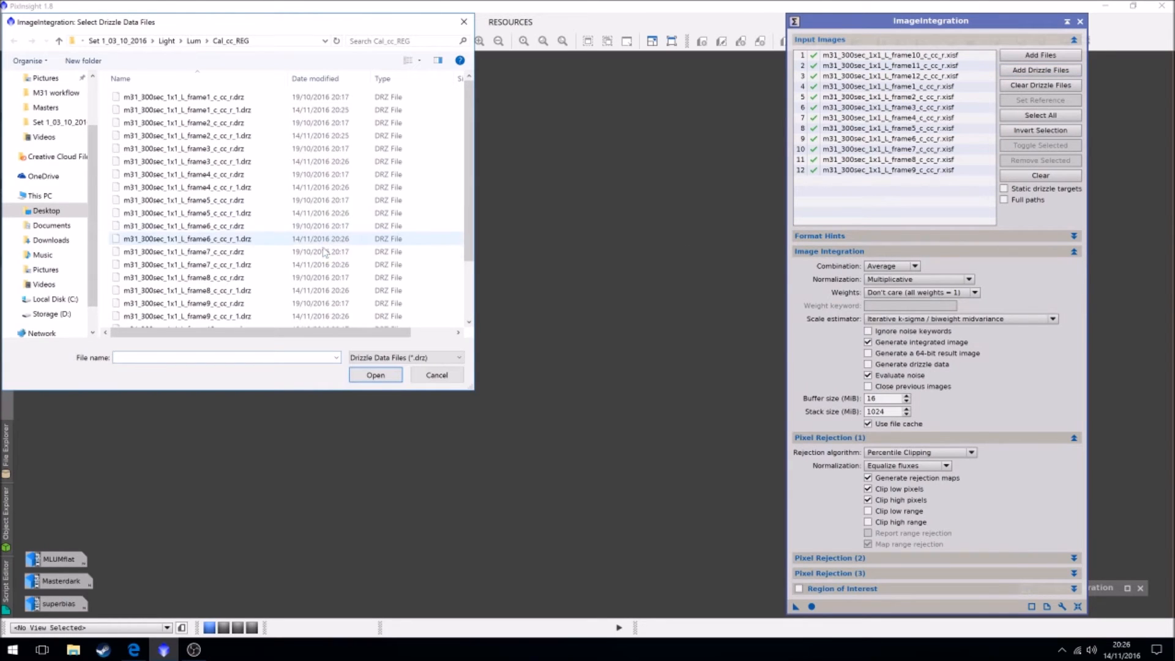
pyautogui.scroll(-3)
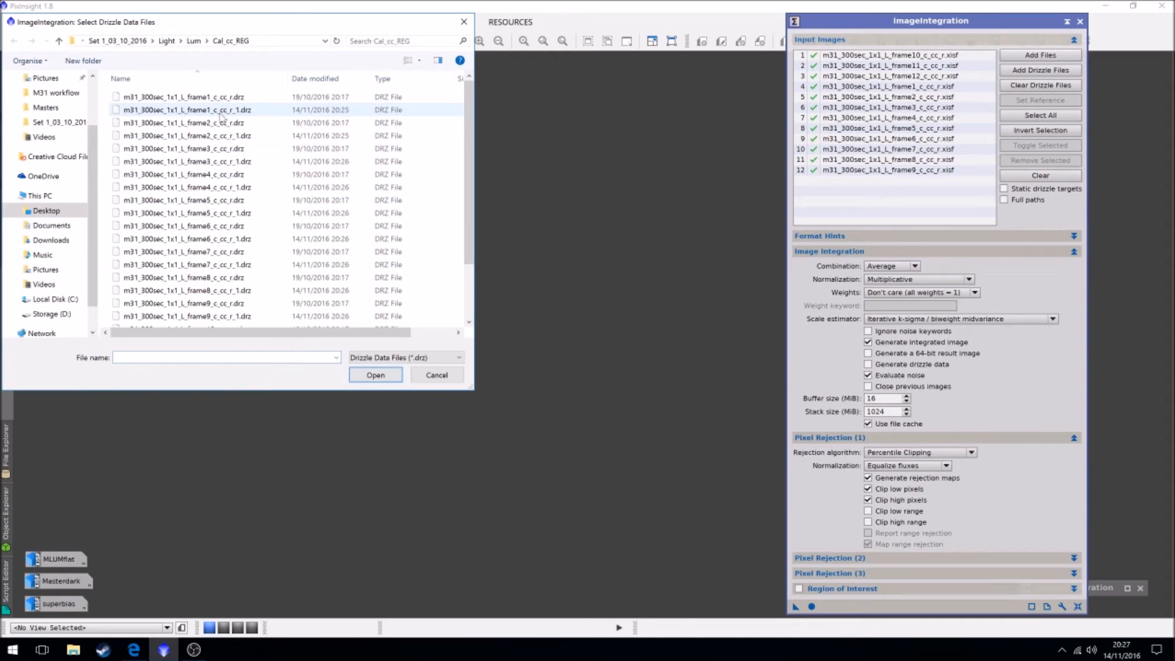
pyautogui.click(183, 109)
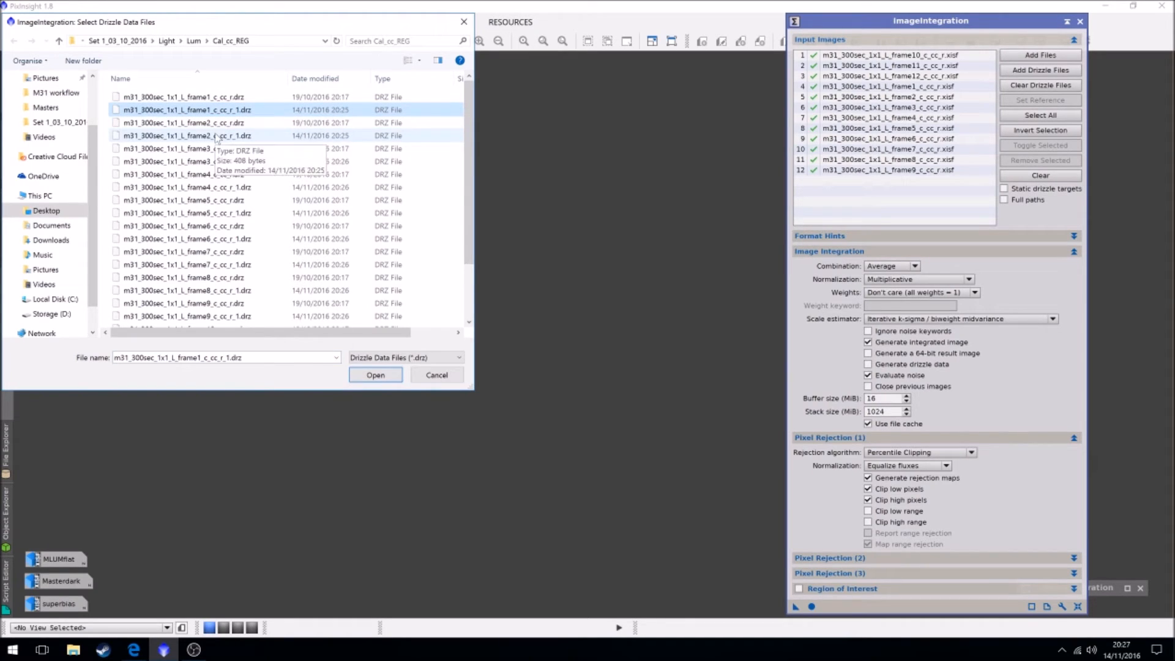
pyautogui.click(187, 161)
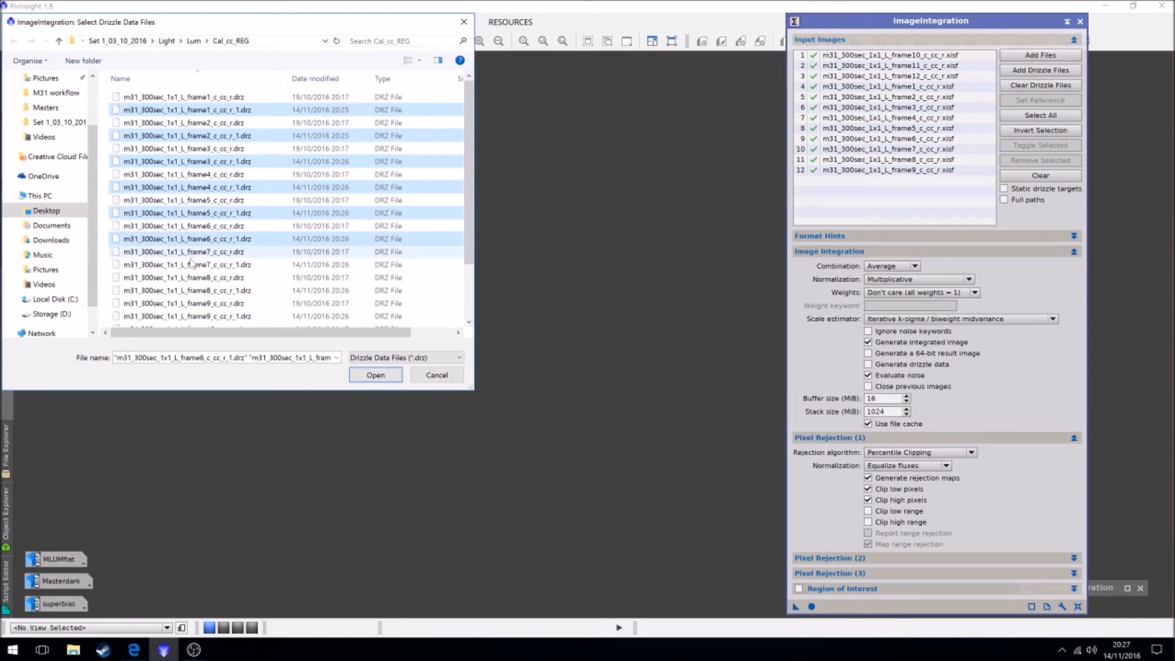
pyautogui.scroll(-3)
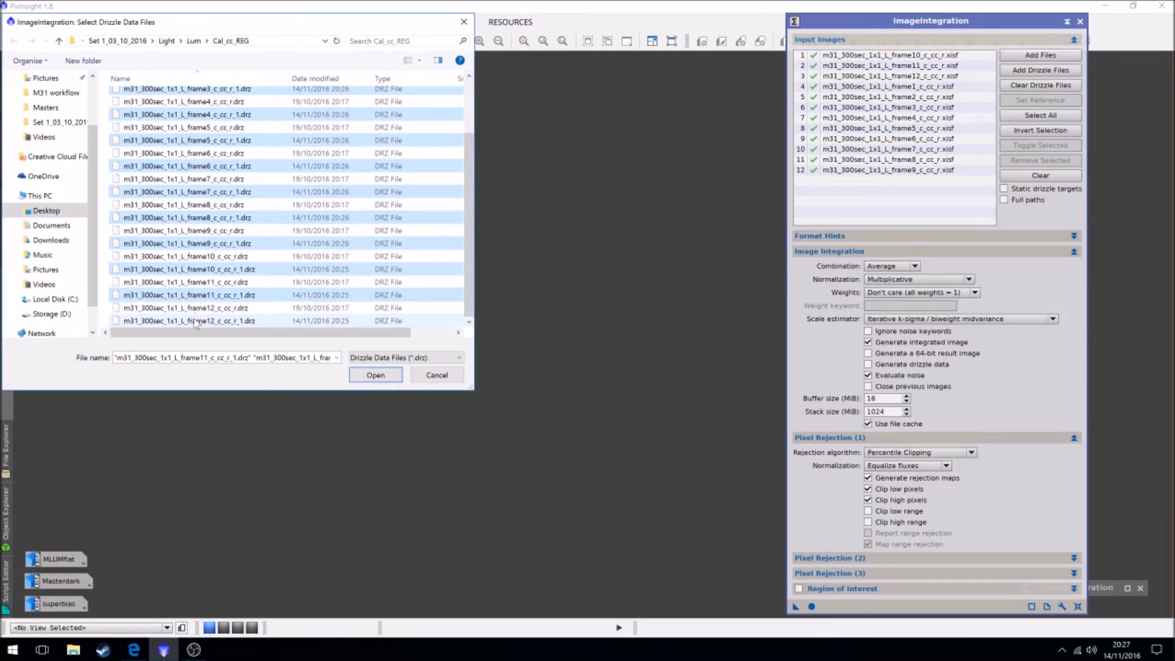
pyautogui.click(375, 375)
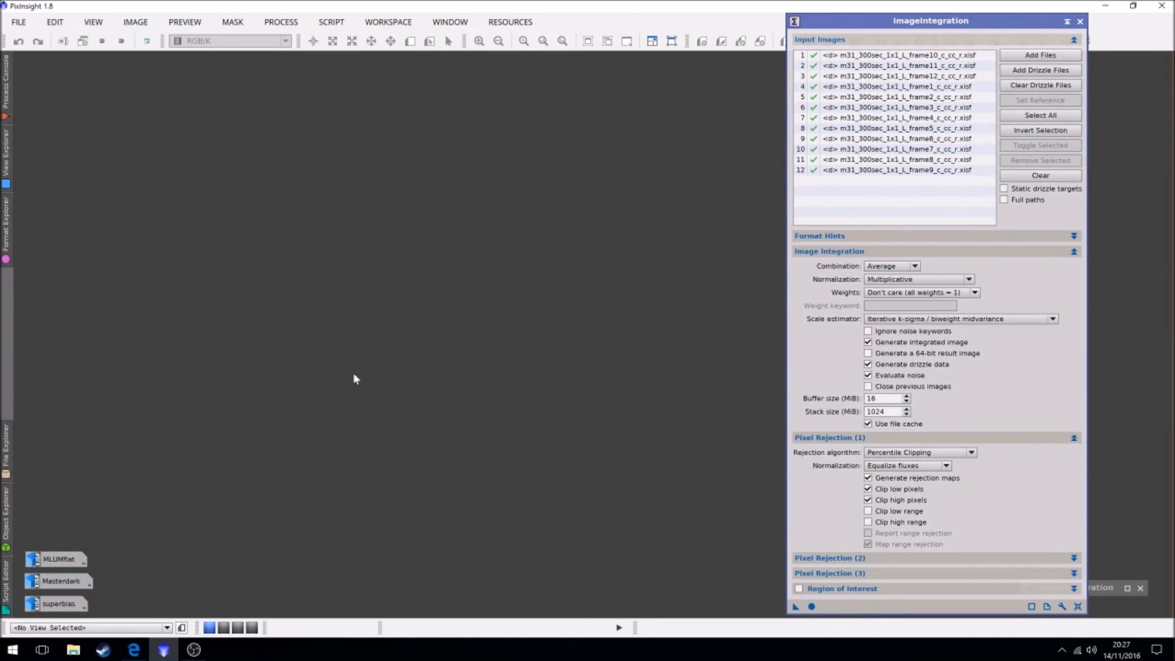
# Use Additive normalization, noise-evaluation weights, Winsorized Sigma Clipping with Scale + zero offset
pyautogui.click(900, 65)
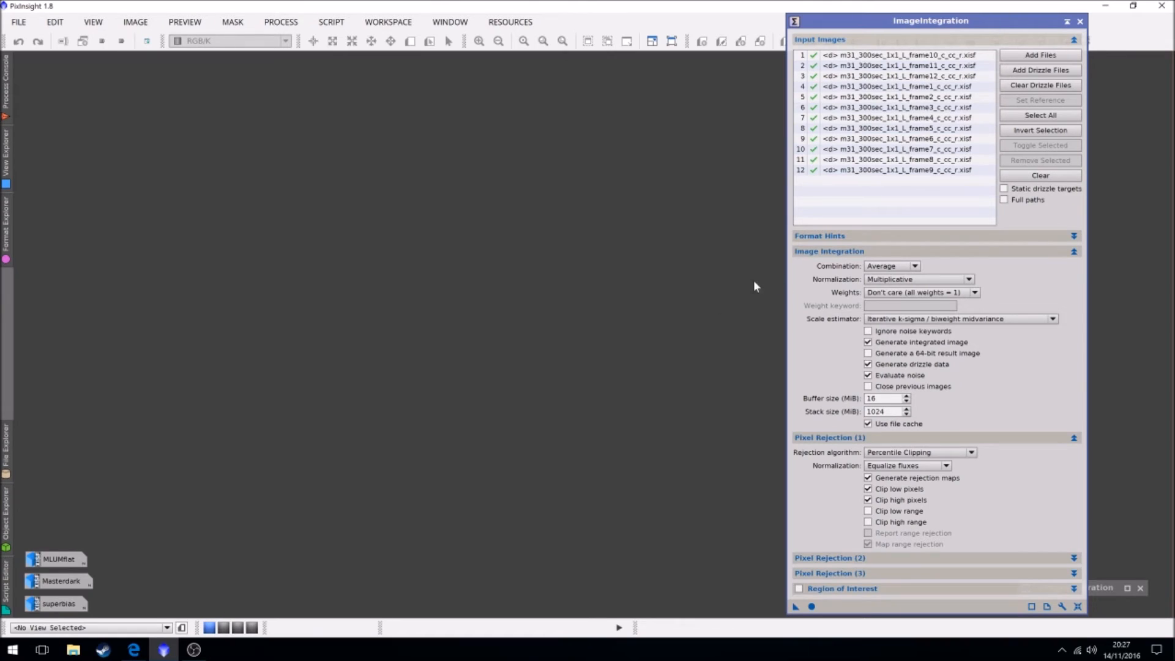
pyautogui.moveTo(805, 297)
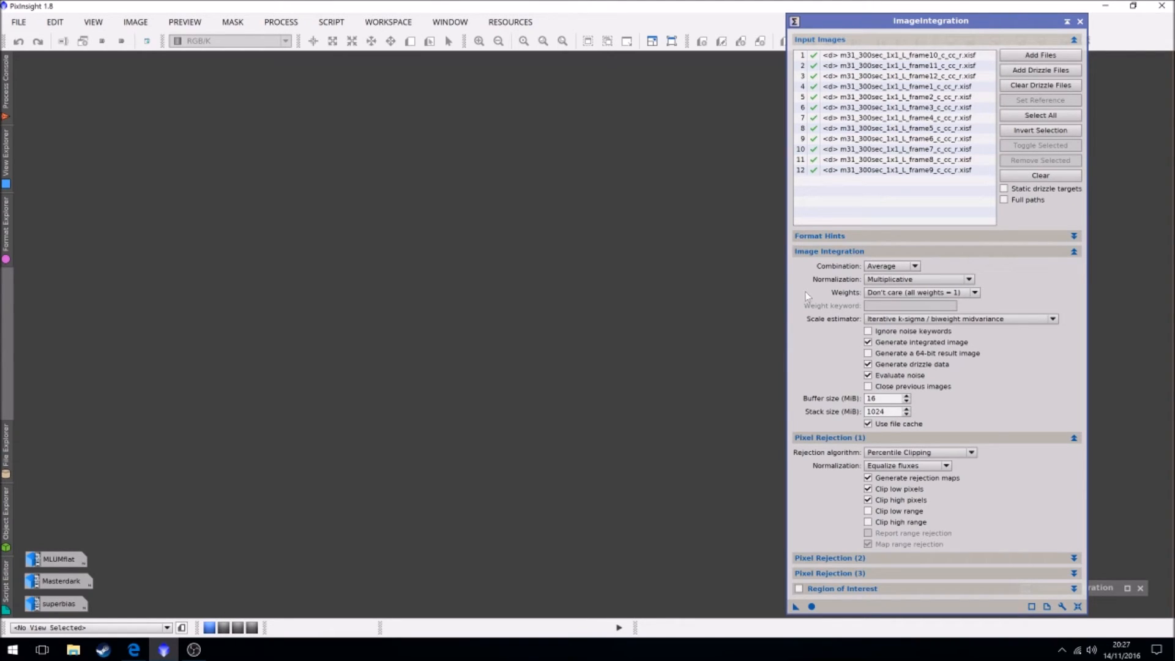
pyautogui.click(918, 279)
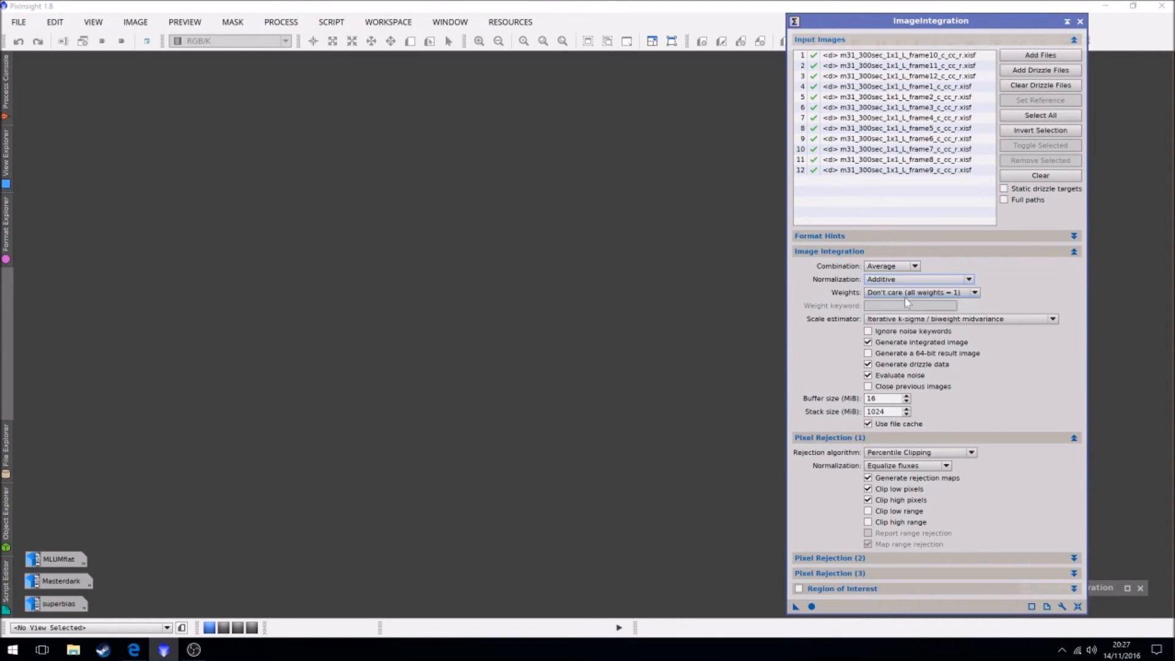
pyautogui.moveTo(907, 292)
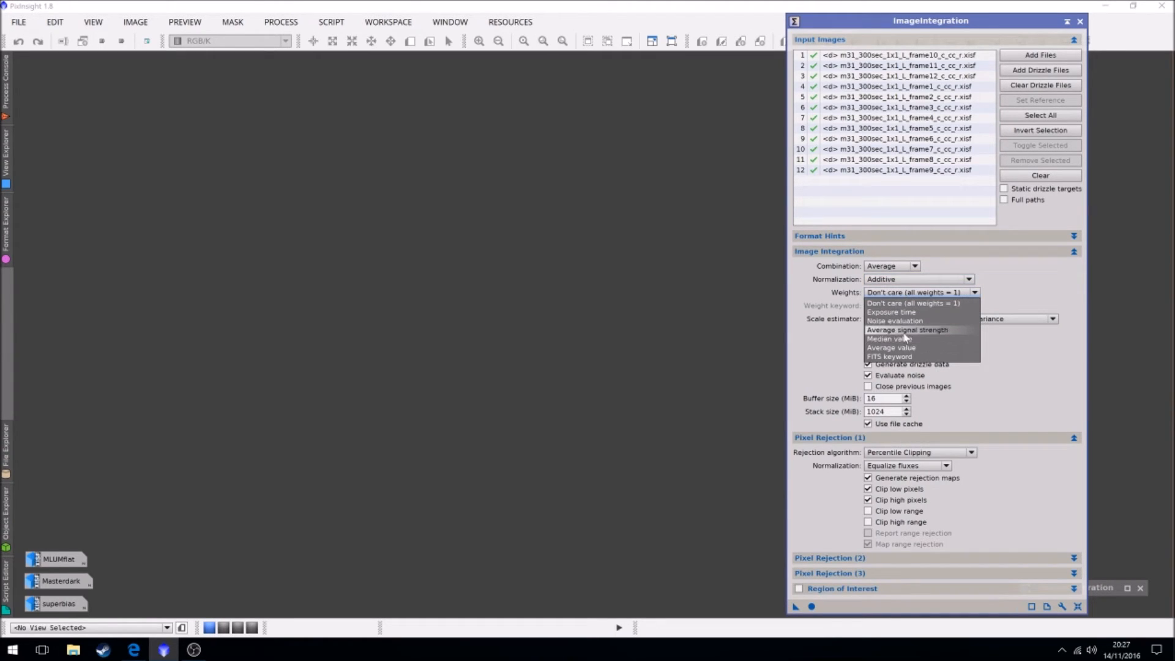
pyautogui.click(895, 321)
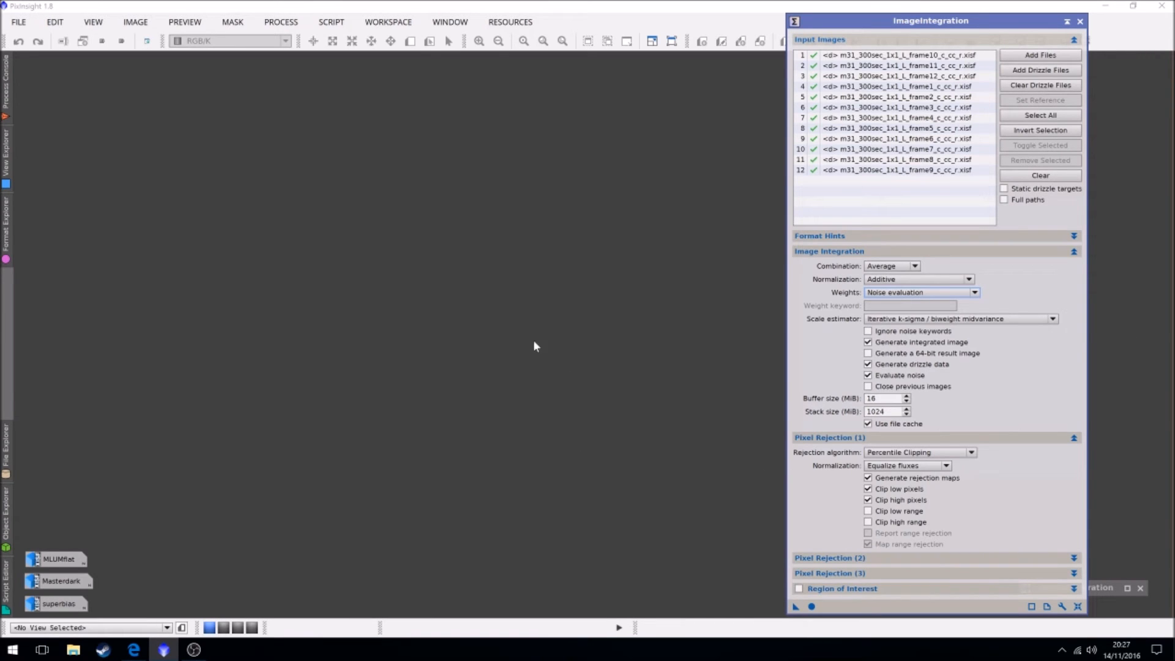
pyautogui.moveTo(536, 198)
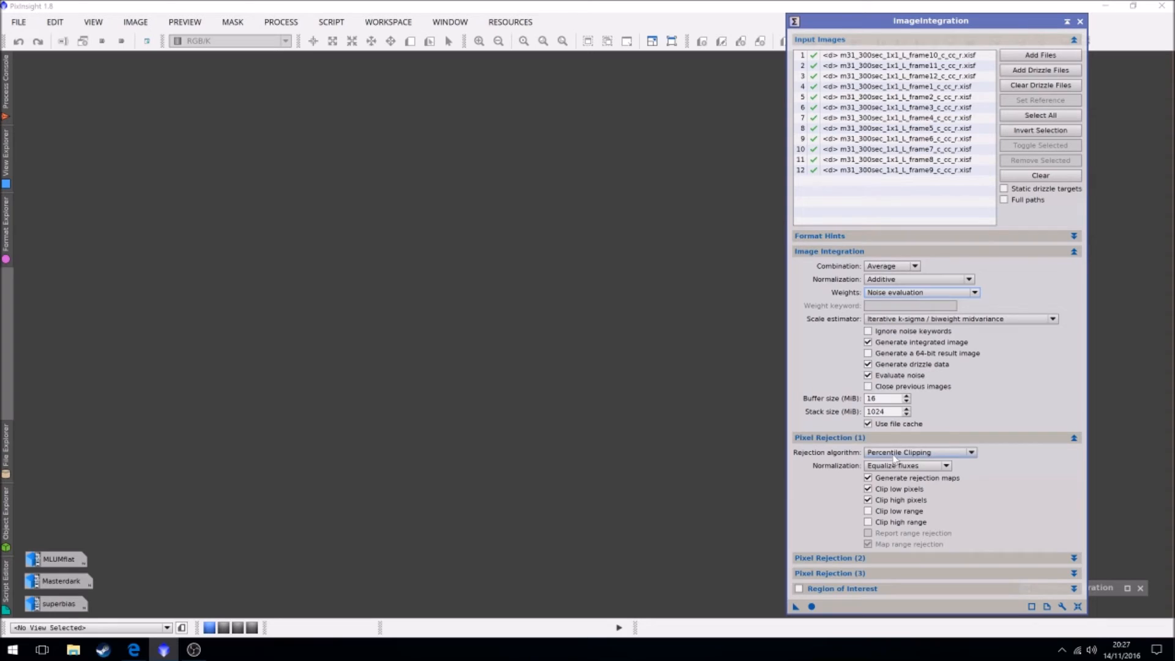
pyautogui.click(918, 451)
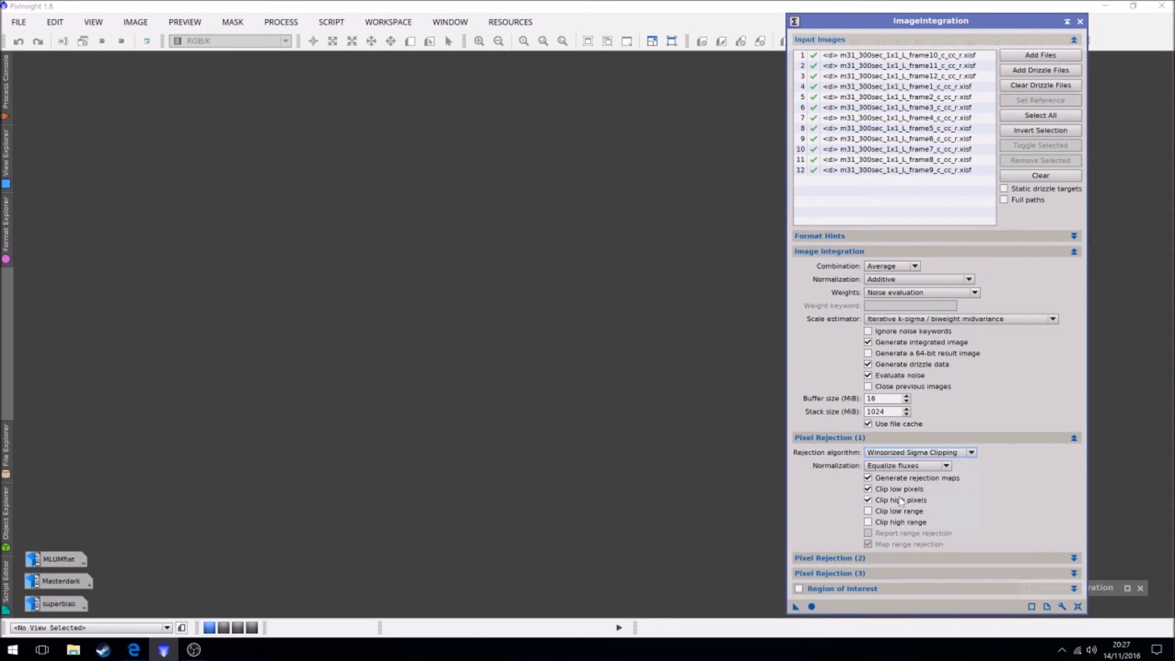
pyautogui.click(945, 466)
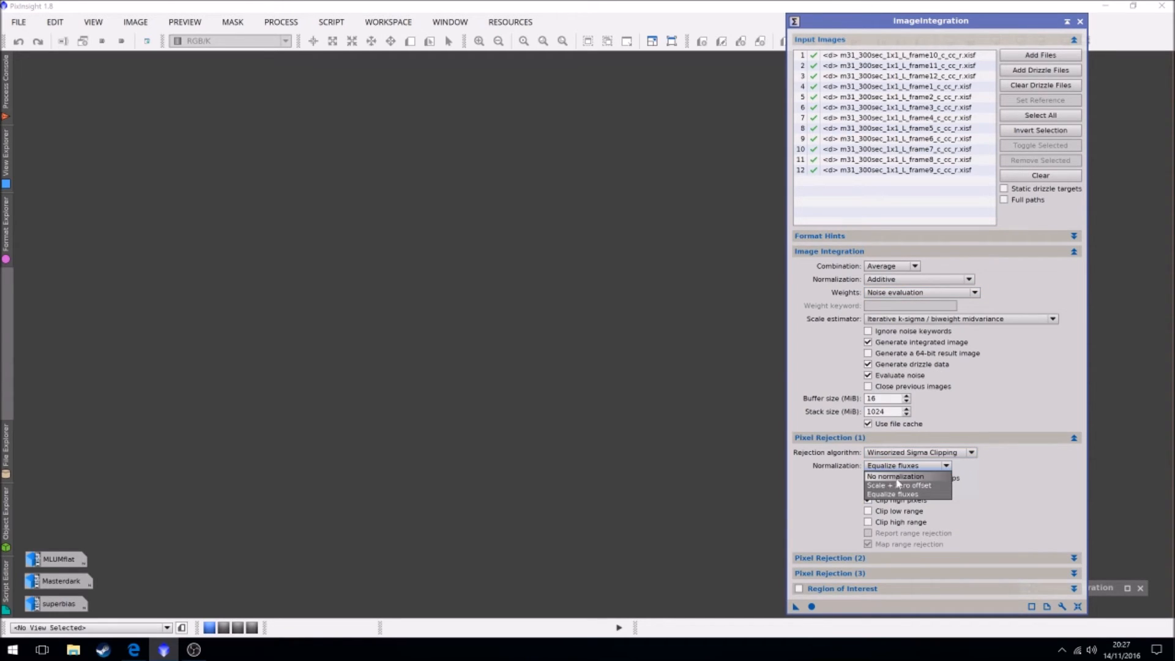
pyautogui.click(897, 485)
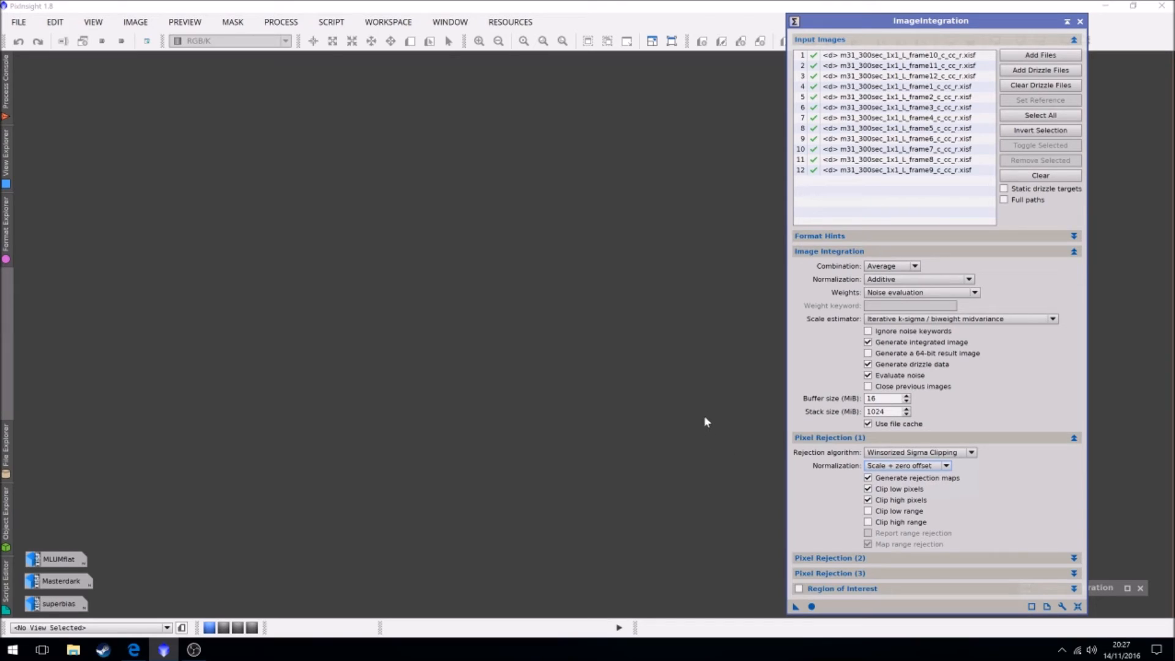
pyautogui.moveTo(580, 370)
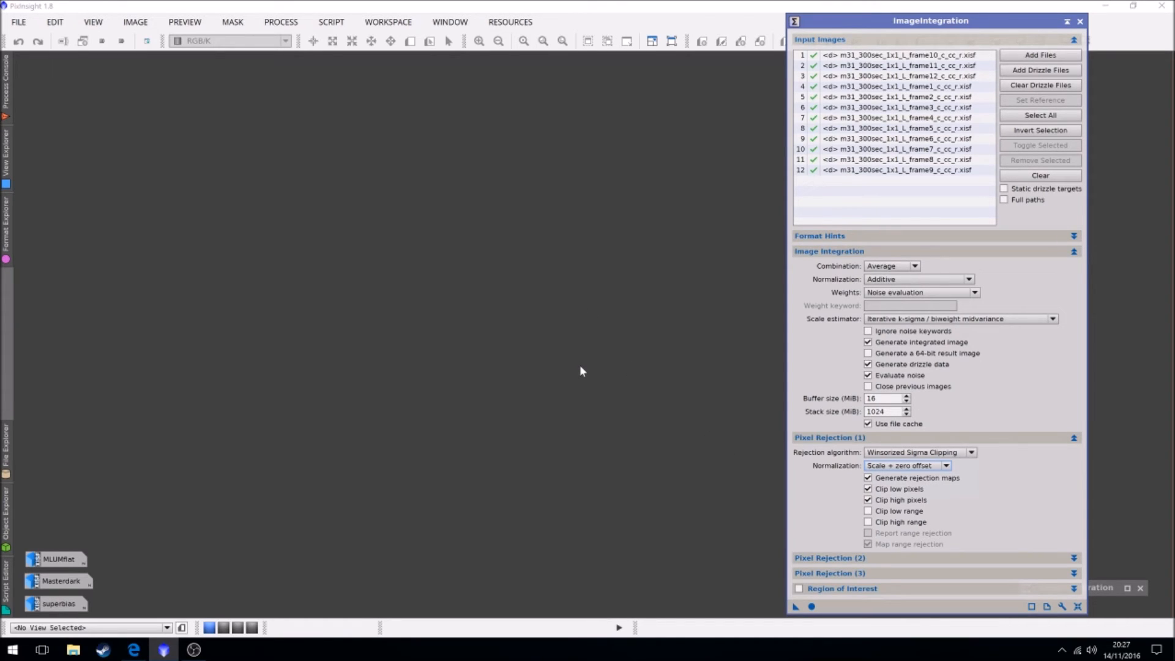
pyautogui.moveTo(558, 370)
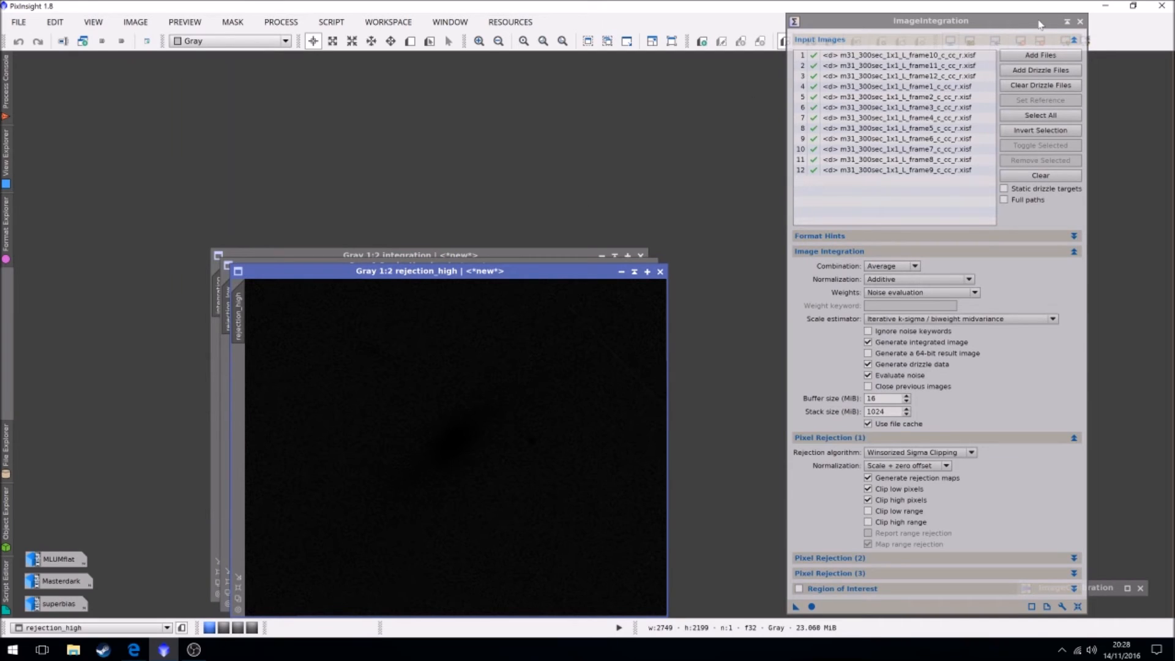
pyautogui.moveTo(1079, 22)
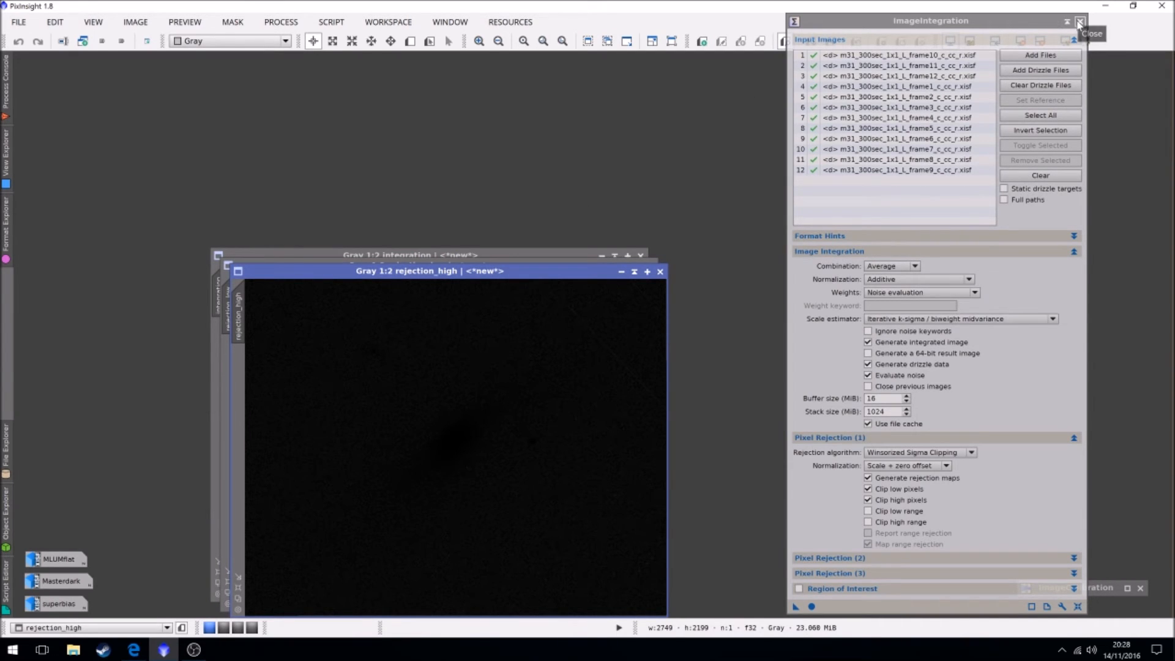
# Close the ImageIntegration window to reveal the high rejection map
pyautogui.click(1079, 21)
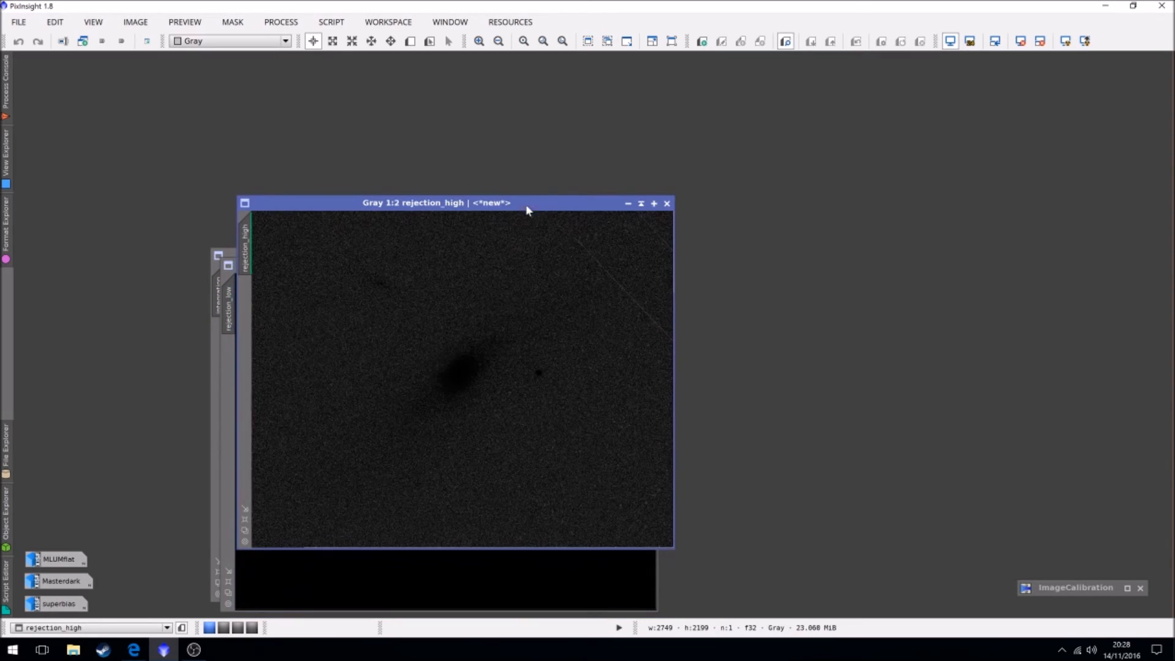
pyautogui.moveTo(613, 285)
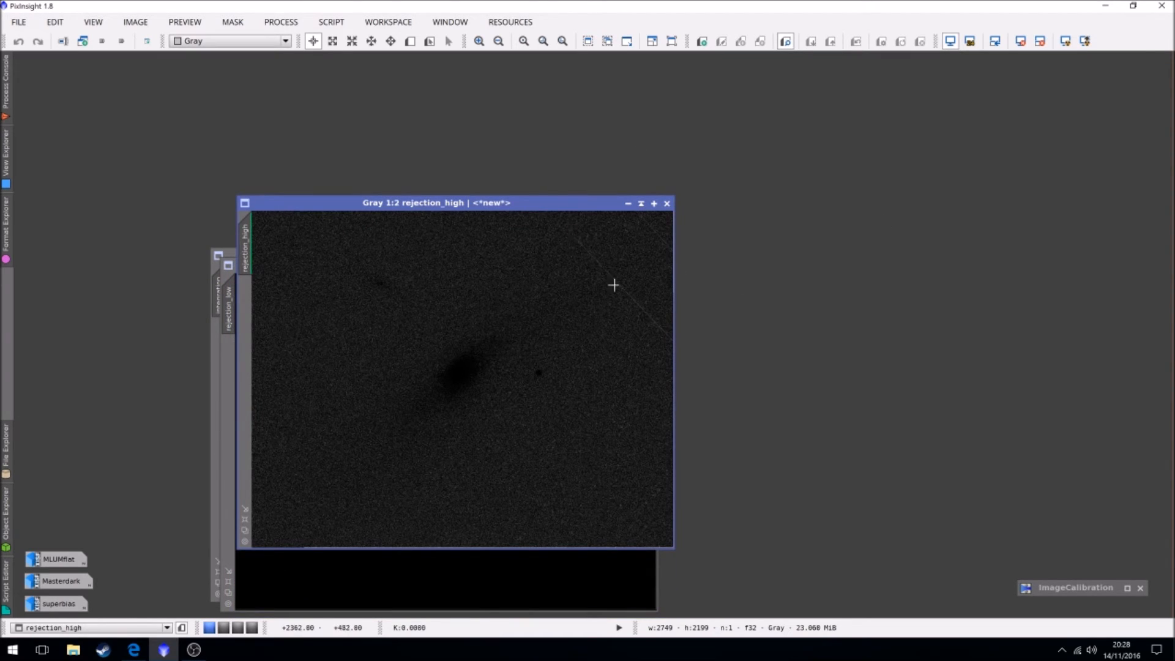
pyautogui.moveTo(668, 243)
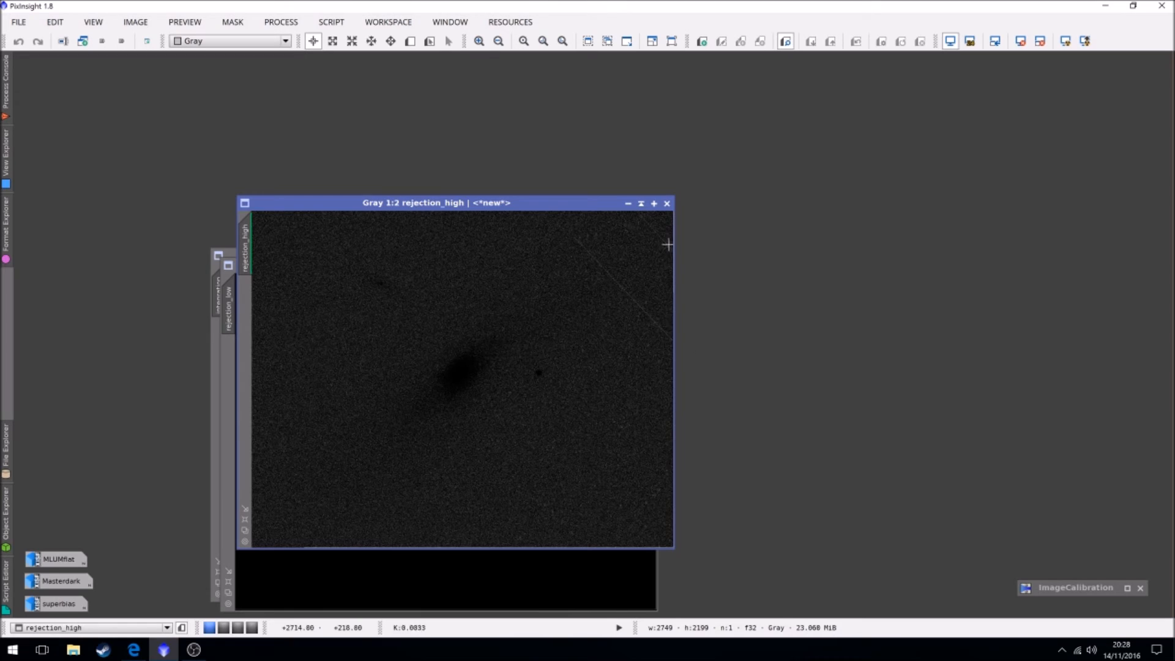
pyautogui.moveTo(590, 235)
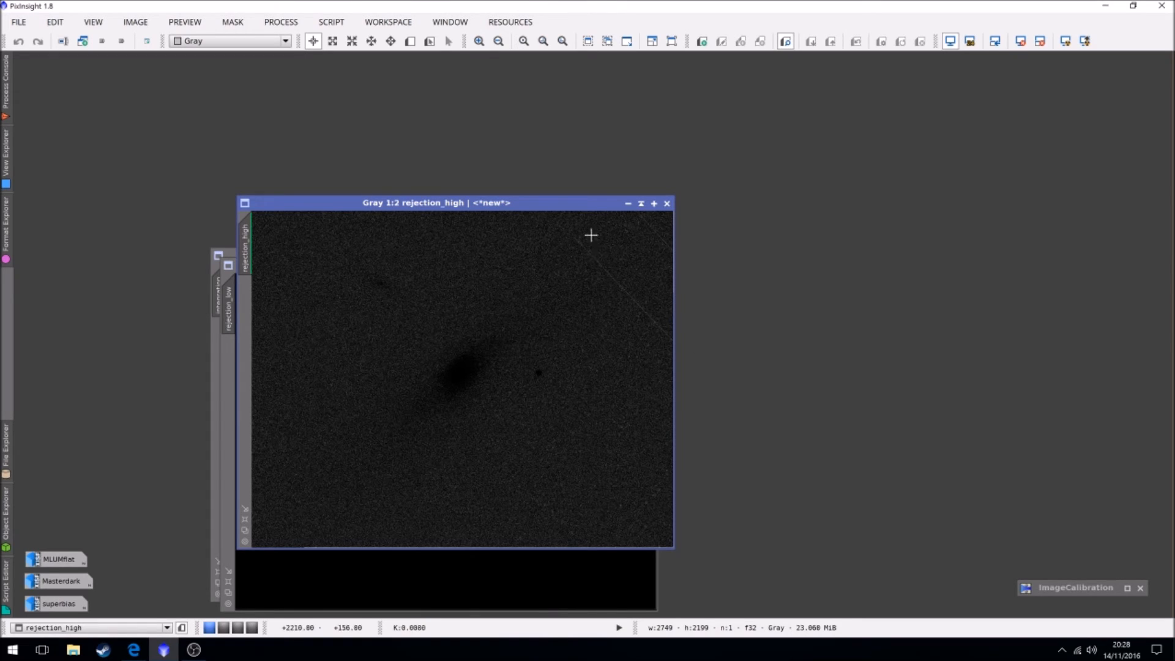
pyautogui.moveTo(637, 322)
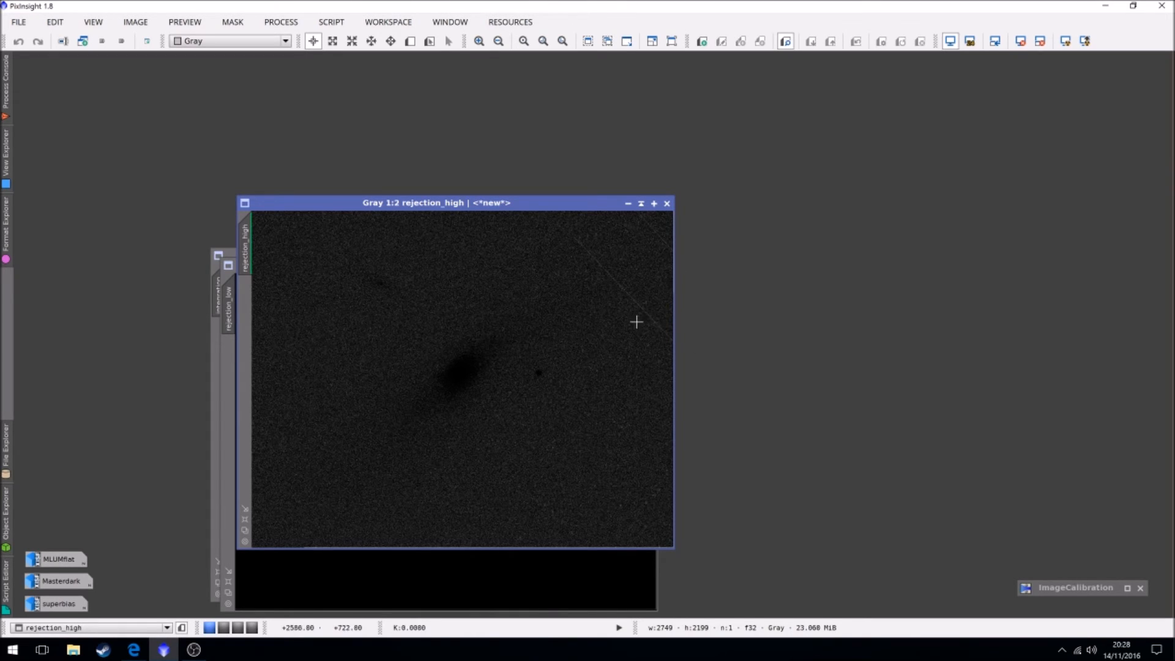
pyautogui.moveTo(674, 452)
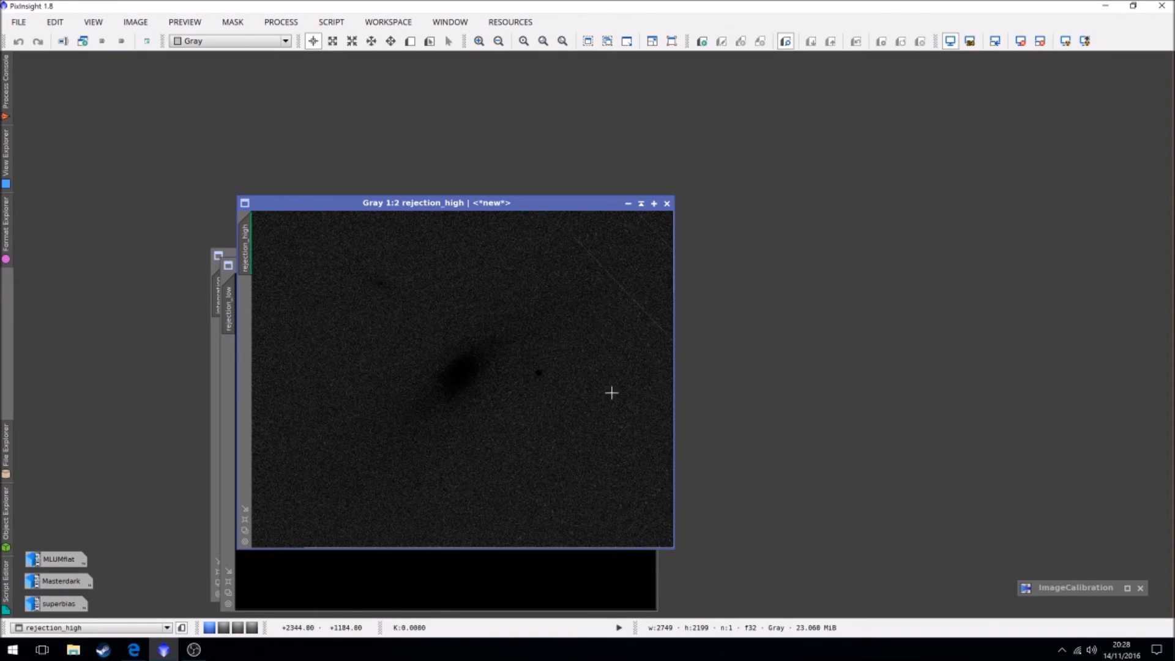
pyautogui.moveTo(450, 405)
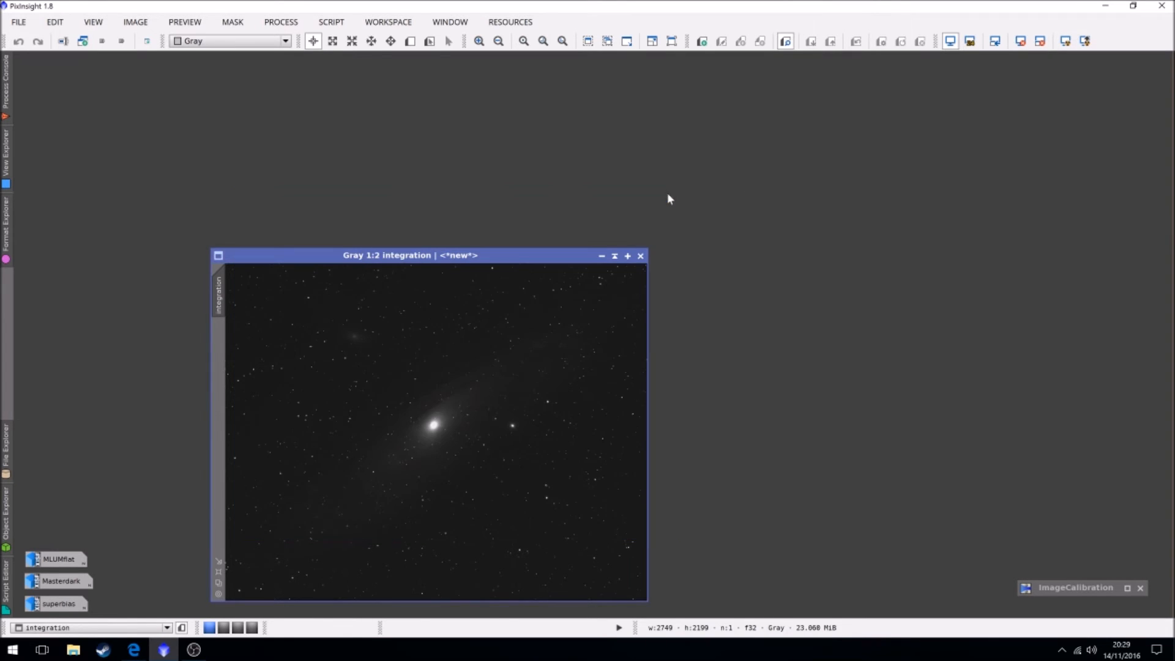
# Auto-stretch the integrated M31 image with STF and position it to the right
pyautogui.moveTo(410, 254); pyautogui.dragTo(470, 155)
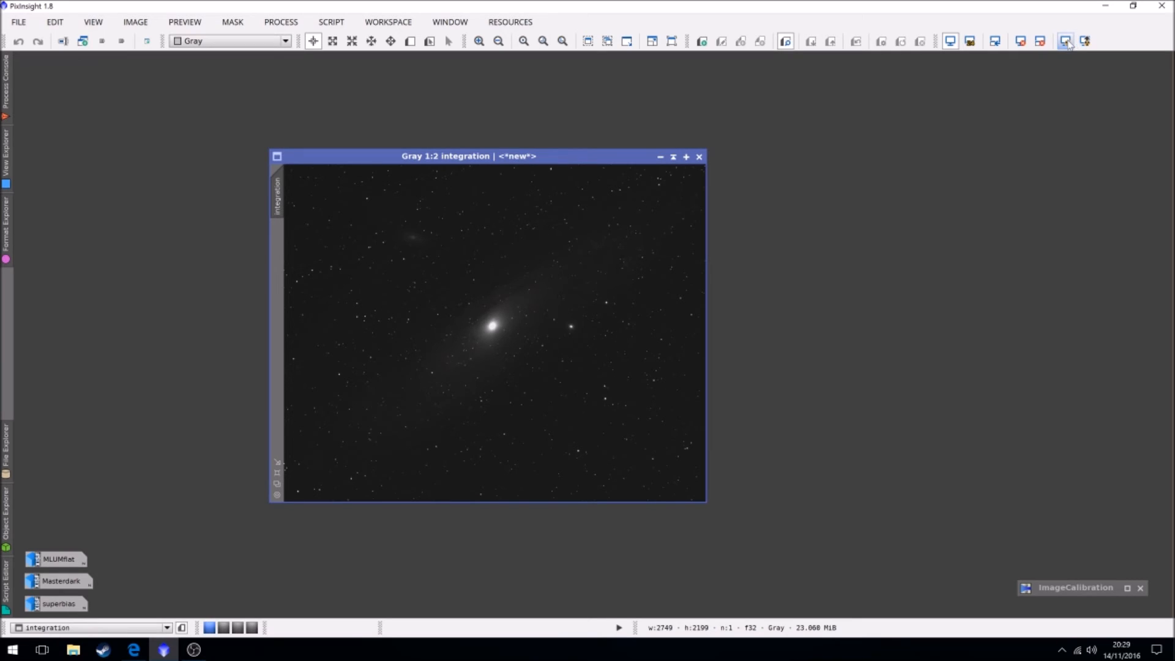
pyautogui.click(1064, 42)
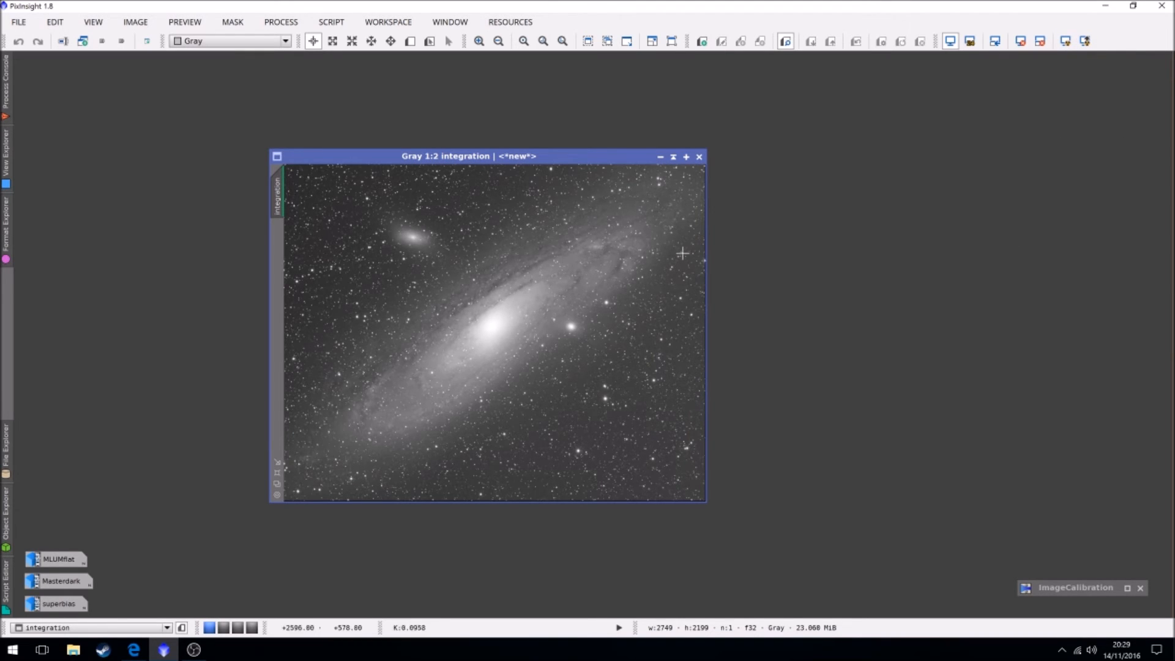
pyautogui.moveTo(469, 156); pyautogui.dragTo(791, 149)
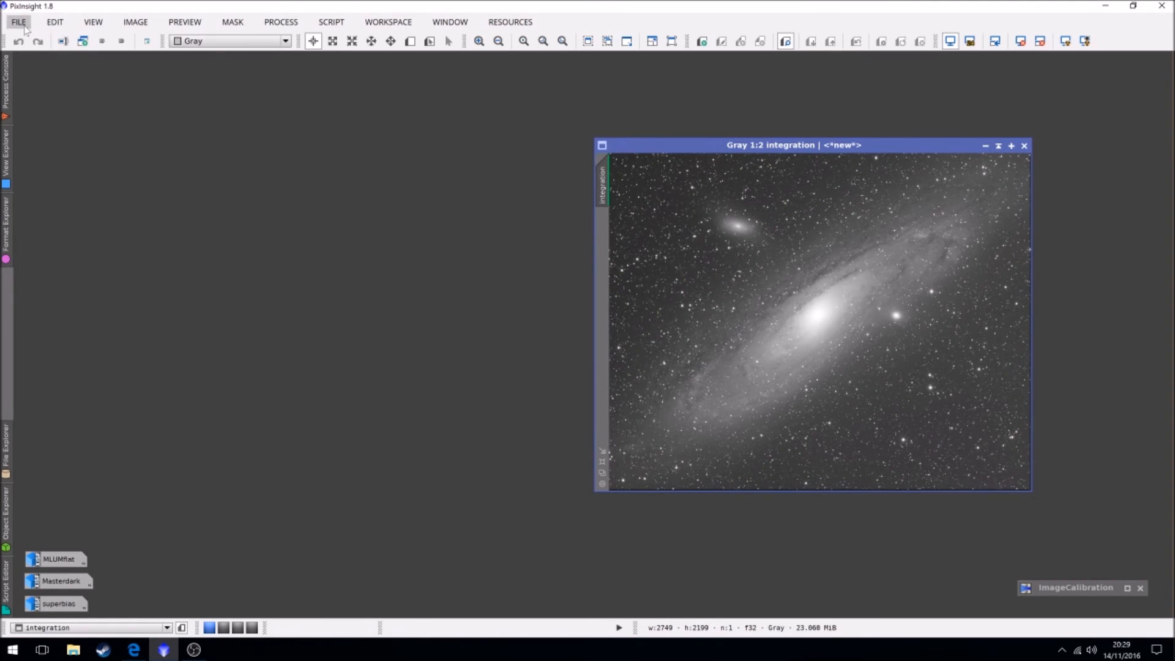
pyautogui.click(18, 22)
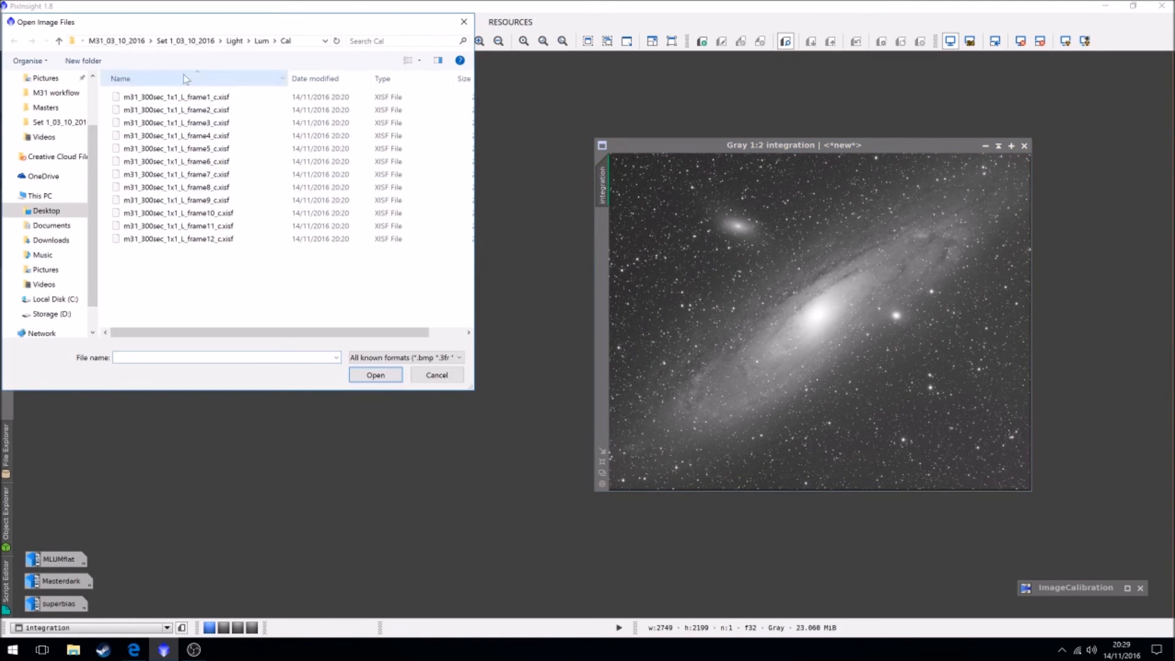
pyautogui.click(273, 41)
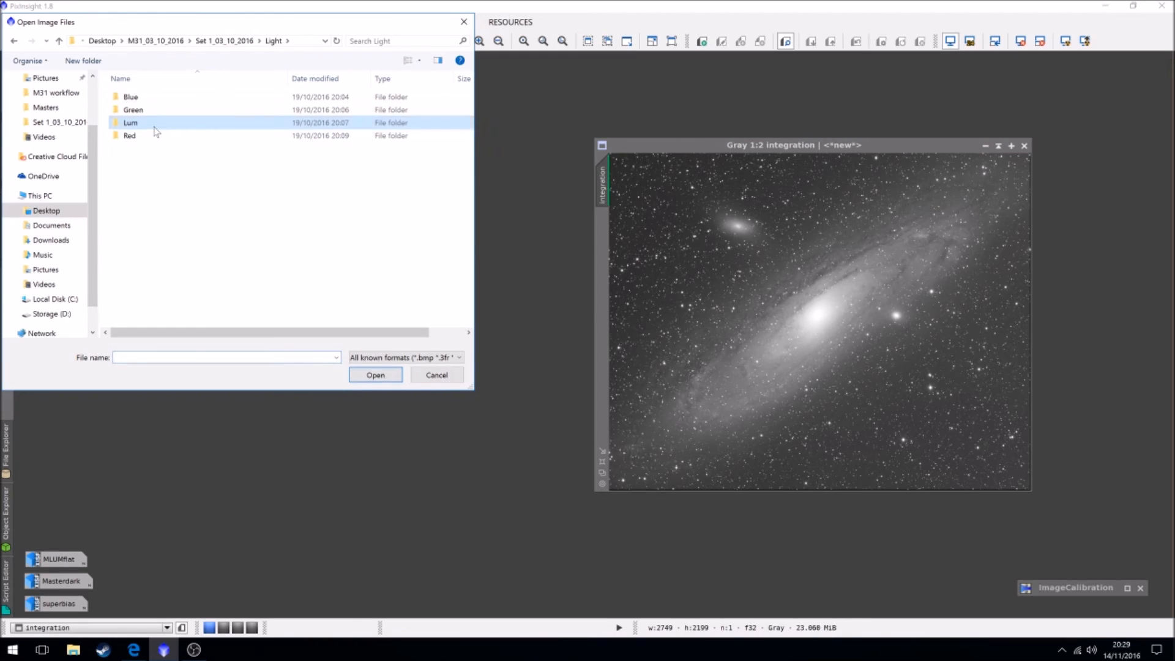
pyautogui.doubleClick(131, 122)
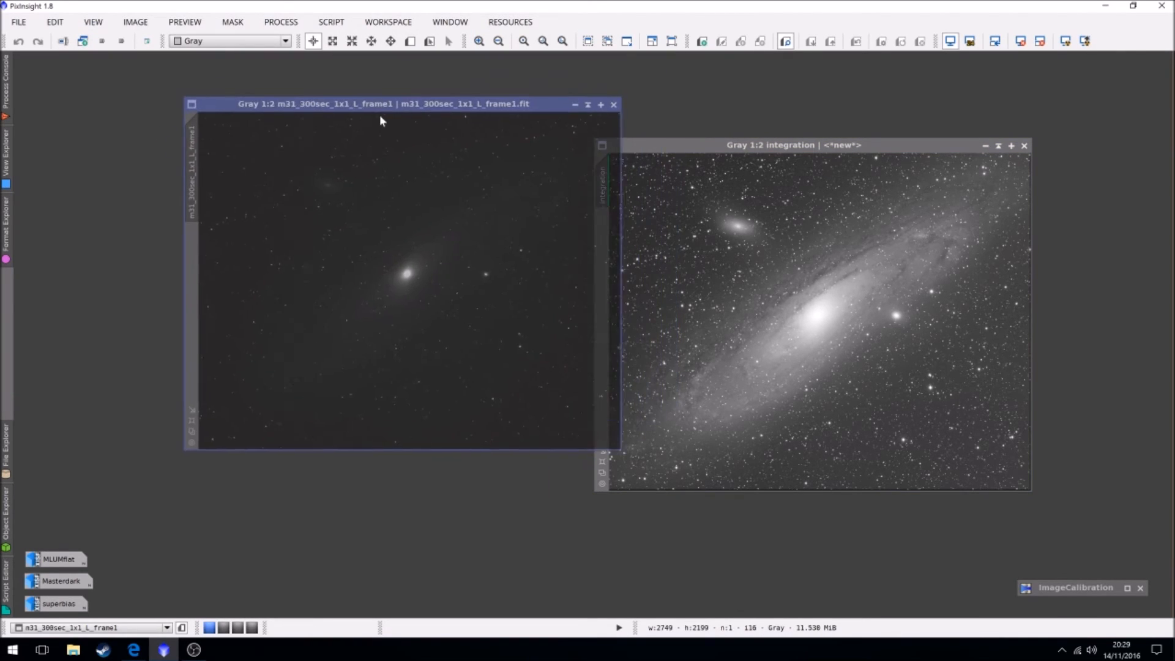
pyautogui.moveTo(386, 103); pyautogui.dragTo(356, 144)
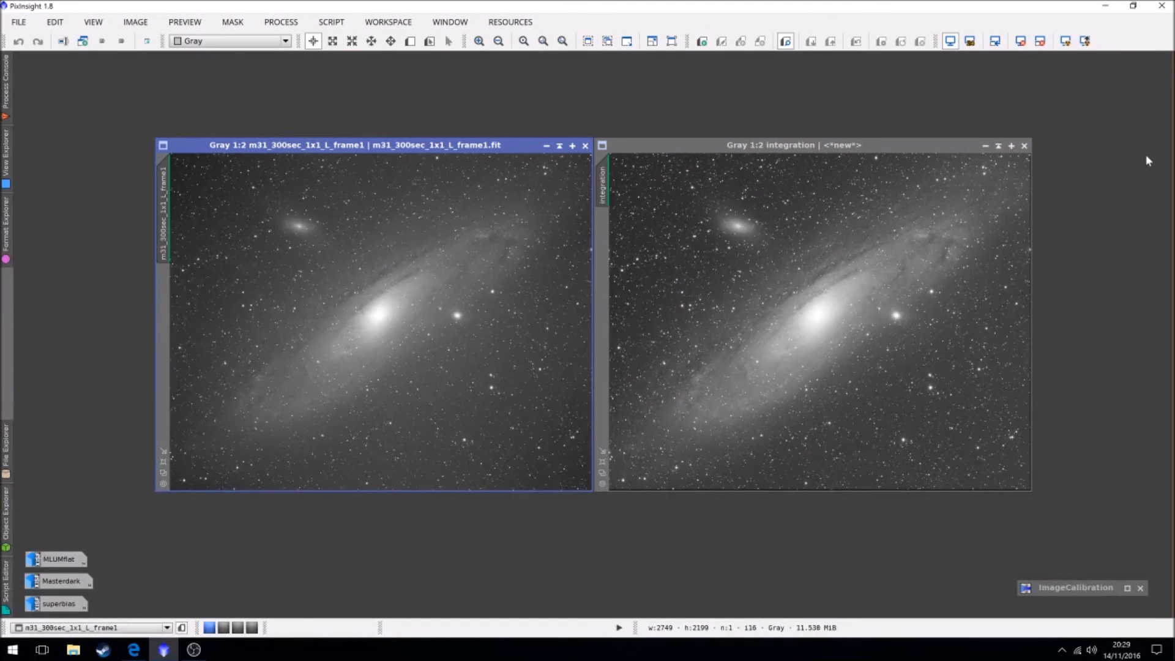
pyautogui.moveTo(866, 304)
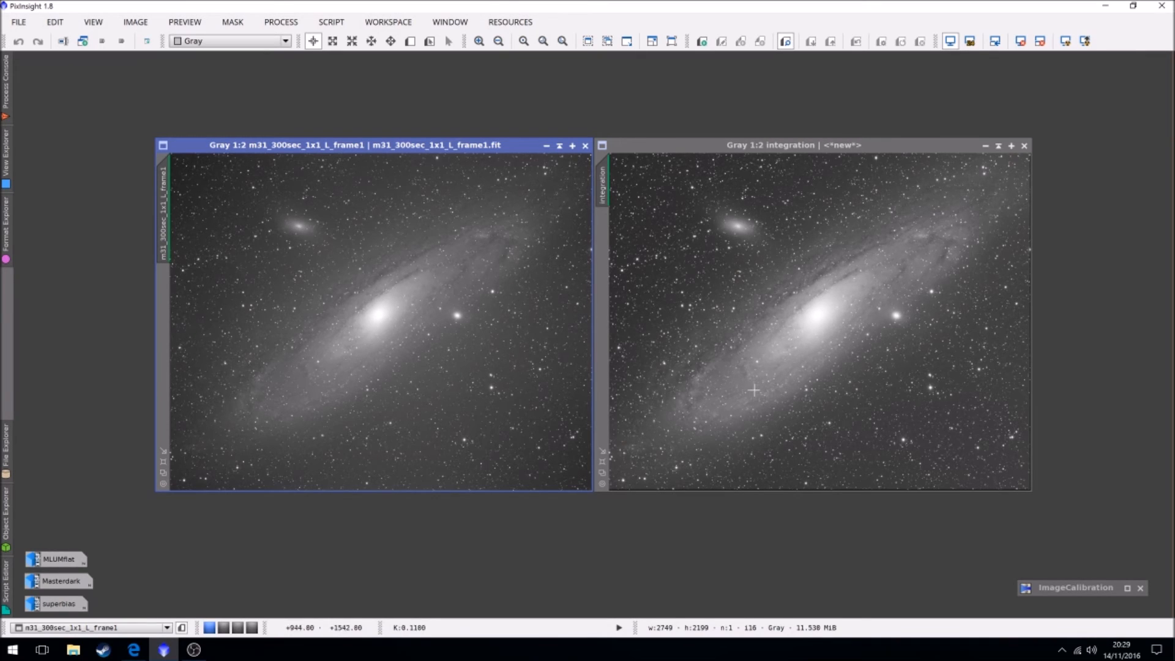
pyautogui.moveTo(933, 399)
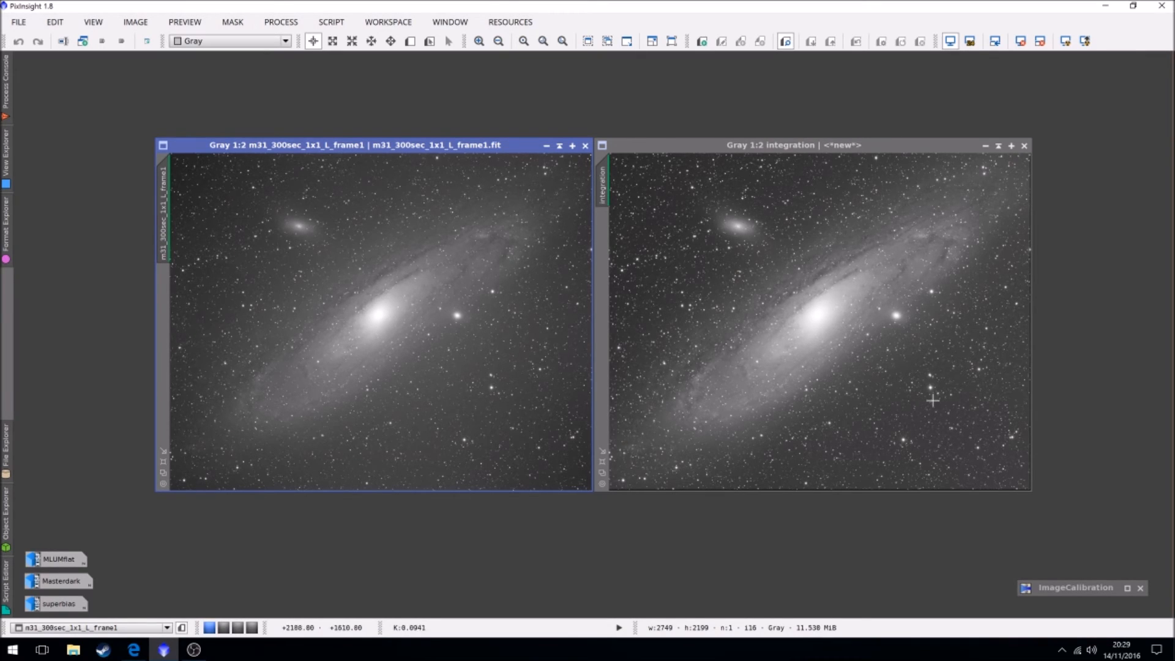
pyautogui.moveTo(954, 379)
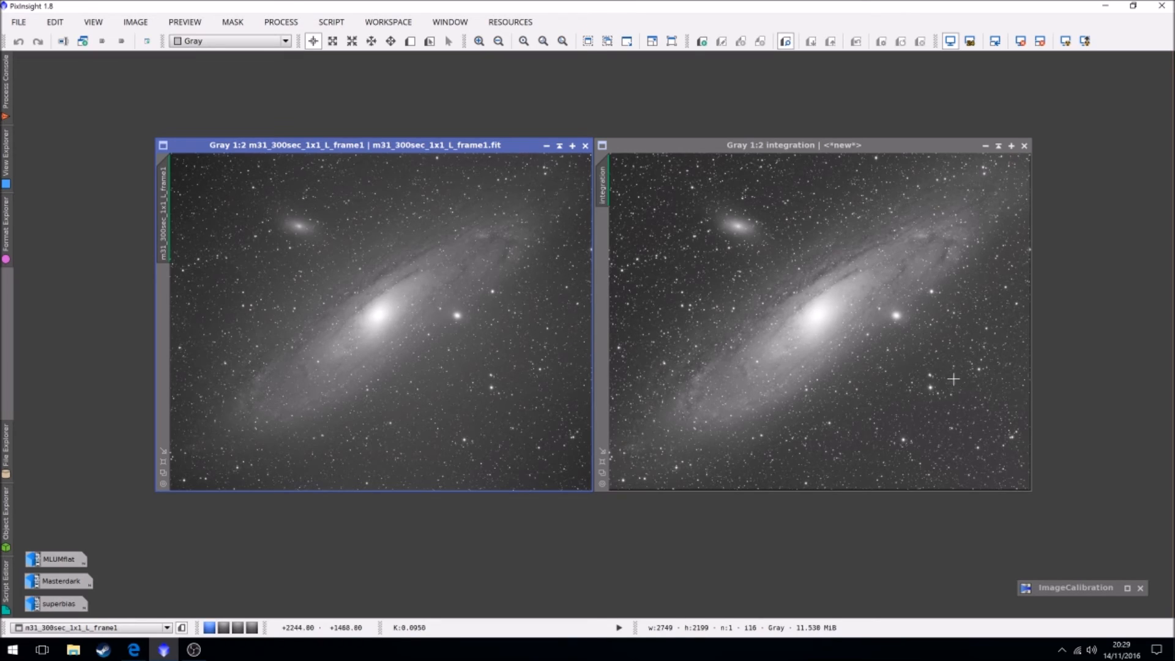
pyautogui.moveTo(937, 385)
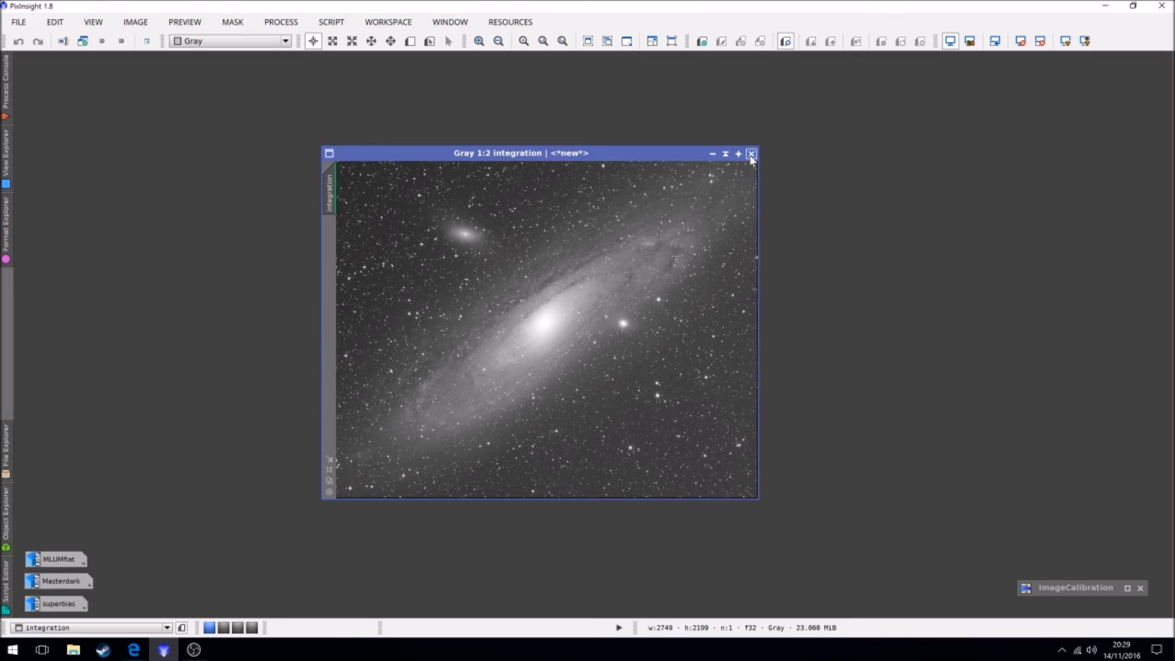
# Close the integrated image and launch DrizzleIntegration from the All Processes list
pyautogui.click(750, 153)
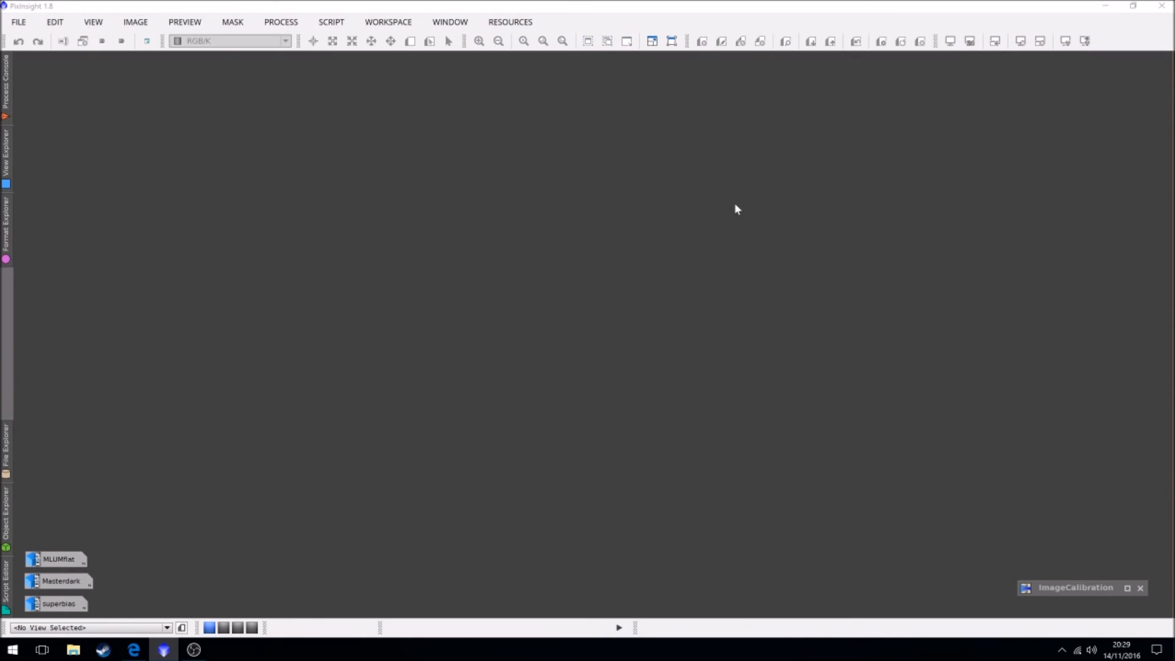
pyautogui.click(281, 22)
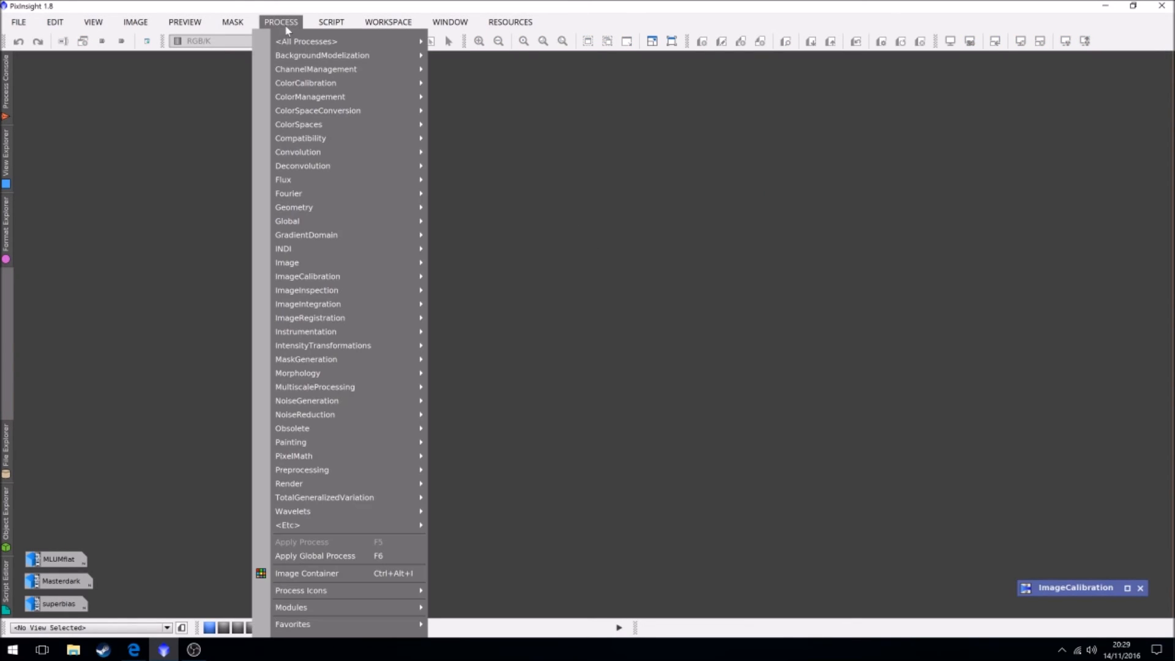
pyautogui.moveTo(312, 38)
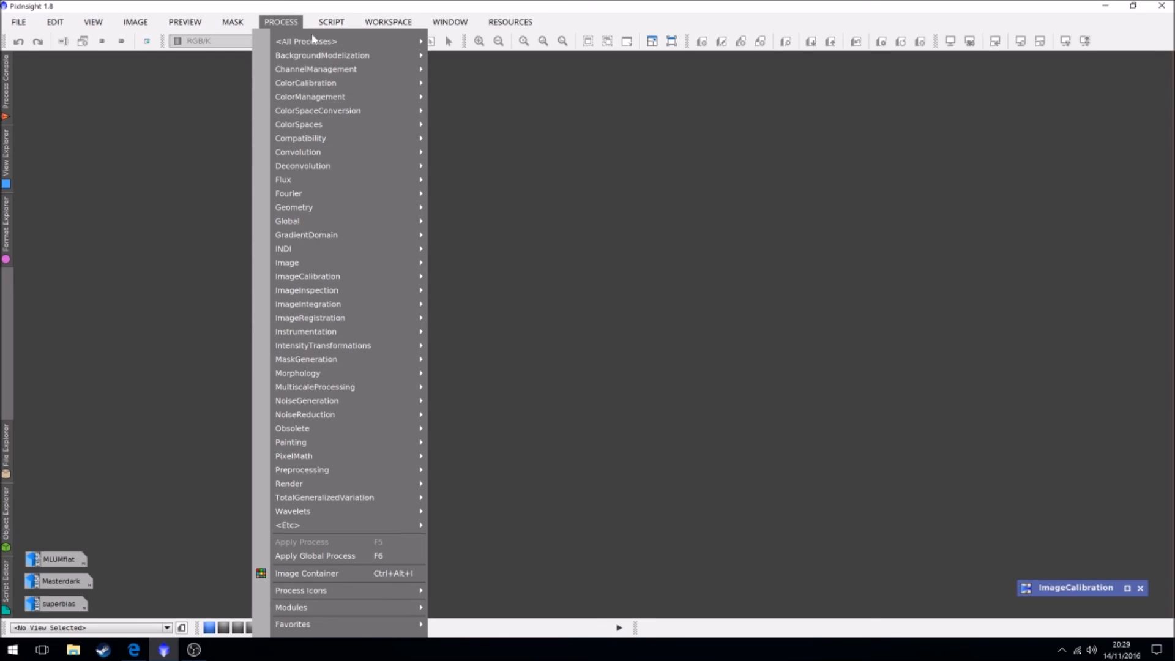
pyautogui.click(305, 42)
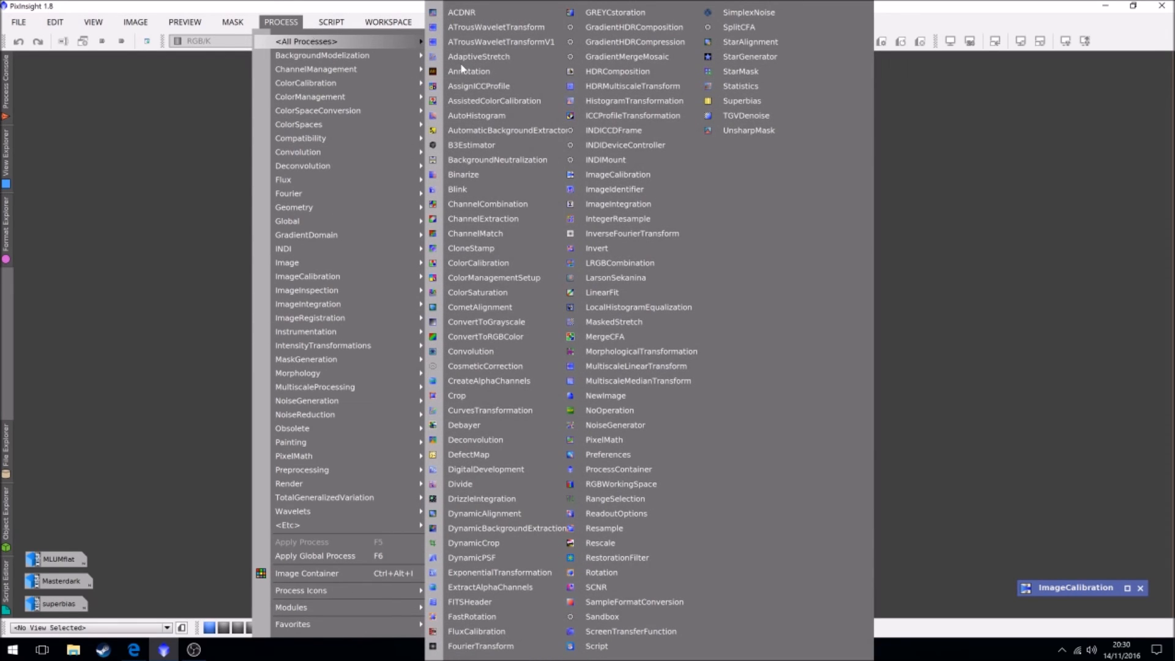
pyautogui.click(482, 498)
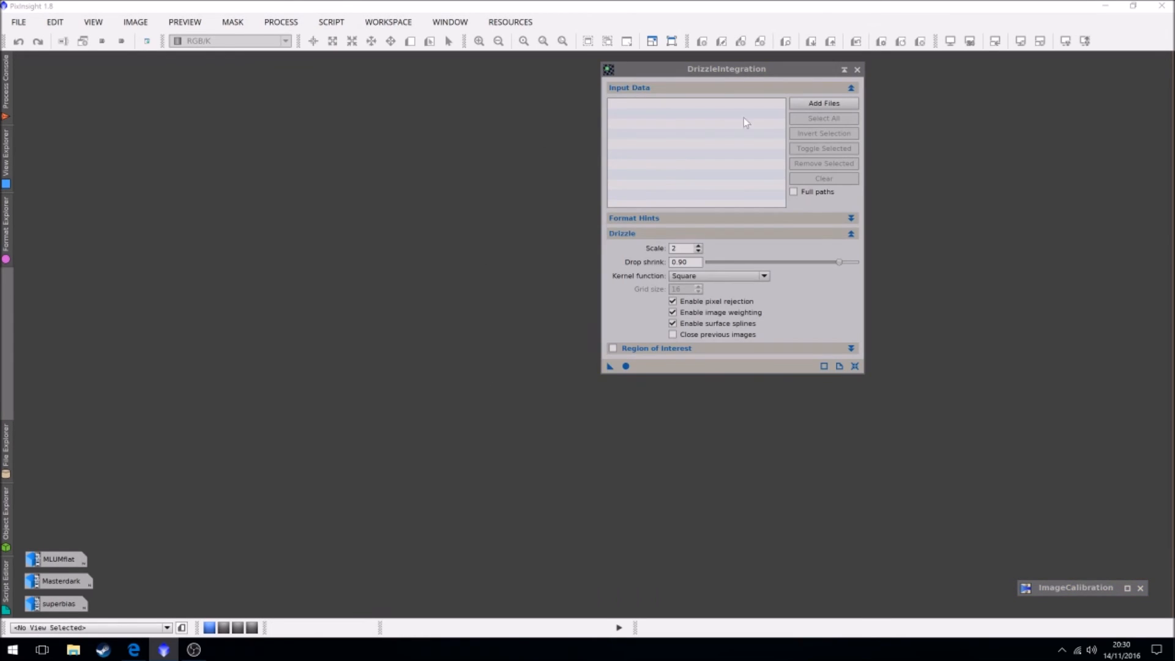
# Add the registered _c_cc_r_1.drz files from Cal_cc_REG and move the dialog aside
pyautogui.click(822, 103)
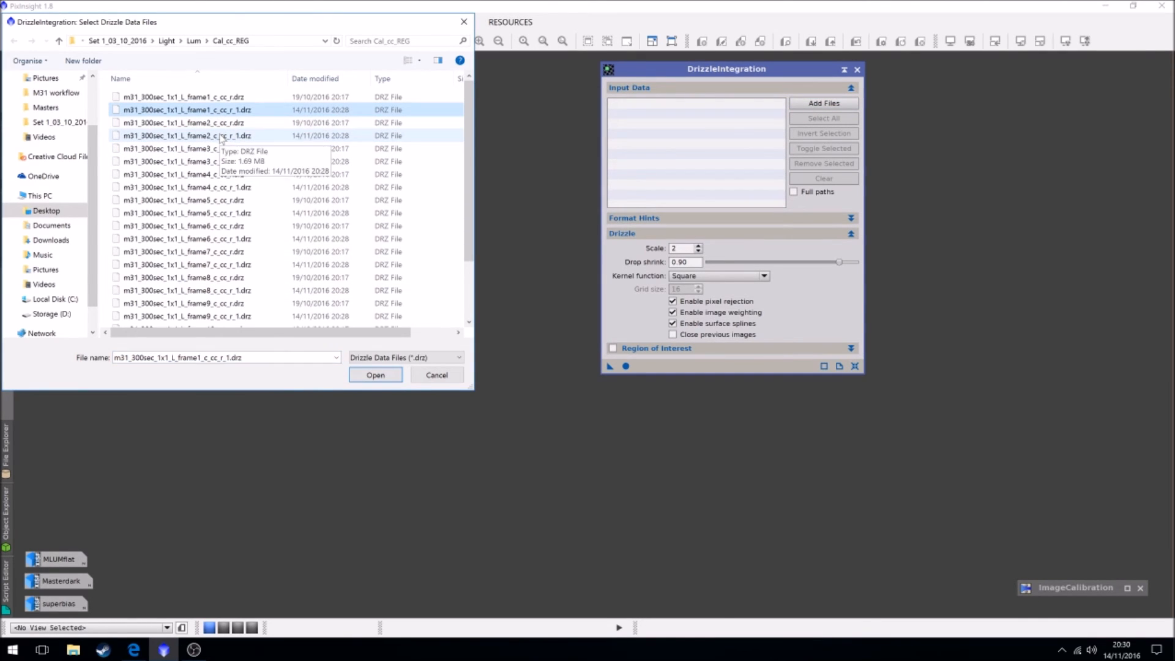
pyautogui.click(184, 213)
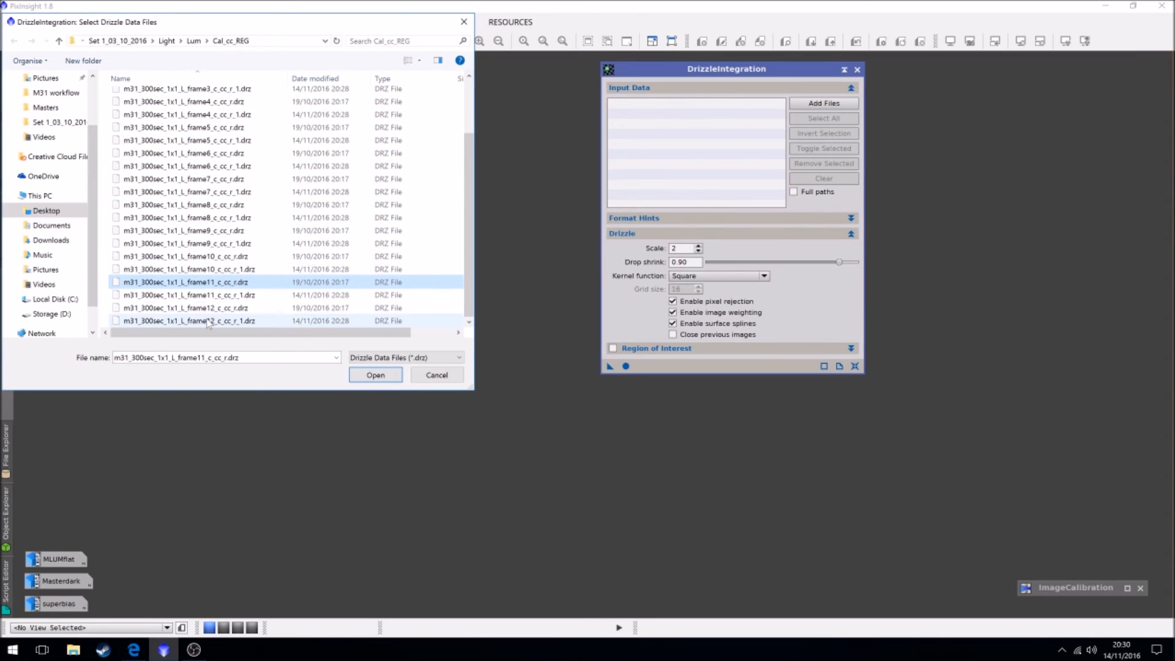
pyautogui.click(190, 320)
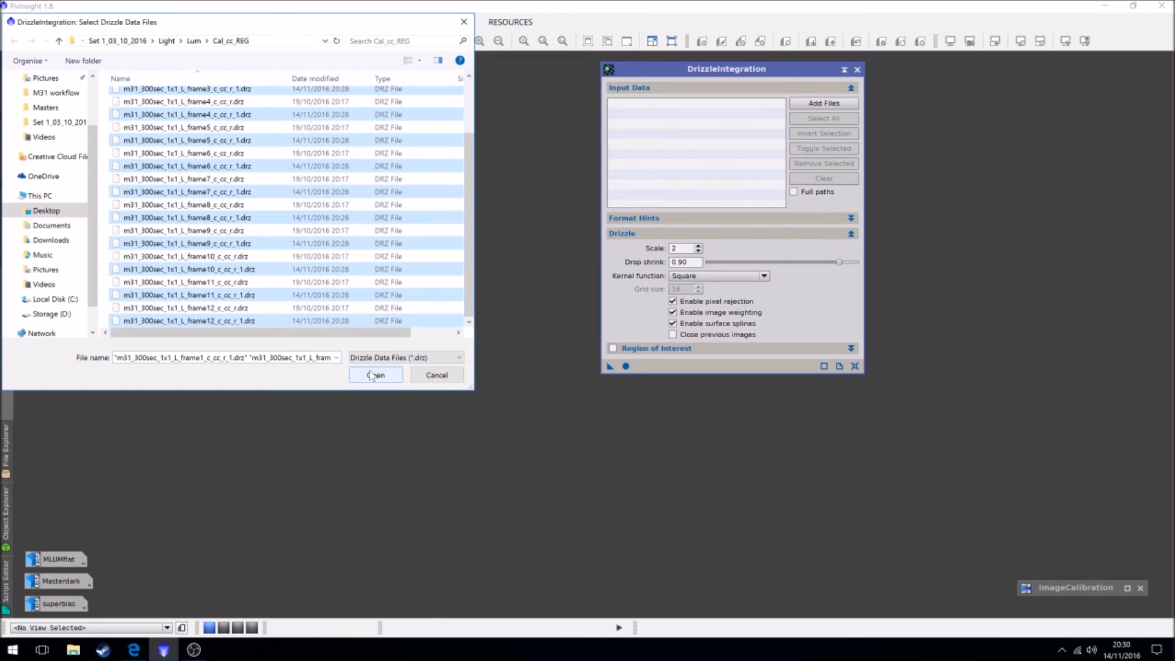
pyautogui.click(376, 375)
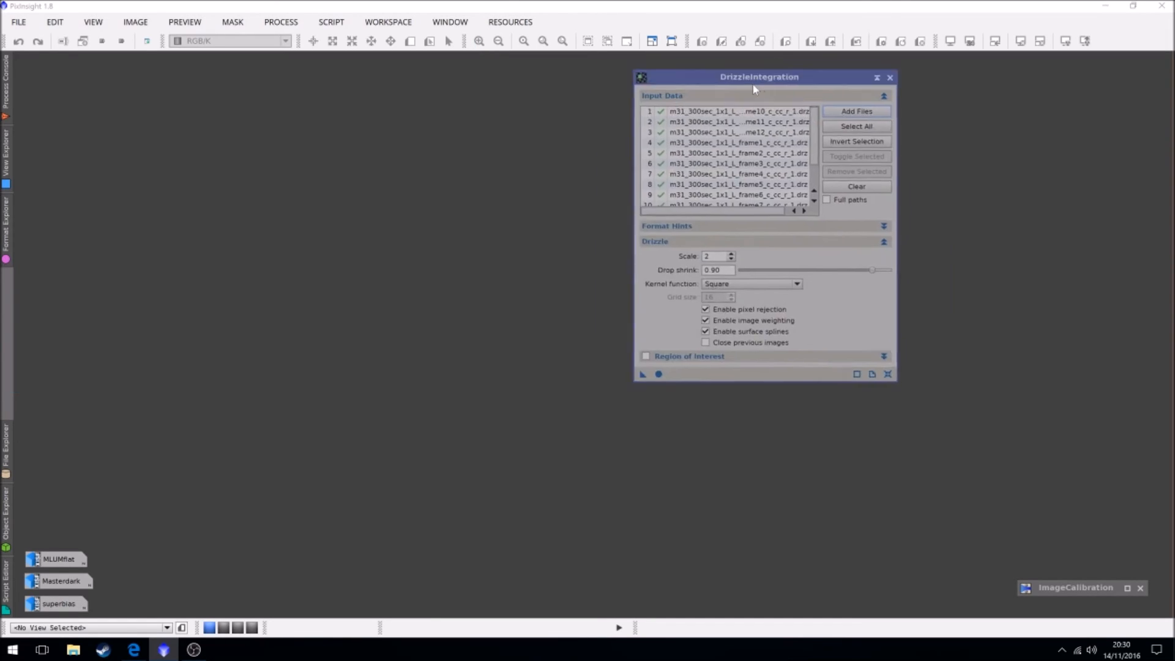
pyautogui.moveTo(759, 76); pyautogui.dragTo(1001, 88)
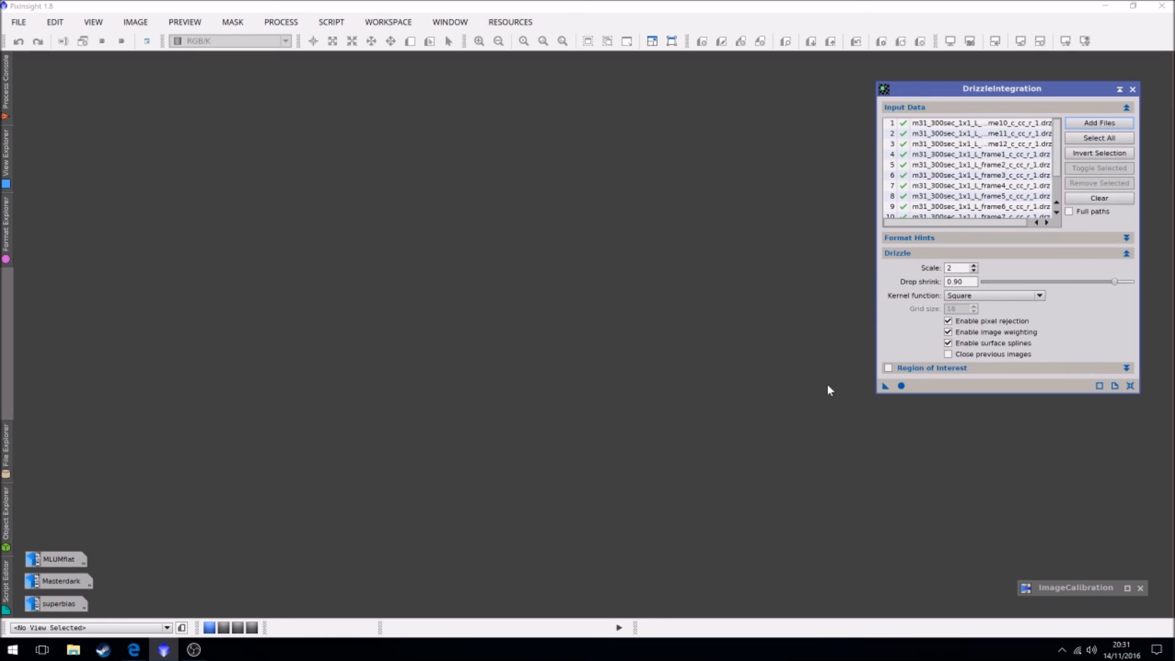
pyautogui.moveTo(829, 375)
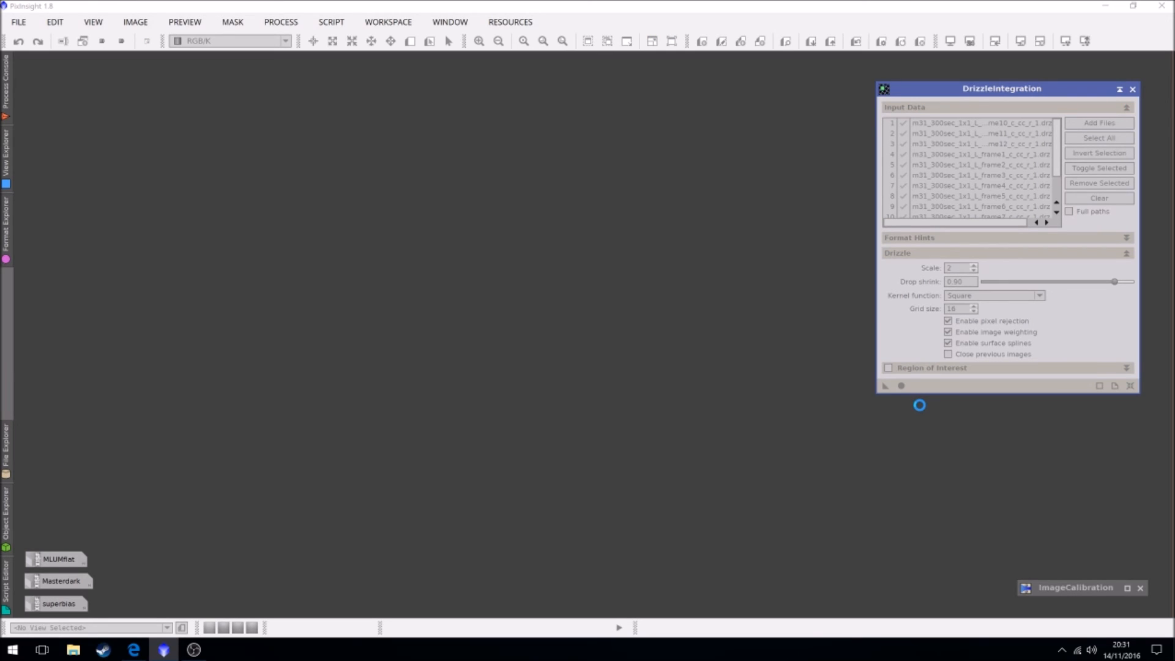
# Let DrizzleIntegration finish producing the drizzle_integration and drizzle_weights images
pyautogui.click(884, 386)
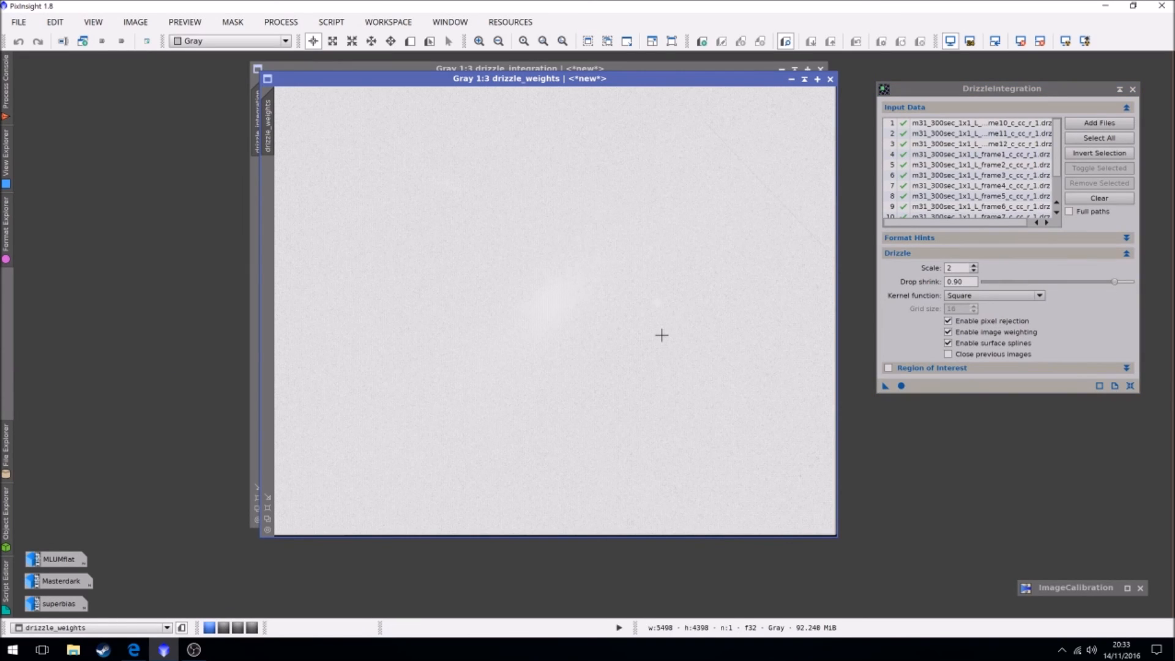
pyautogui.moveTo(680, 229)
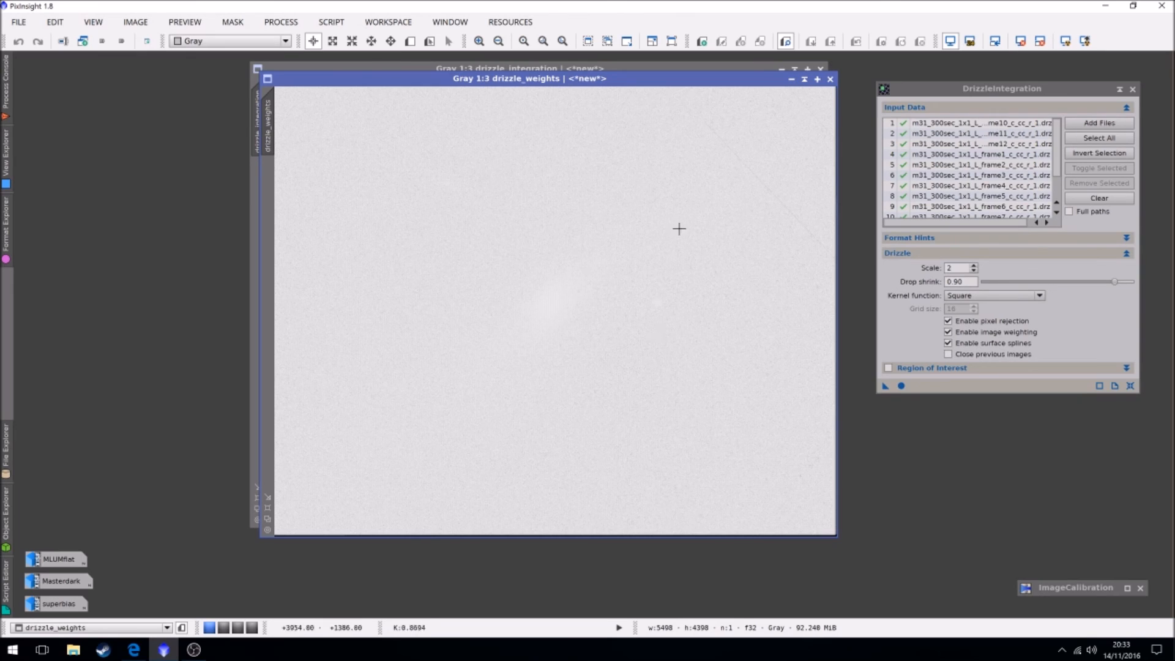
# Close drizzle_weights and inspect drizzle_integration's core and dust lanes at several zoom levels
pyautogui.moveTo(529, 78); pyautogui.dragTo(497, 106)
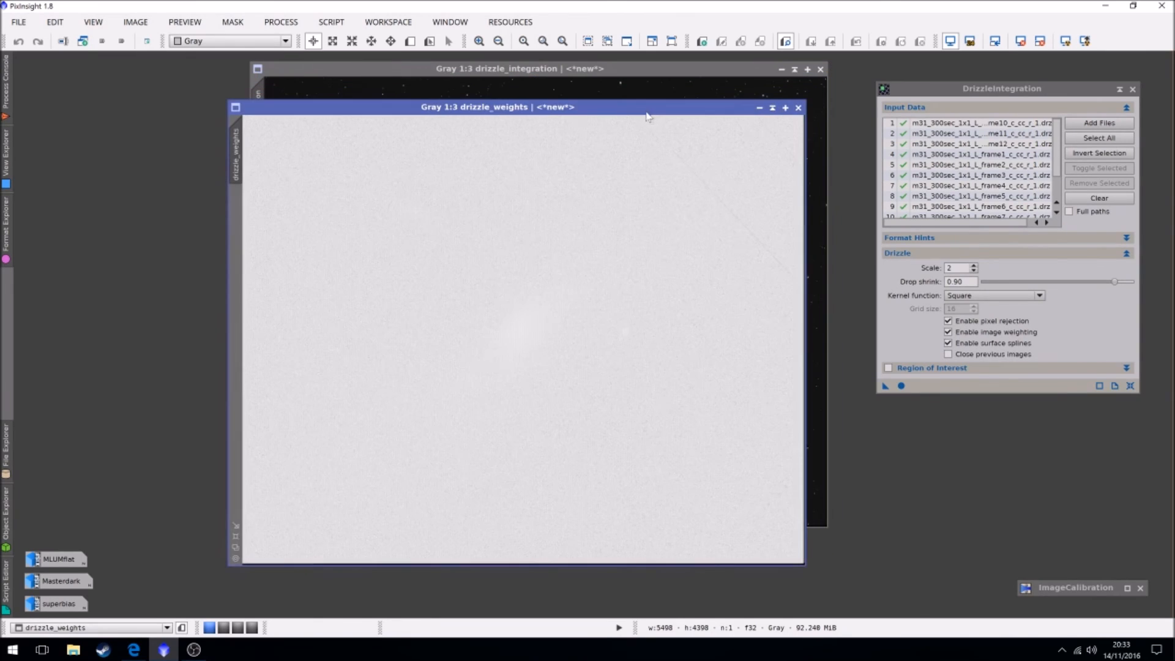
pyautogui.moveTo(800, 108)
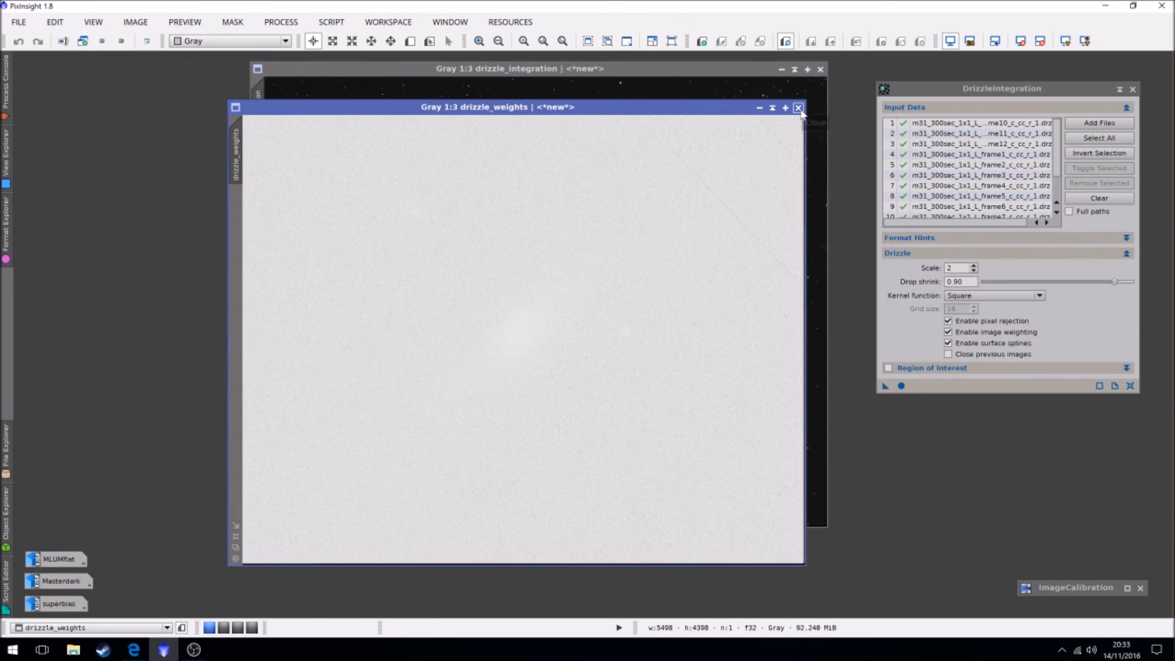
pyautogui.click(797, 108)
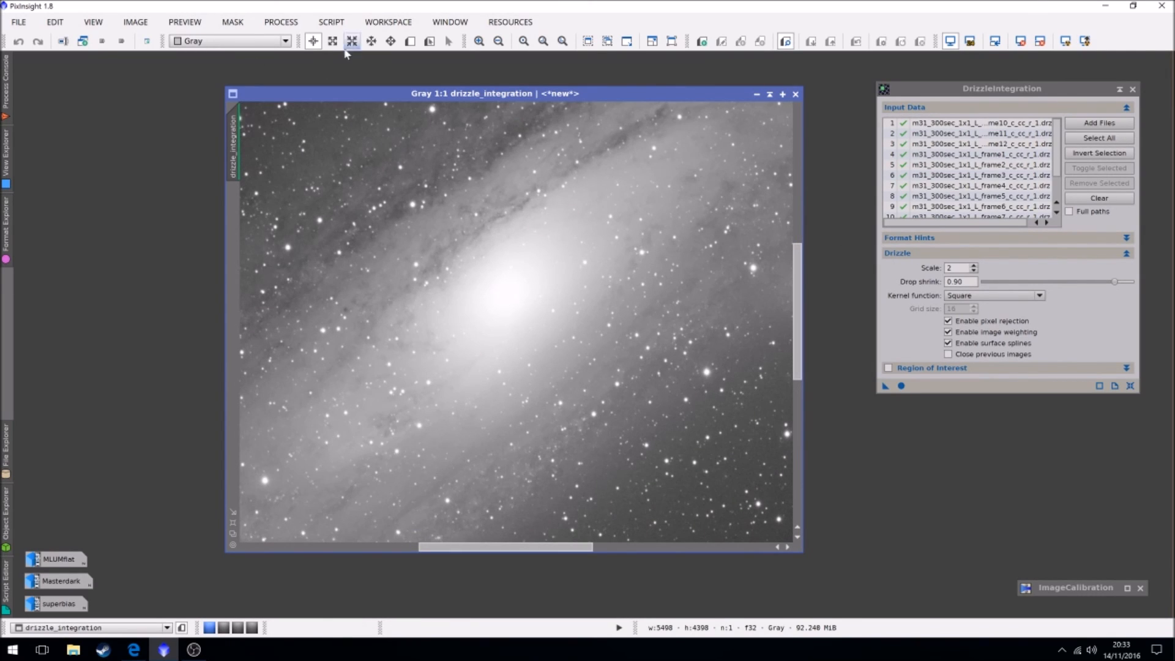
pyautogui.click(332, 41)
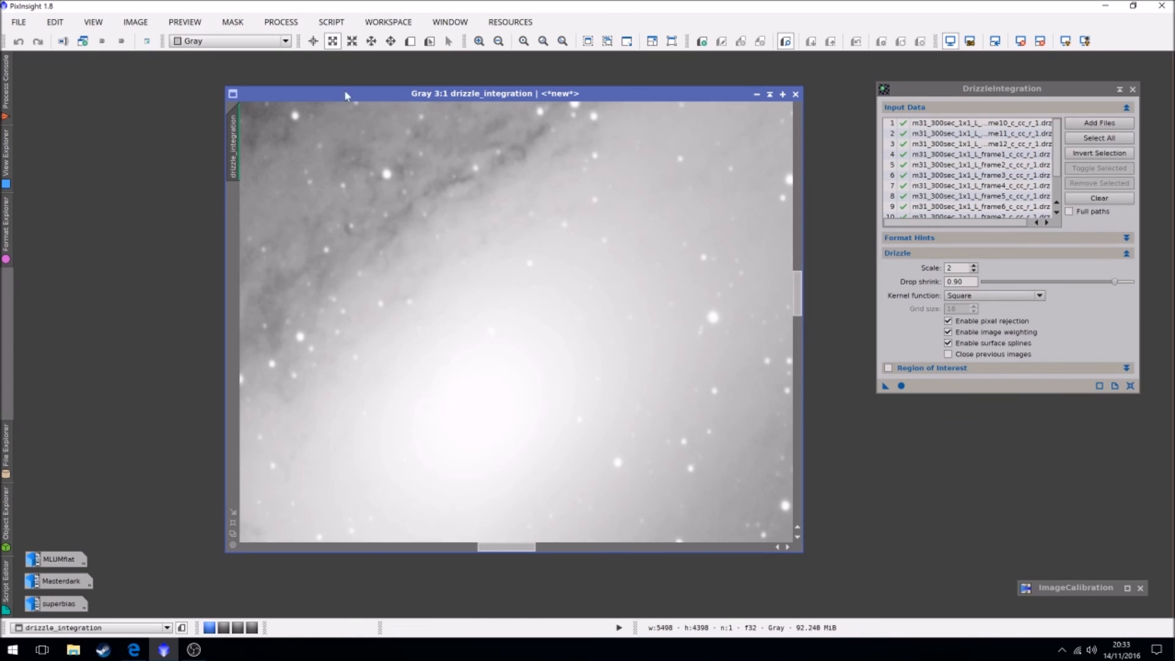
pyautogui.click(351, 41)
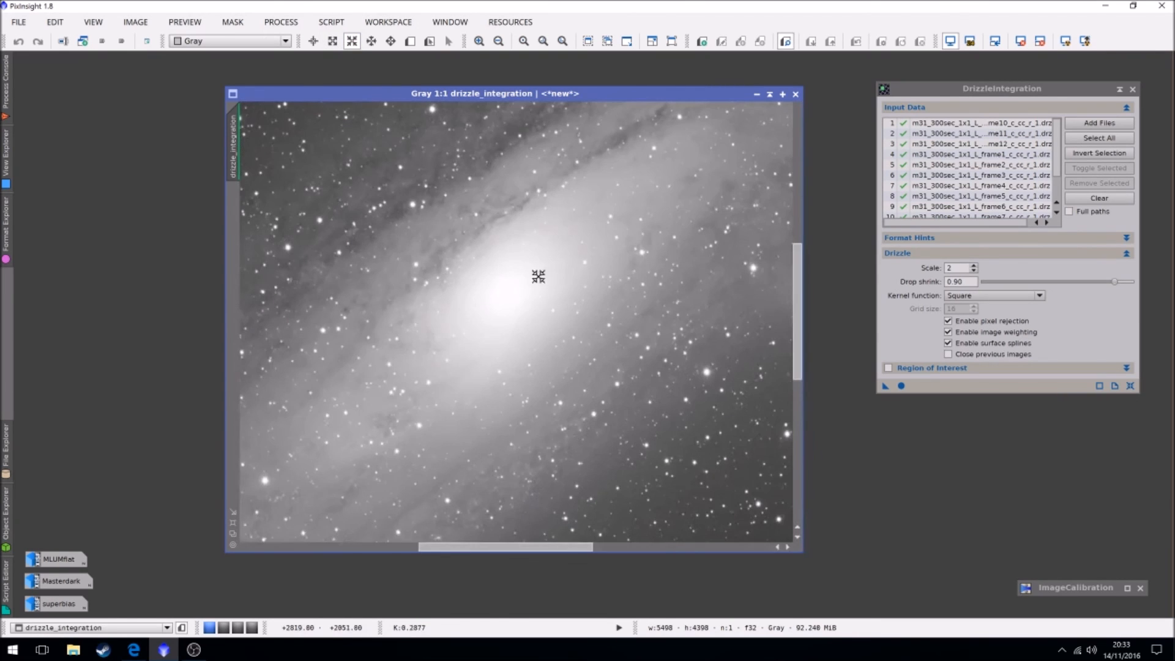
pyautogui.click(333, 42)
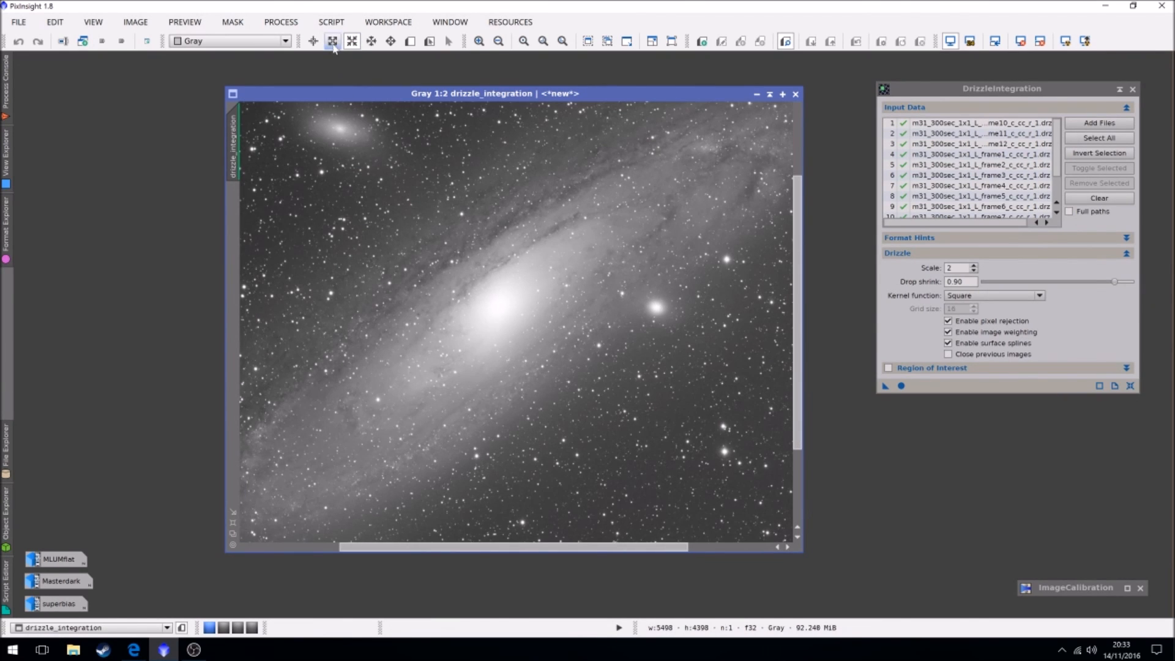
pyautogui.click(331, 40)
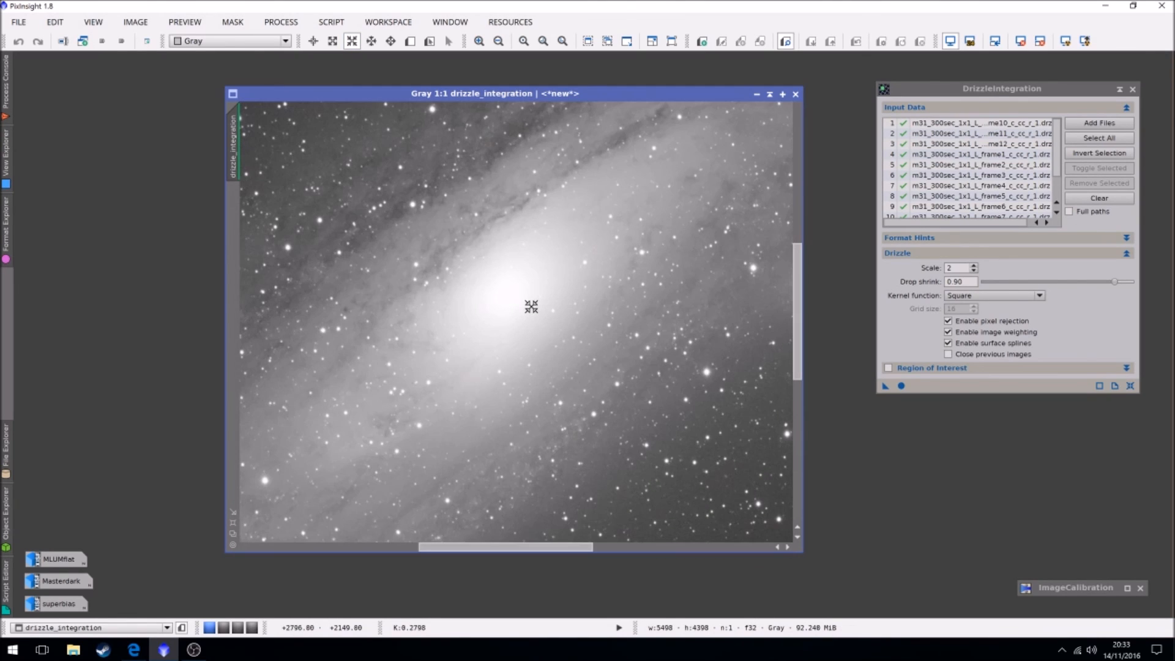
pyautogui.moveTo(526, 307); pyautogui.dragTo(741, 293)
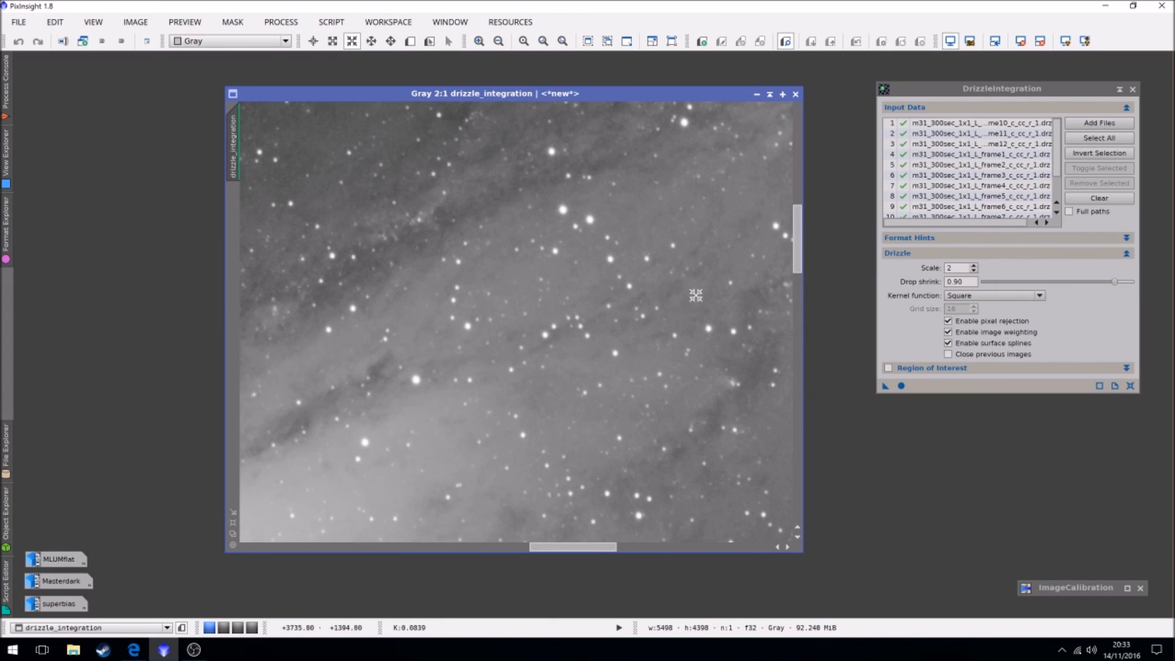
pyautogui.moveTo(657, 213)
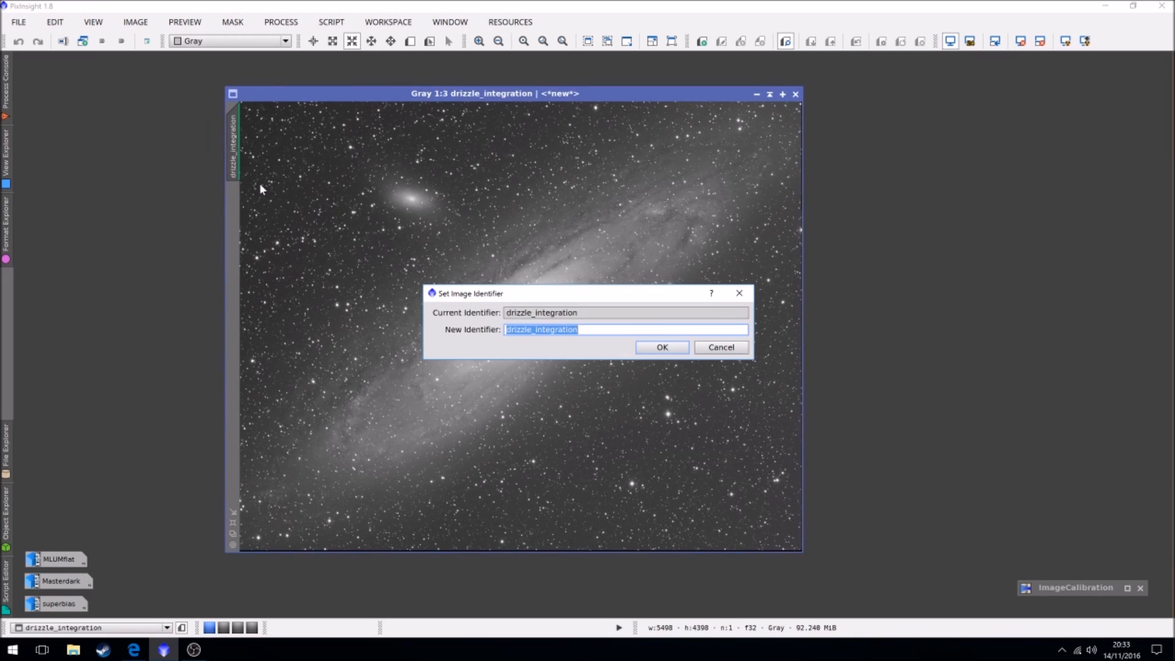
# Rename the drizzled image identifier to LumMaster, correcting the invalid identifier with a space
pyautogui.write('Lum')
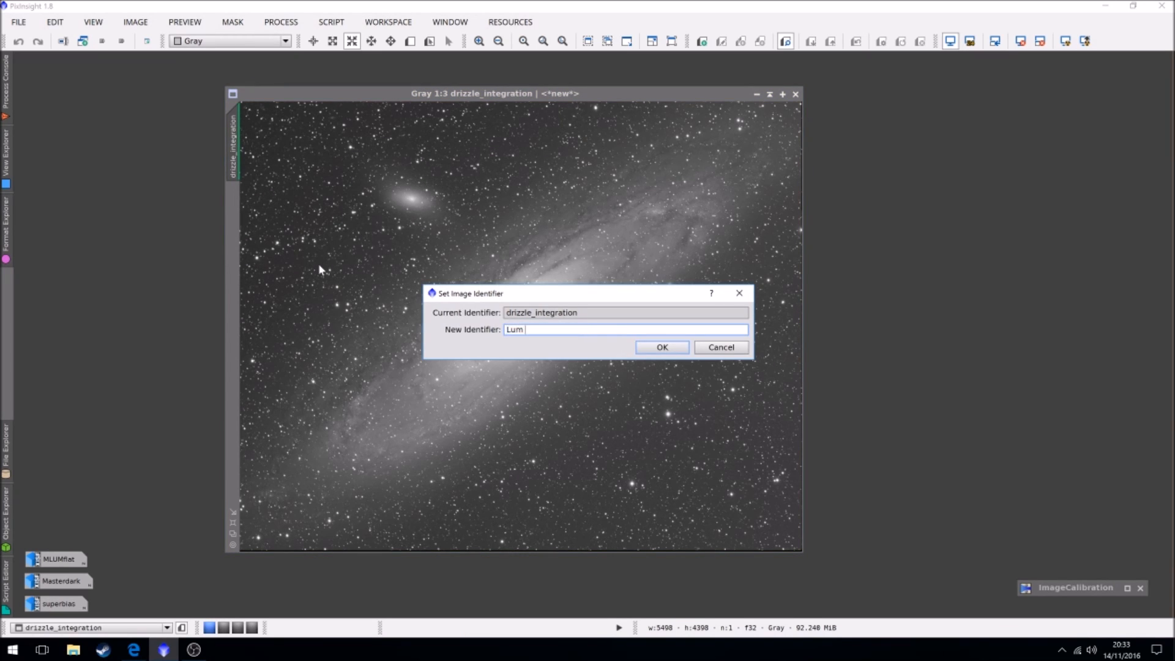
pyautogui.click(661, 346)
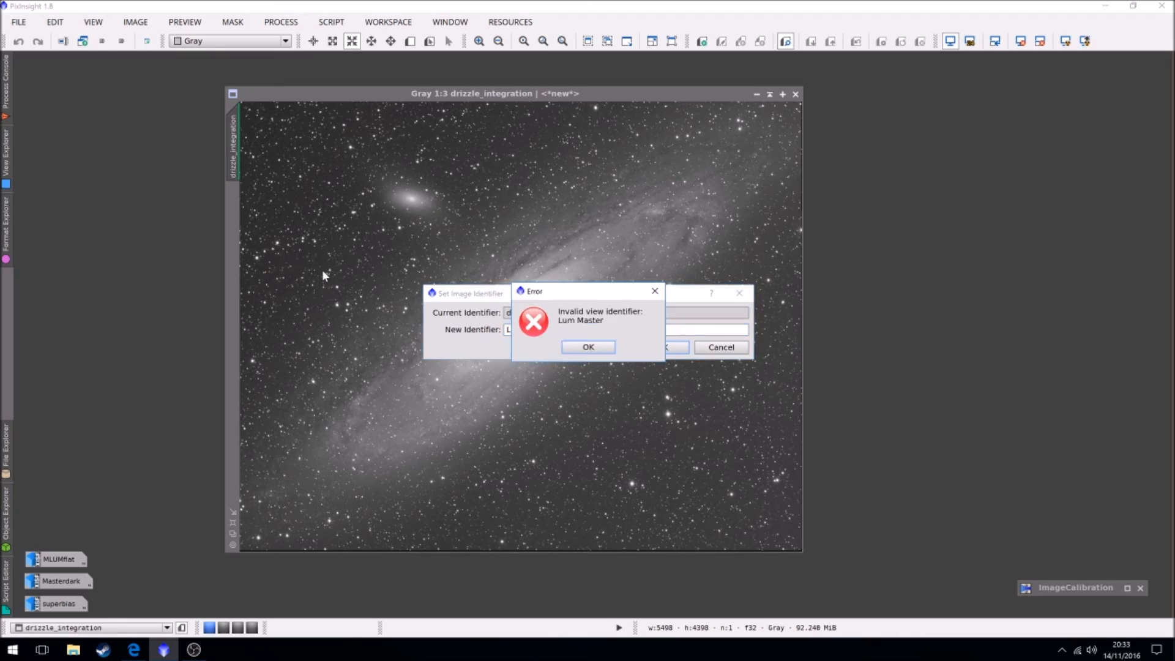
pyautogui.click(587, 346)
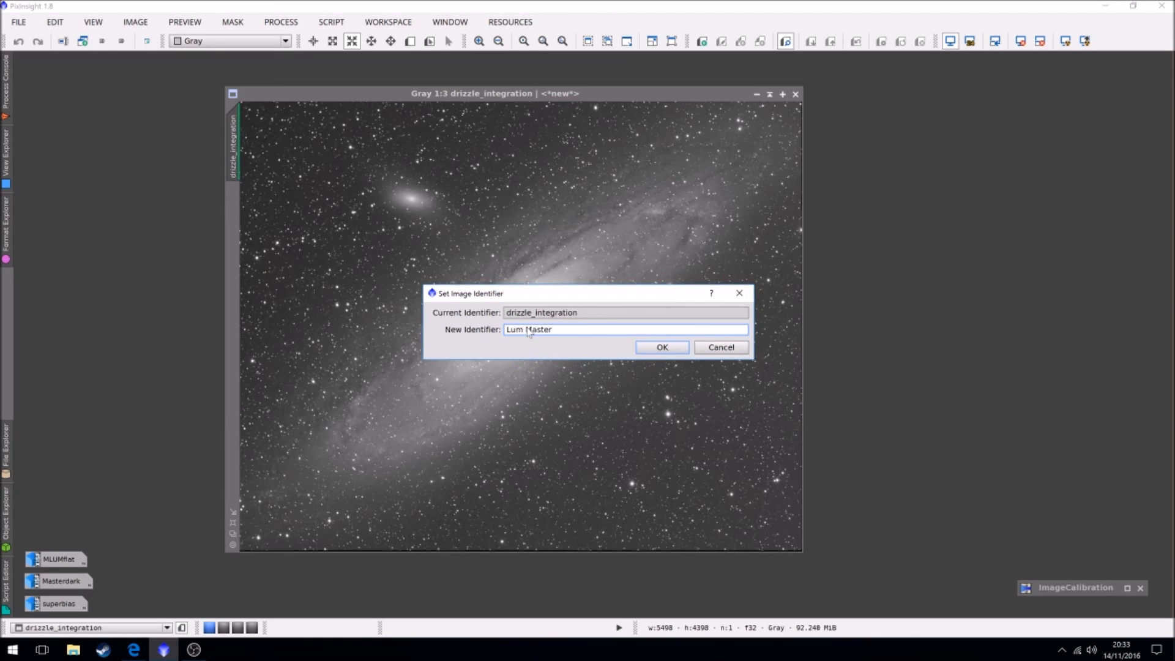
pyautogui.click(661, 346)
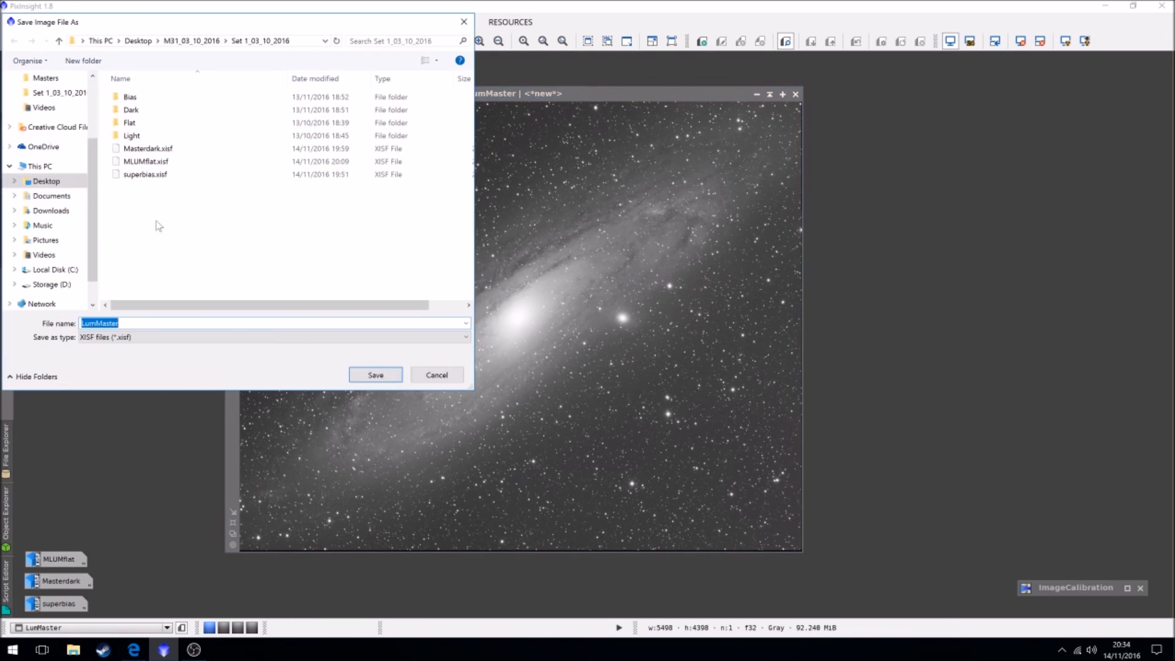
# Save the master luminance as LumMaster.xisf in the Set 1_03_10_2016 folder
pyautogui.click(376, 374)
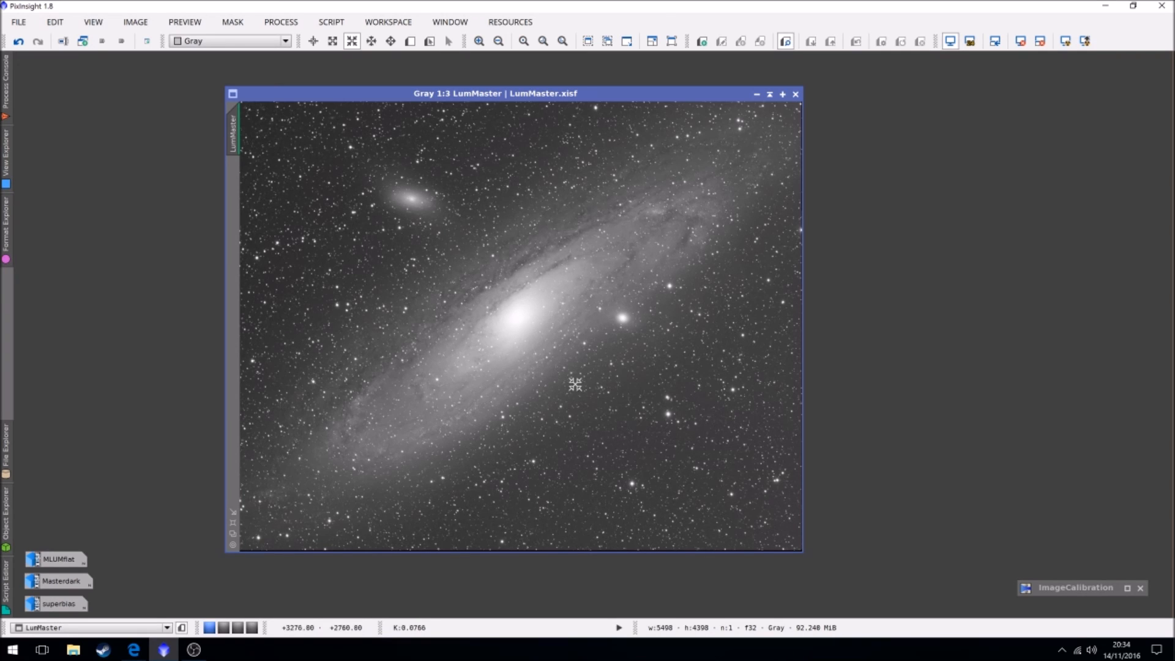
pyautogui.moveTo(544, 247)
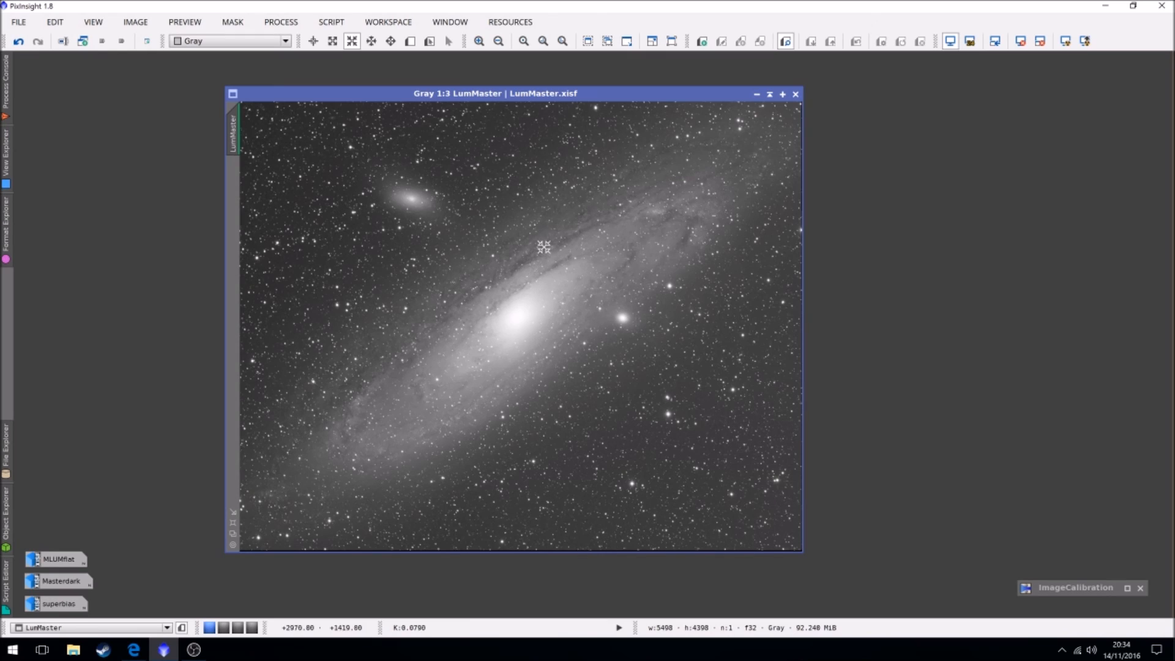